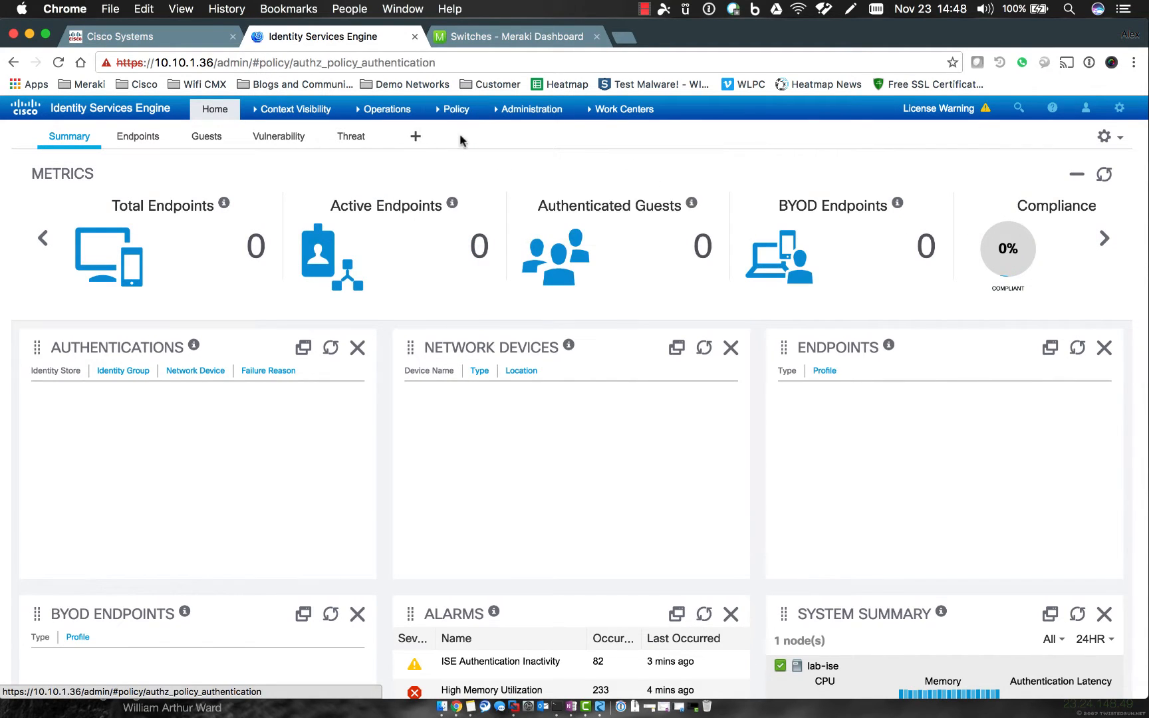
Step: Go to the rule-based Authentication Policy page from the ISE dashboard
{"action": "left_click", "coordinate": [455, 109]}
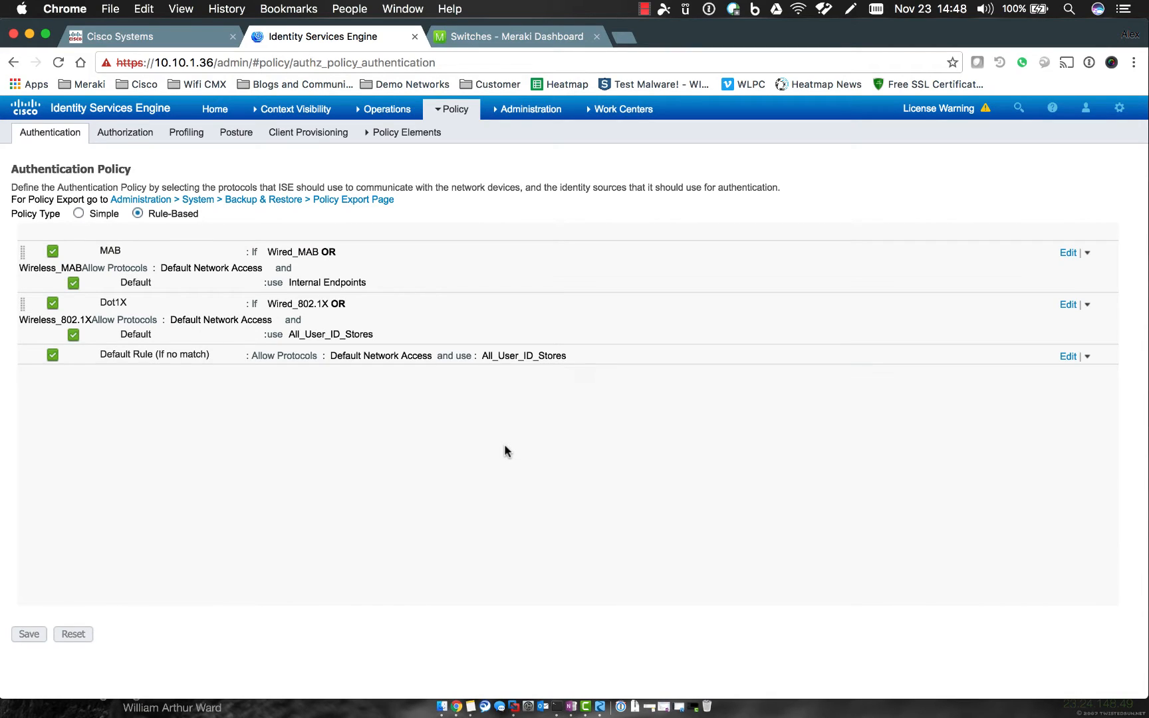
{"action": "mouse_move", "coordinate": [197, 237]}
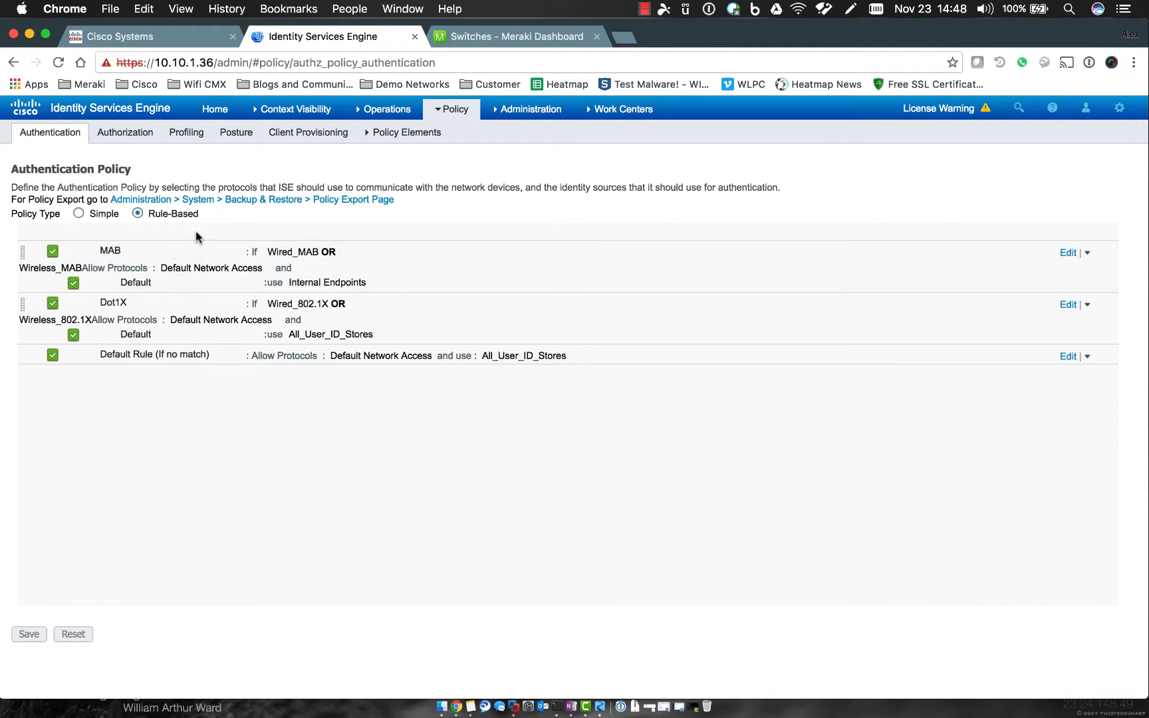
{"action": "mouse_move", "coordinate": [203, 214]}
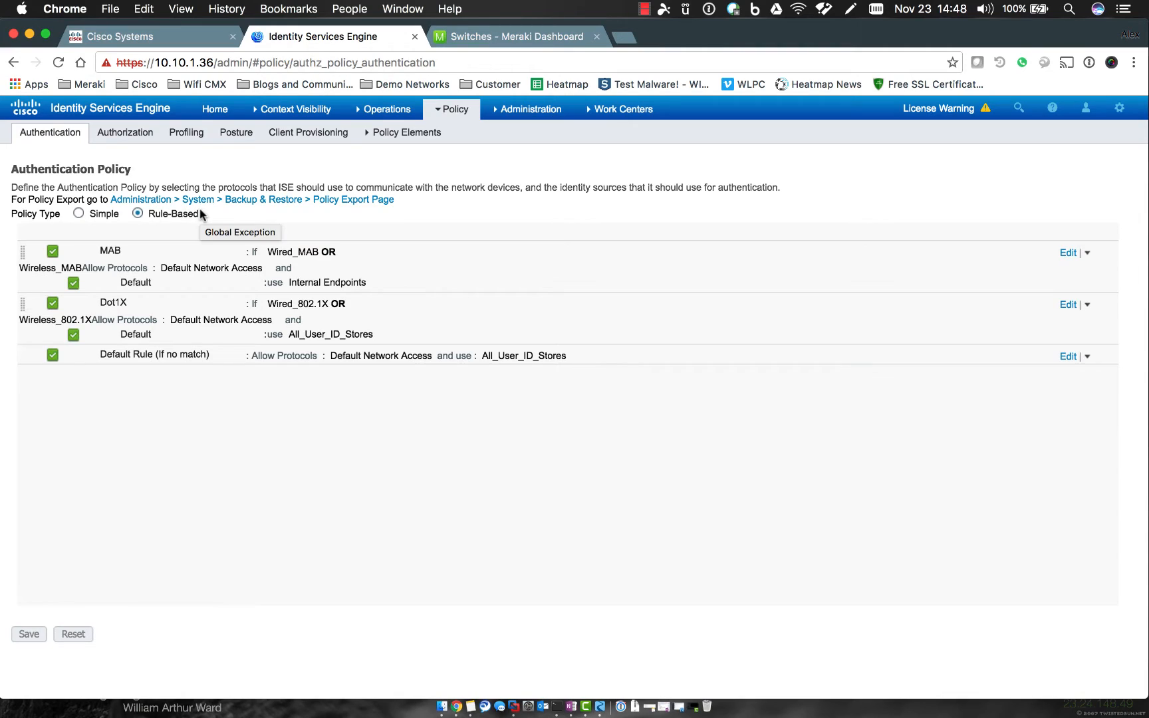
{"action": "mouse_move", "coordinate": [191, 236]}
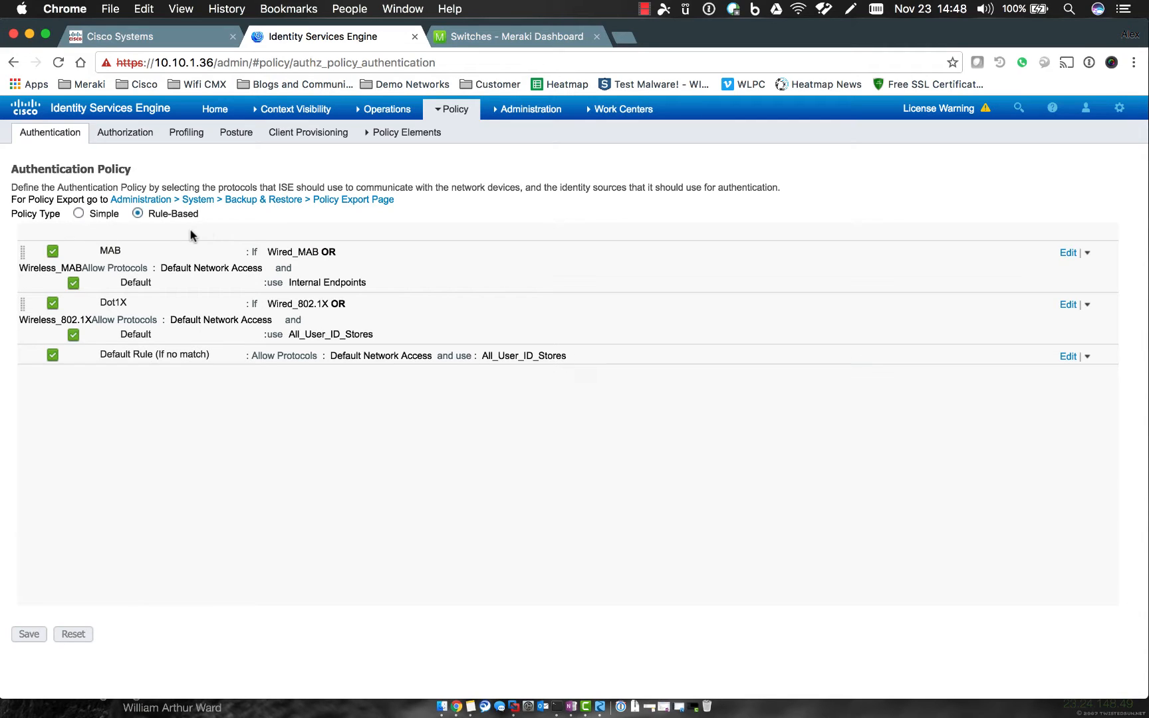
{"action": "mouse_move", "coordinate": [206, 232]}
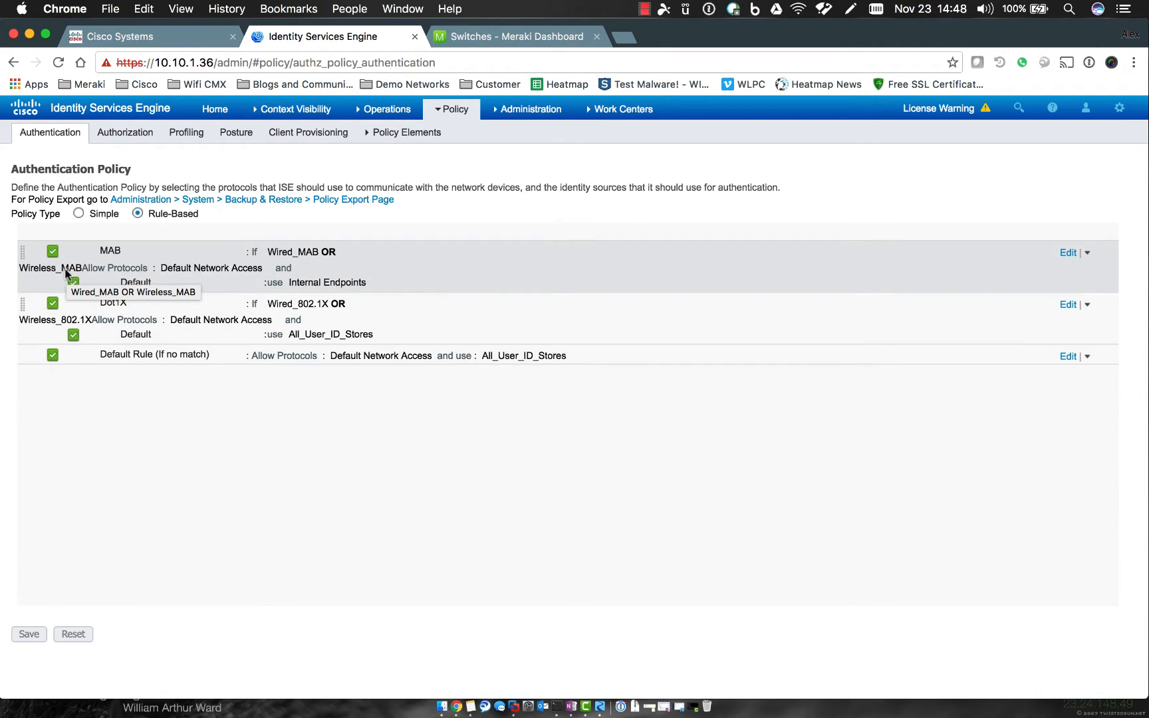
{"action": "mouse_move", "coordinate": [165, 267]}
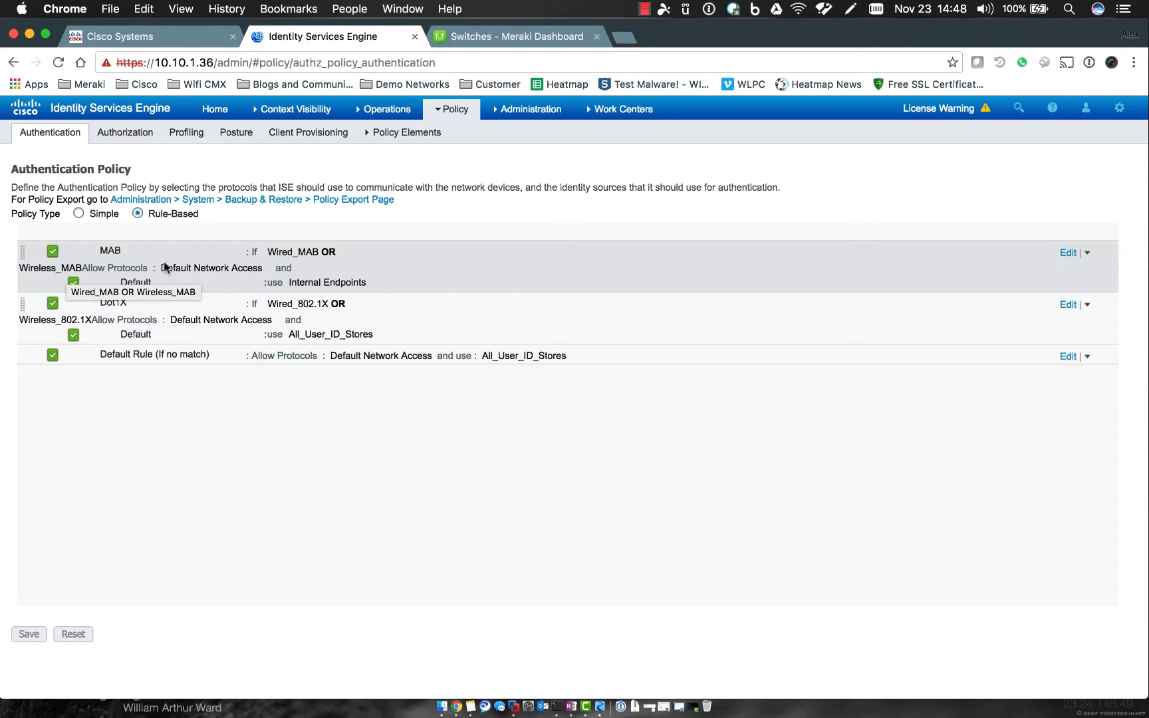
{"action": "mouse_move", "coordinate": [73, 269]}
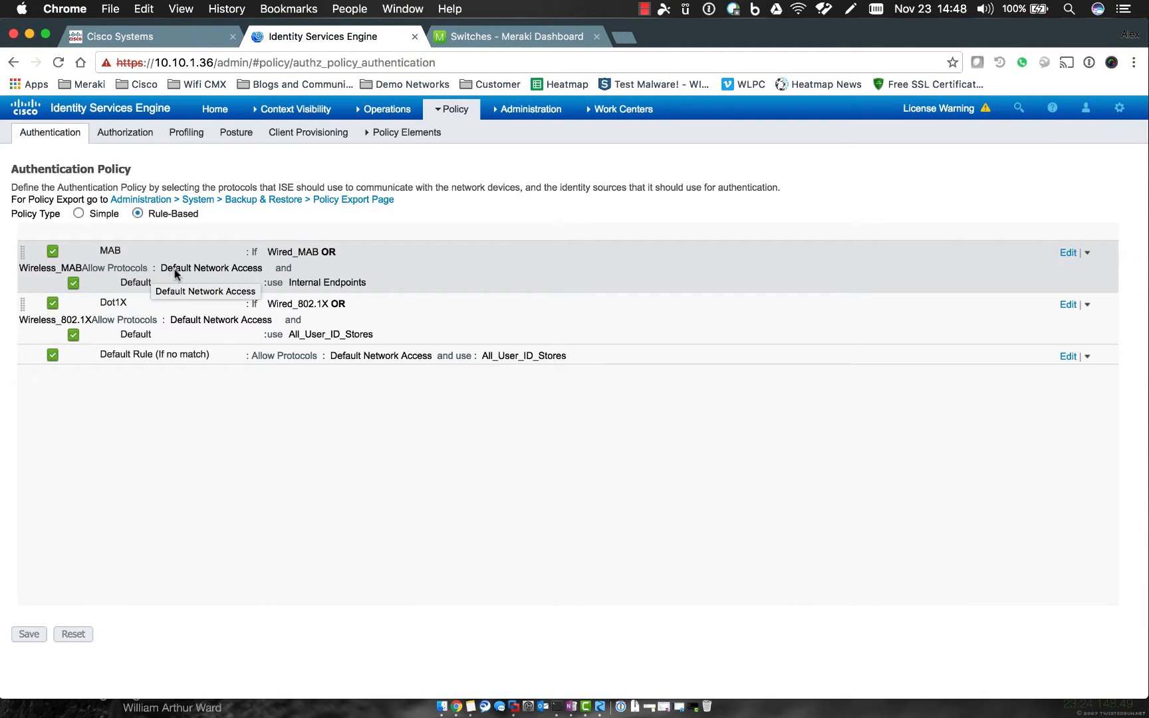
{"action": "mouse_move", "coordinate": [280, 271]}
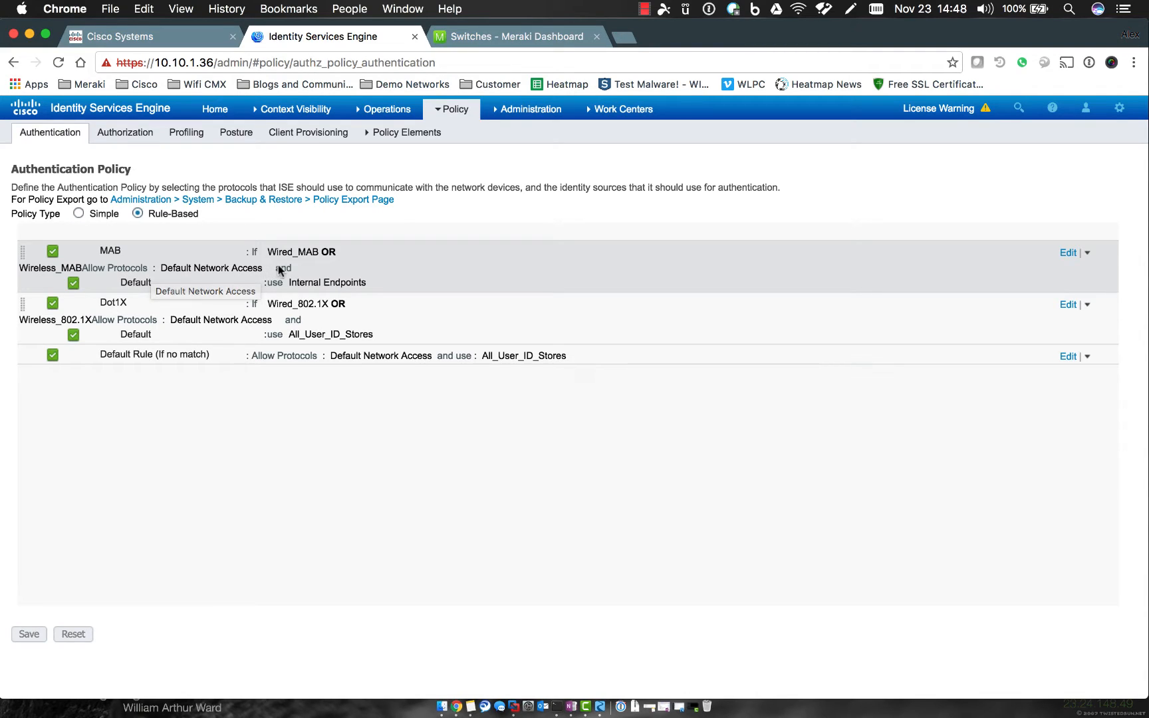
{"action": "mouse_move", "coordinate": [140, 286]}
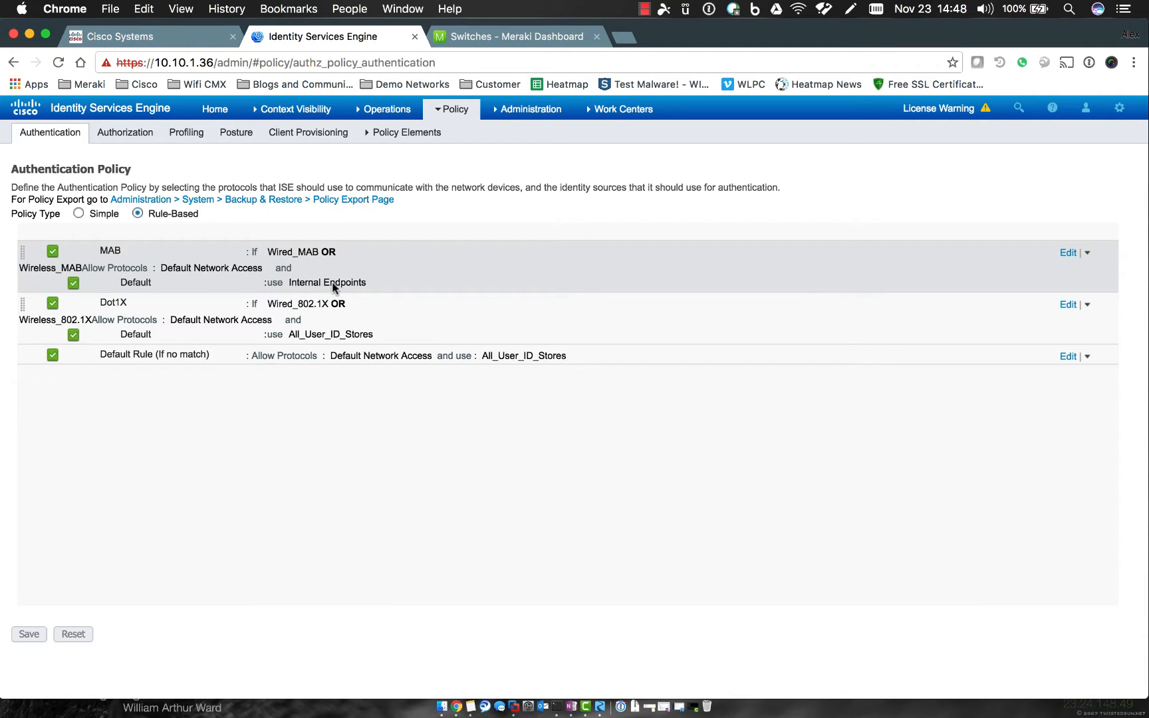
{"action": "mouse_move", "coordinate": [371, 285]}
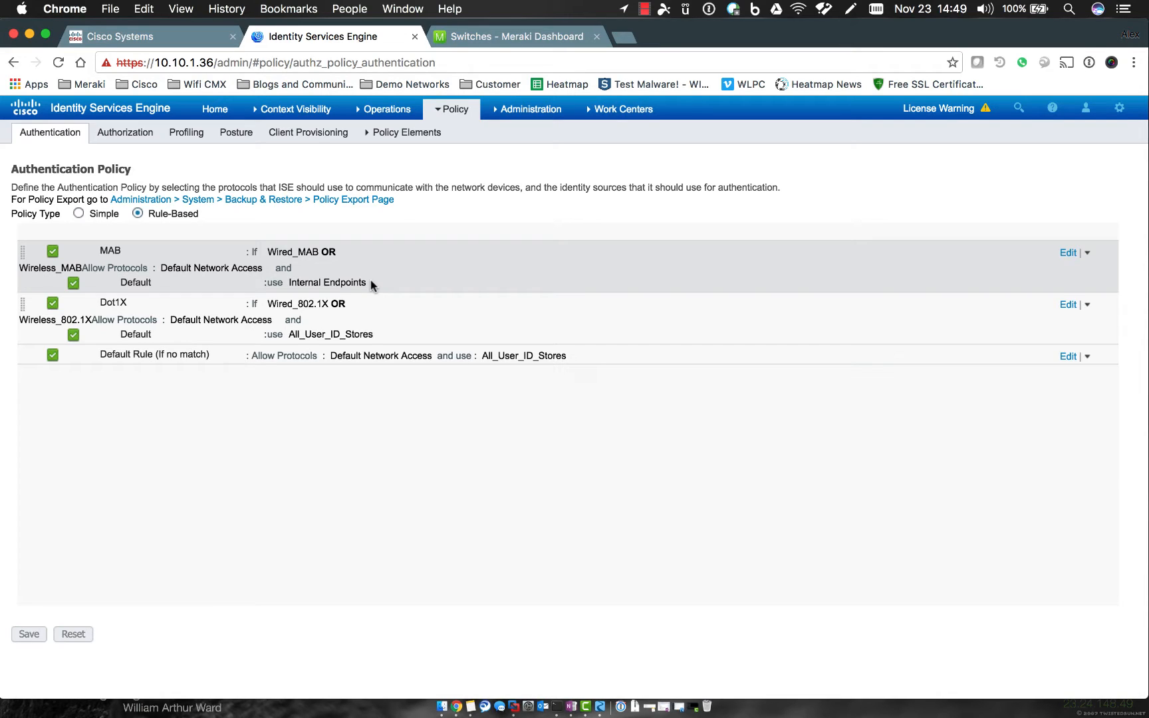
{"action": "mouse_move", "coordinate": [328, 295]}
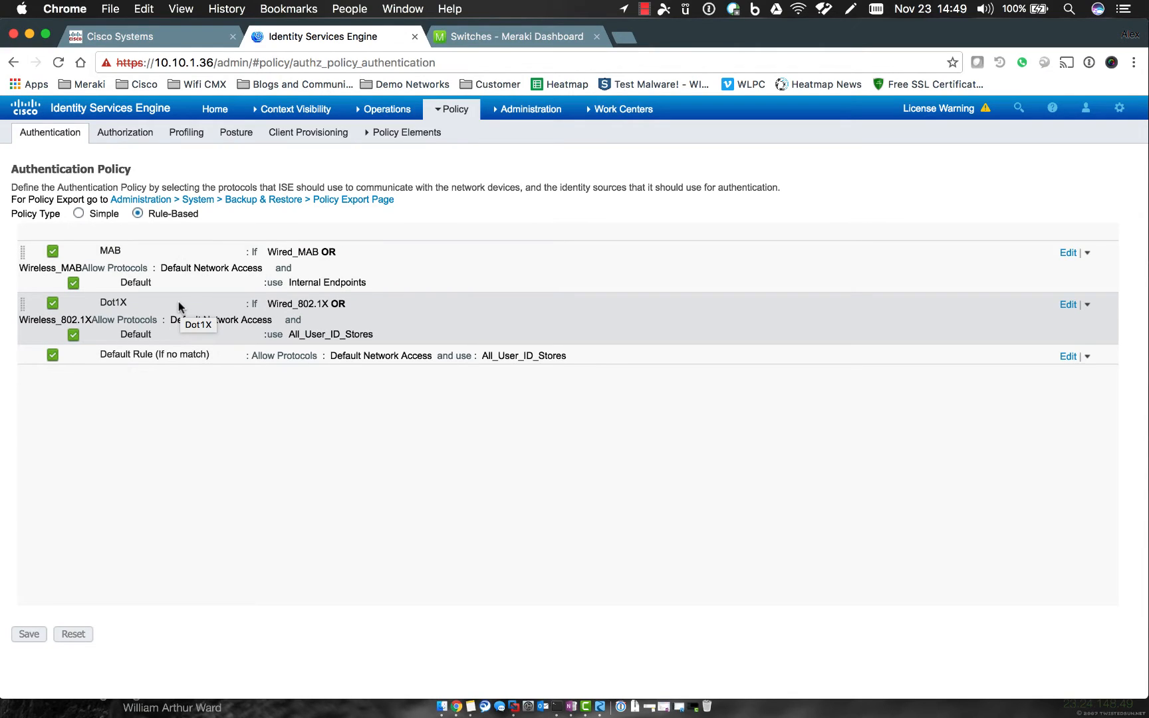
{"action": "mouse_move", "coordinate": [304, 303]}
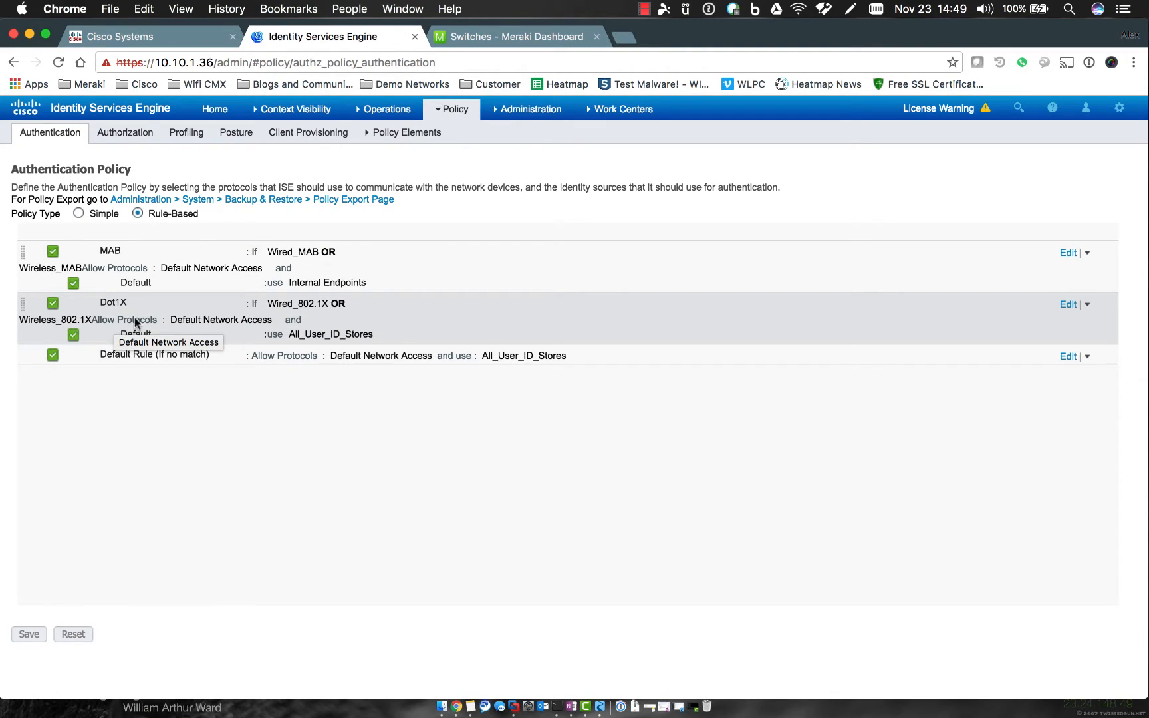
{"action": "mouse_move", "coordinate": [281, 322]}
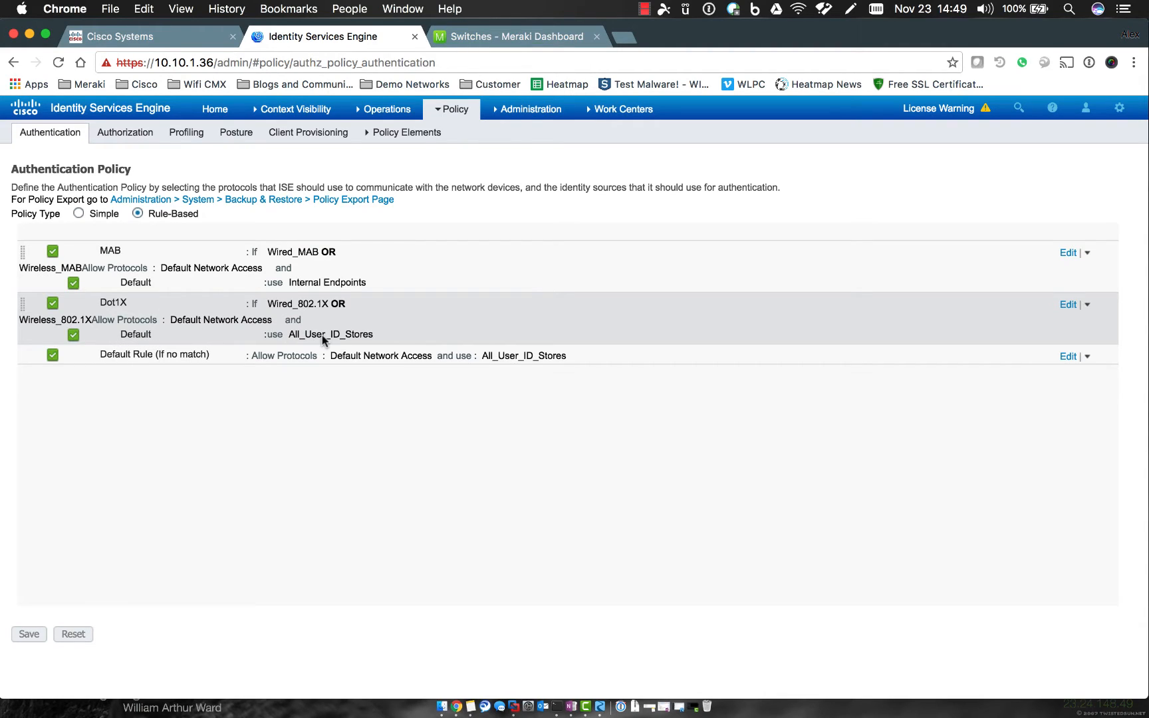
{"action": "mouse_move", "coordinate": [366, 336]}
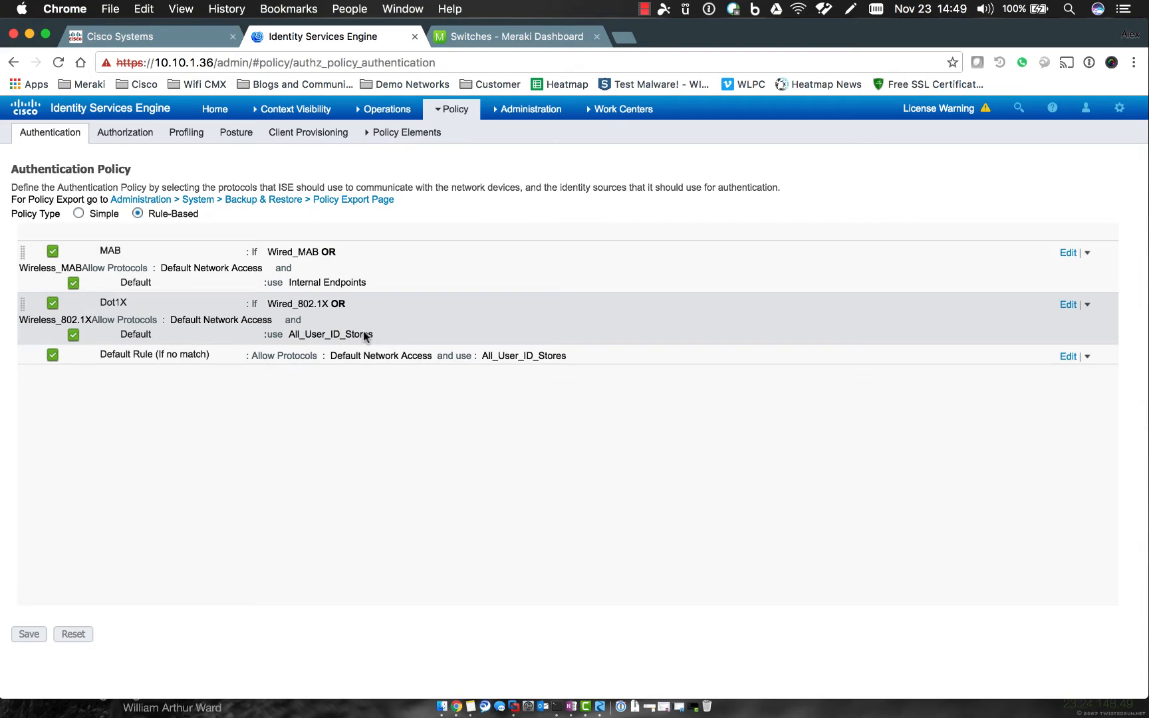
{"action": "mouse_move", "coordinate": [379, 335]}
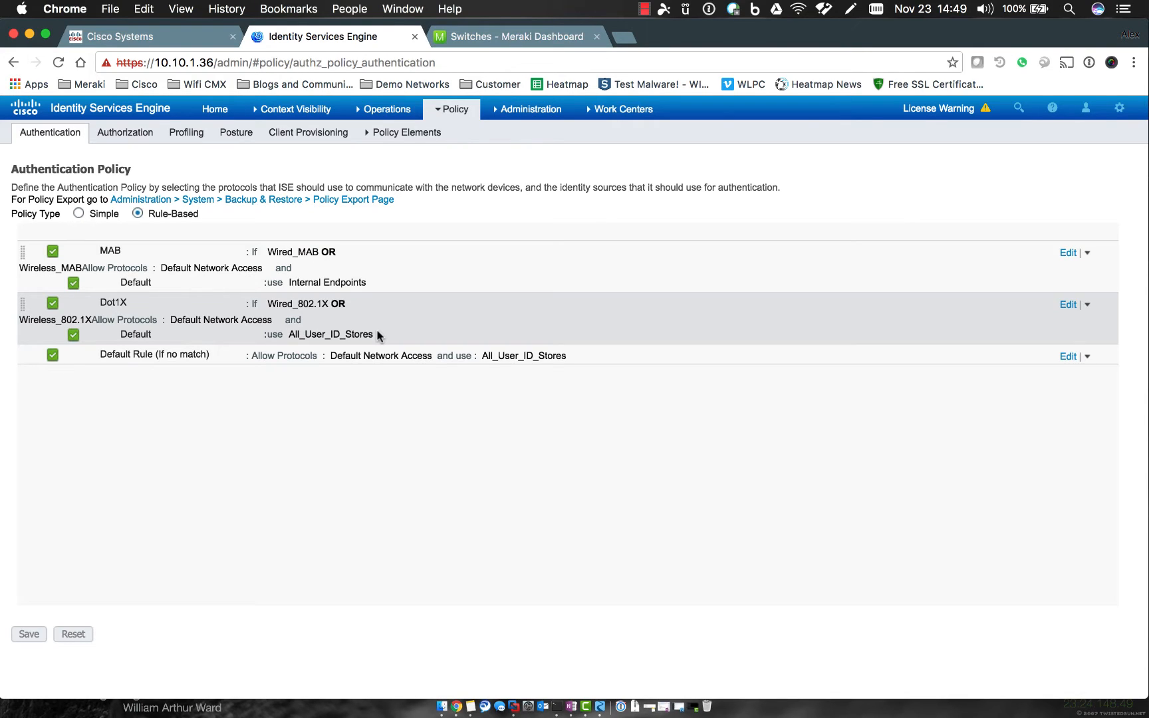
{"action": "mouse_move", "coordinate": [142, 303]}
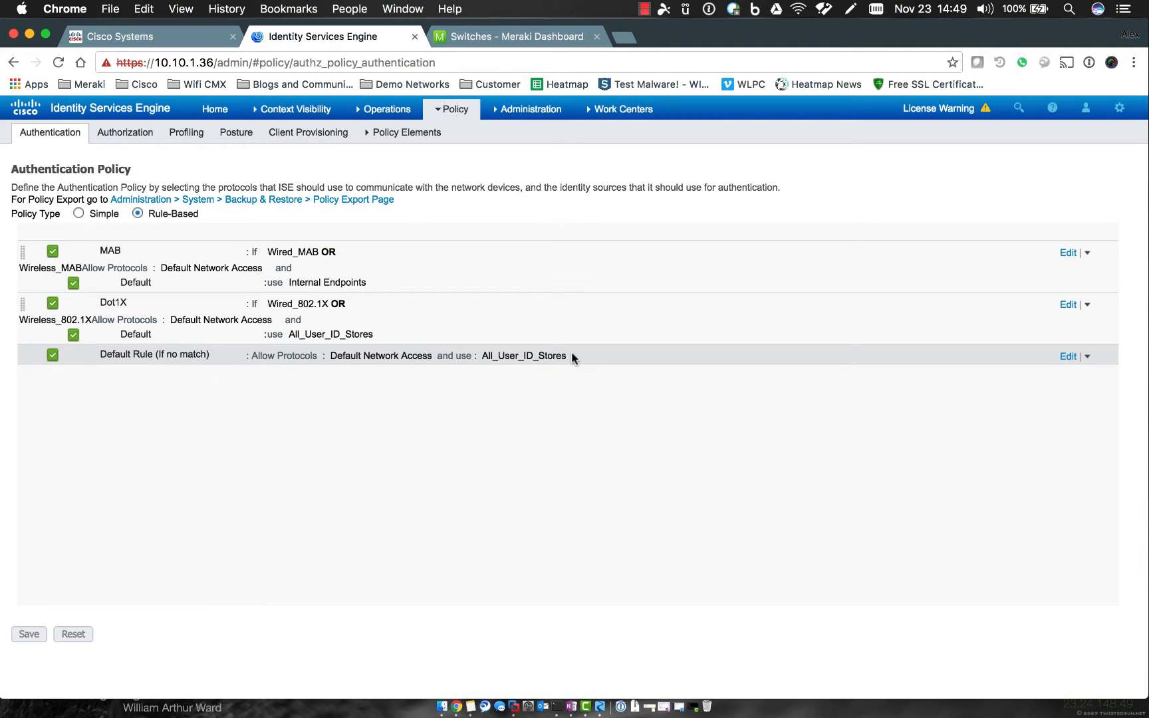
{"action": "mouse_move", "coordinate": [282, 355]}
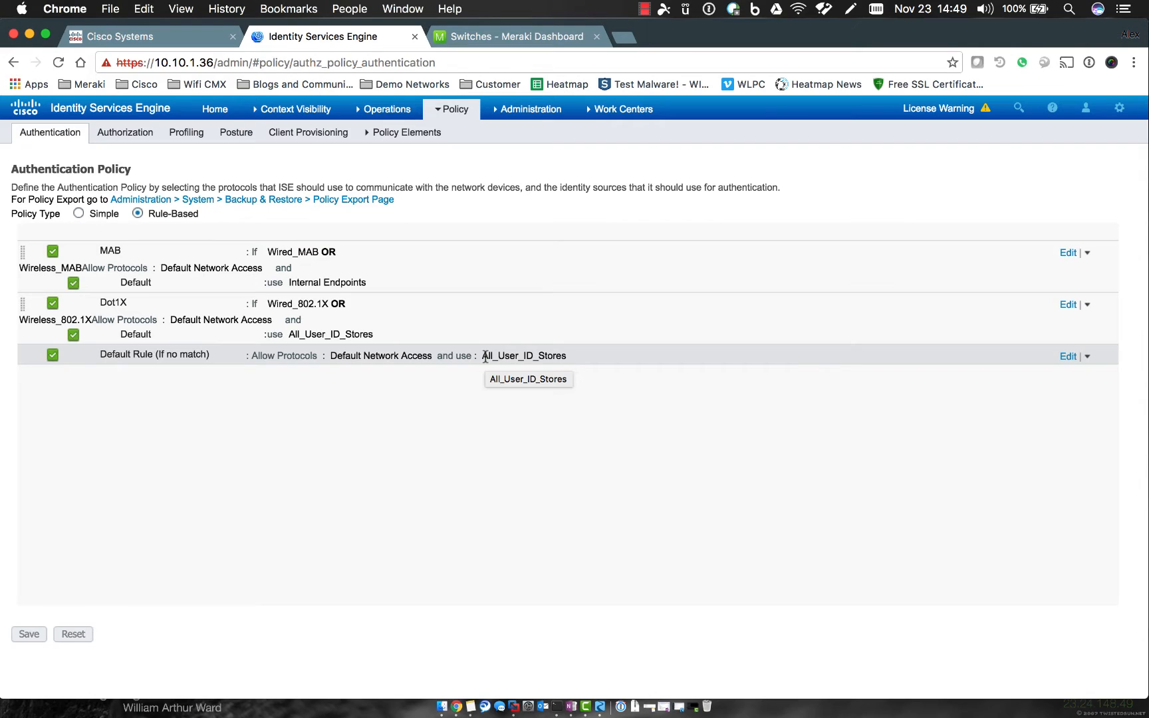
{"action": "mouse_move", "coordinate": [308, 444]}
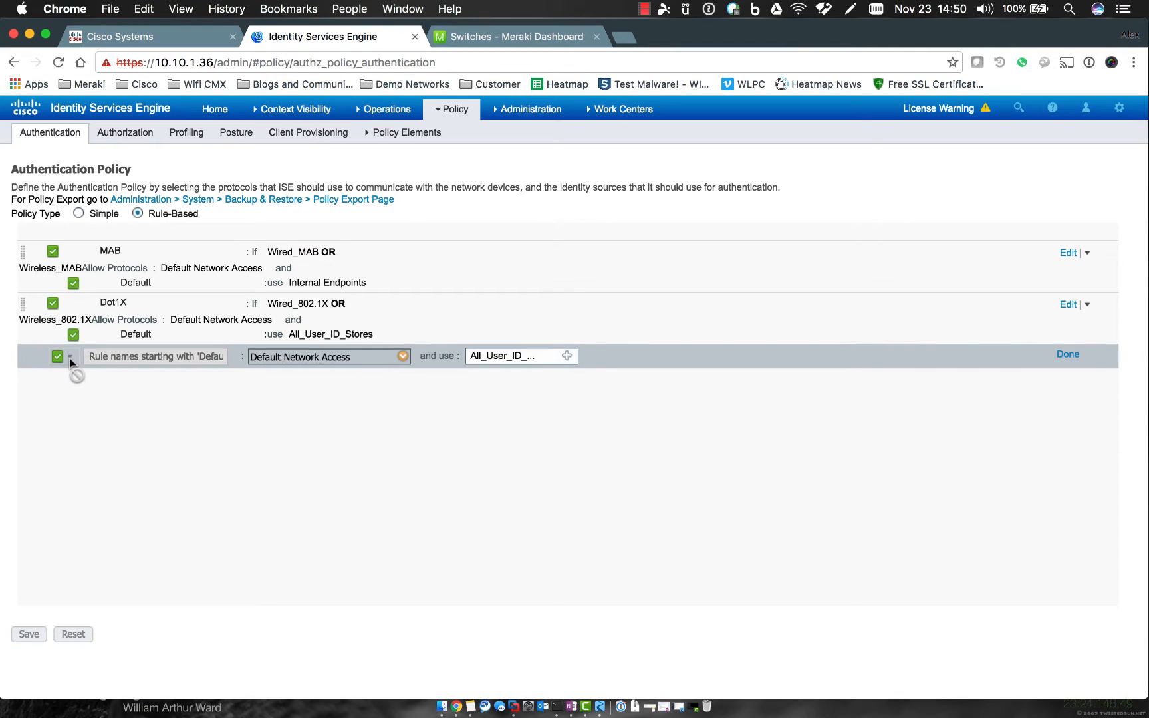
{"action": "mouse_move", "coordinate": [72, 358]}
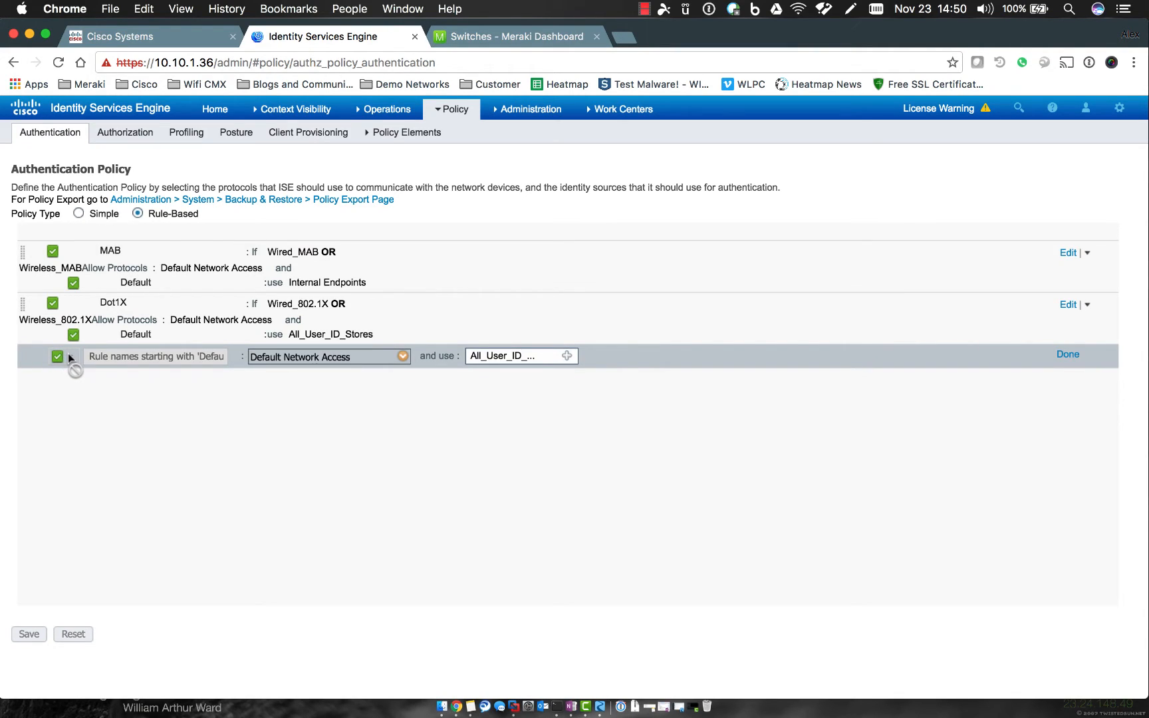
{"action": "mouse_move", "coordinate": [401, 404]}
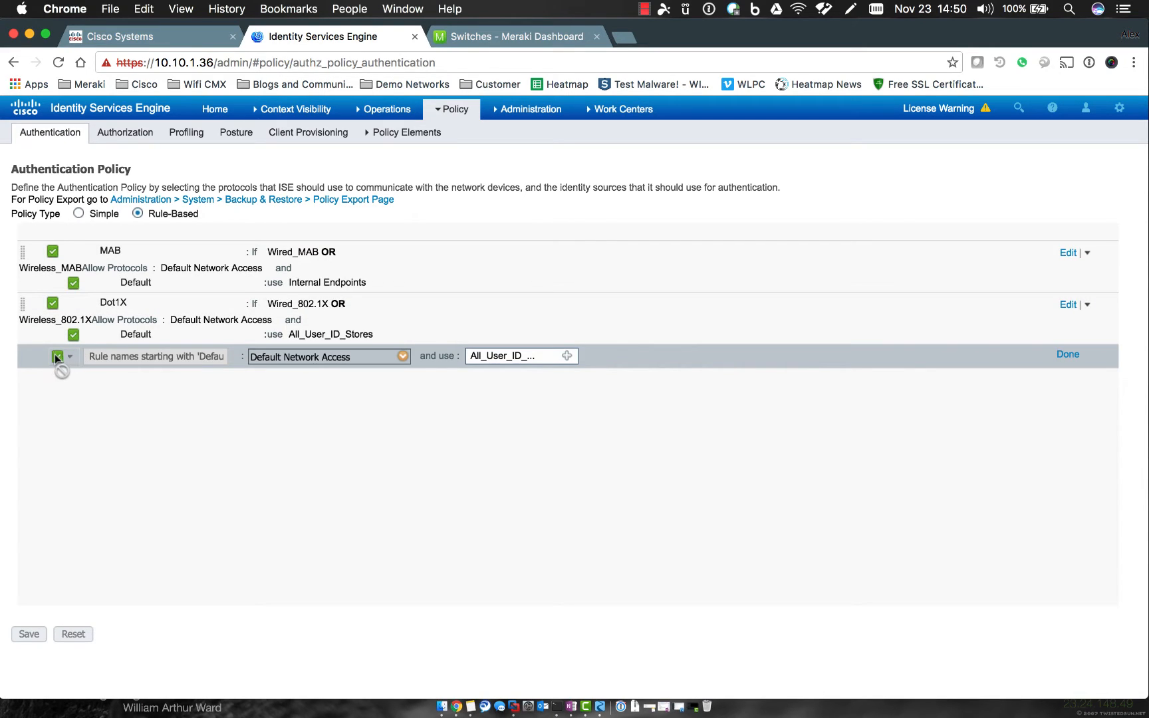
Step: Close the Default Rule edit row, review the Dot1X rule's Wired_802.1X OR Wireless_802.1X conditions, and close it
{"action": "left_click", "coordinate": [1068, 354]}
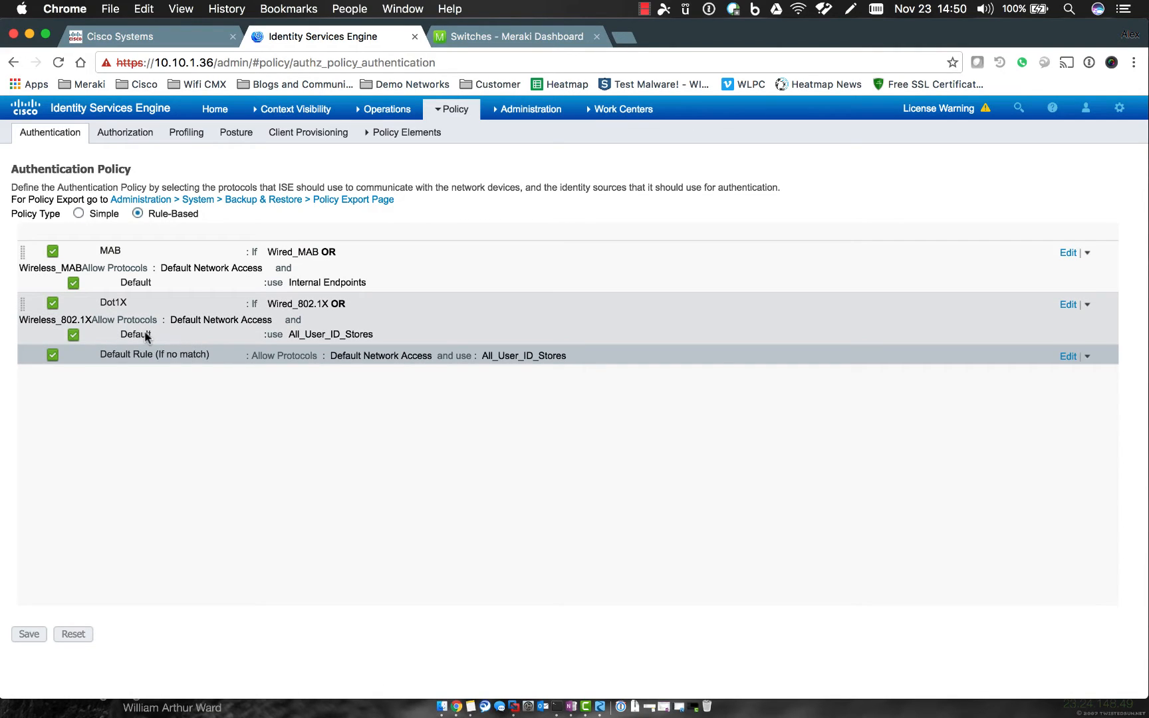
{"action": "mouse_move", "coordinate": [151, 335]}
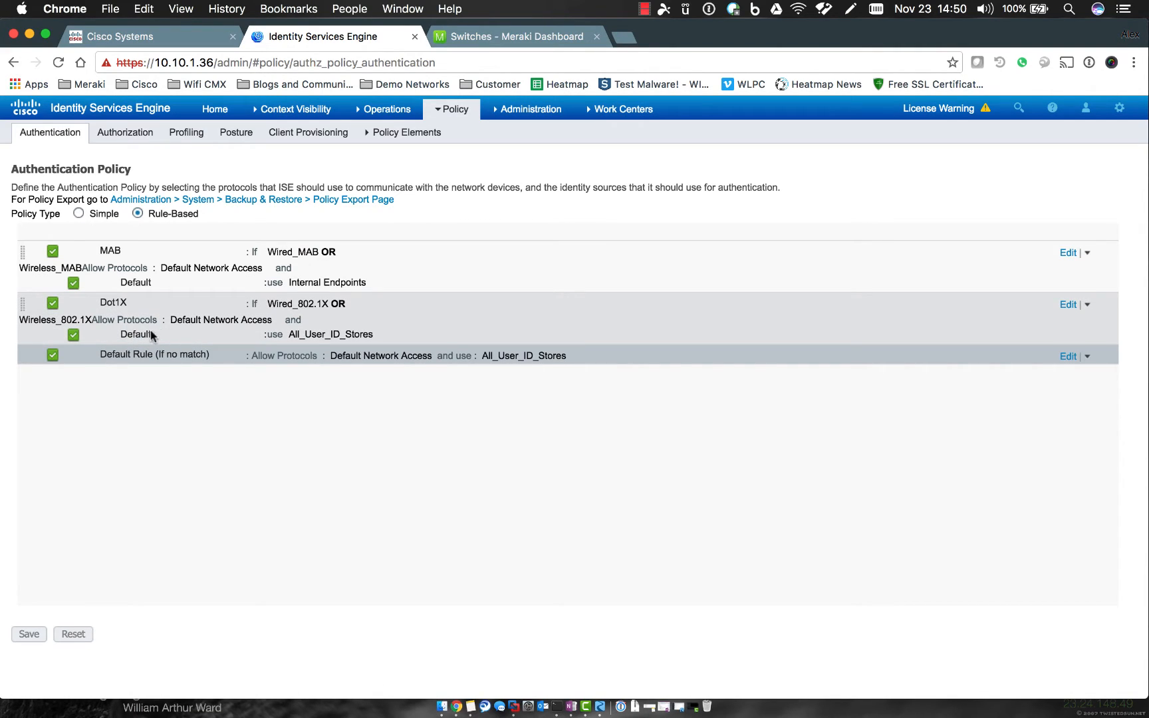
{"action": "mouse_move", "coordinate": [306, 333]}
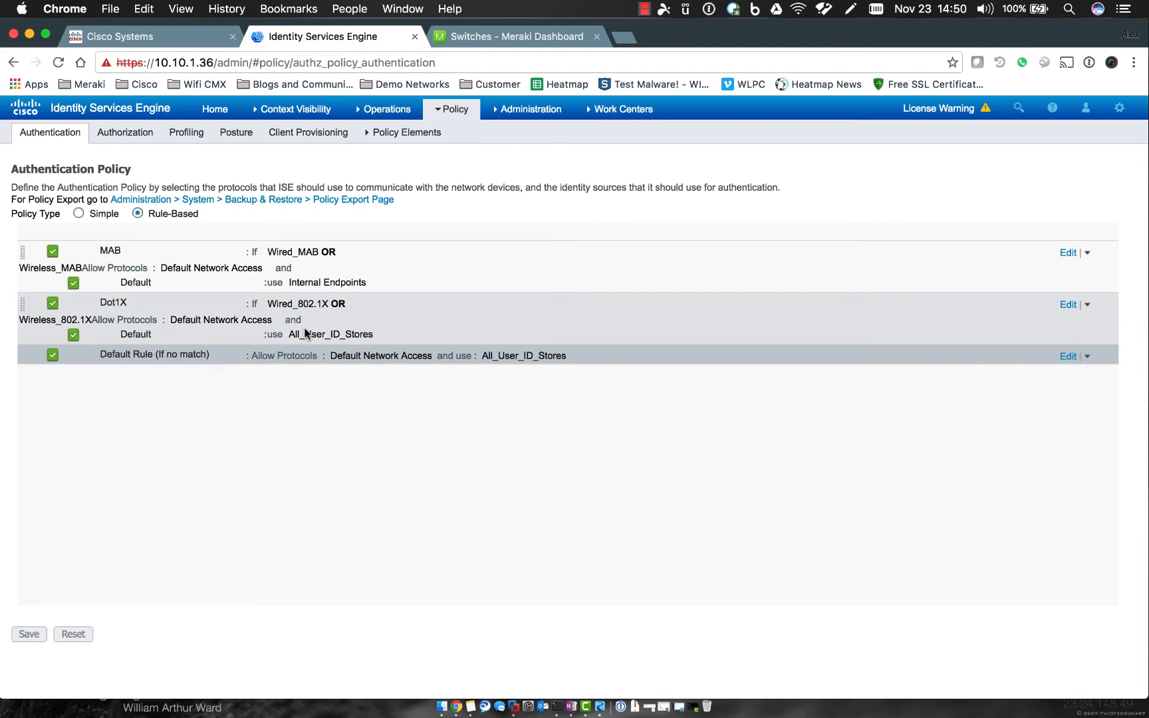
{"action": "mouse_move", "coordinate": [354, 338]}
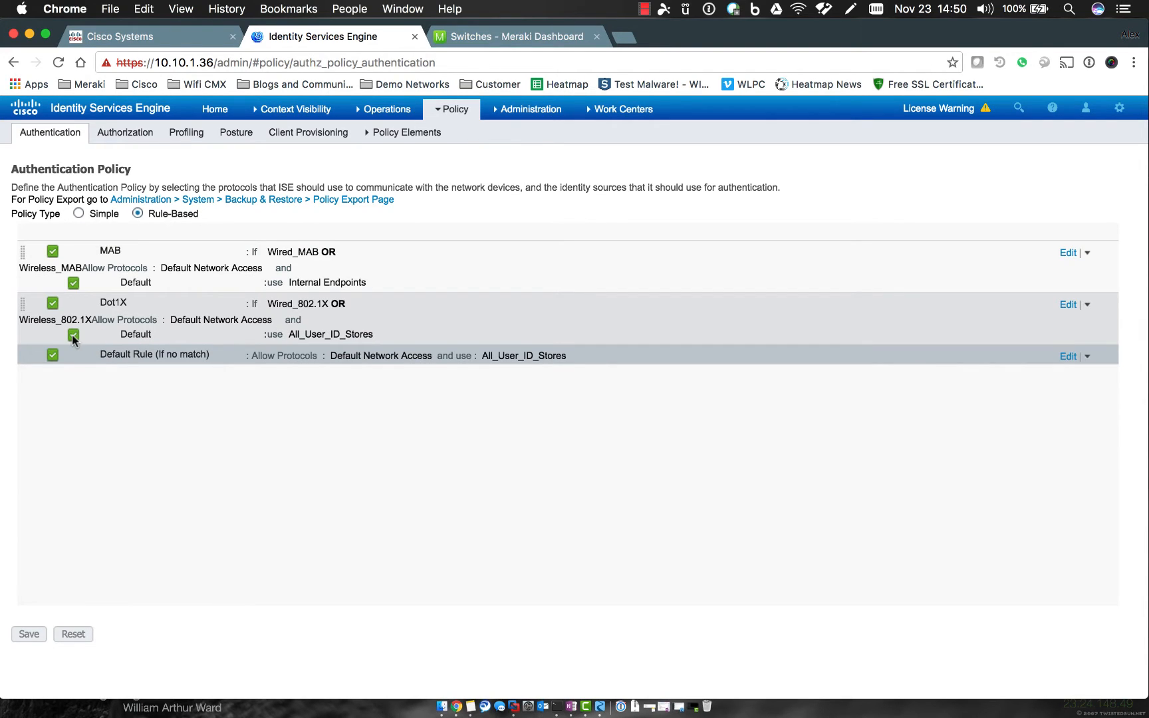
{"action": "left_click", "coordinate": [1066, 305]}
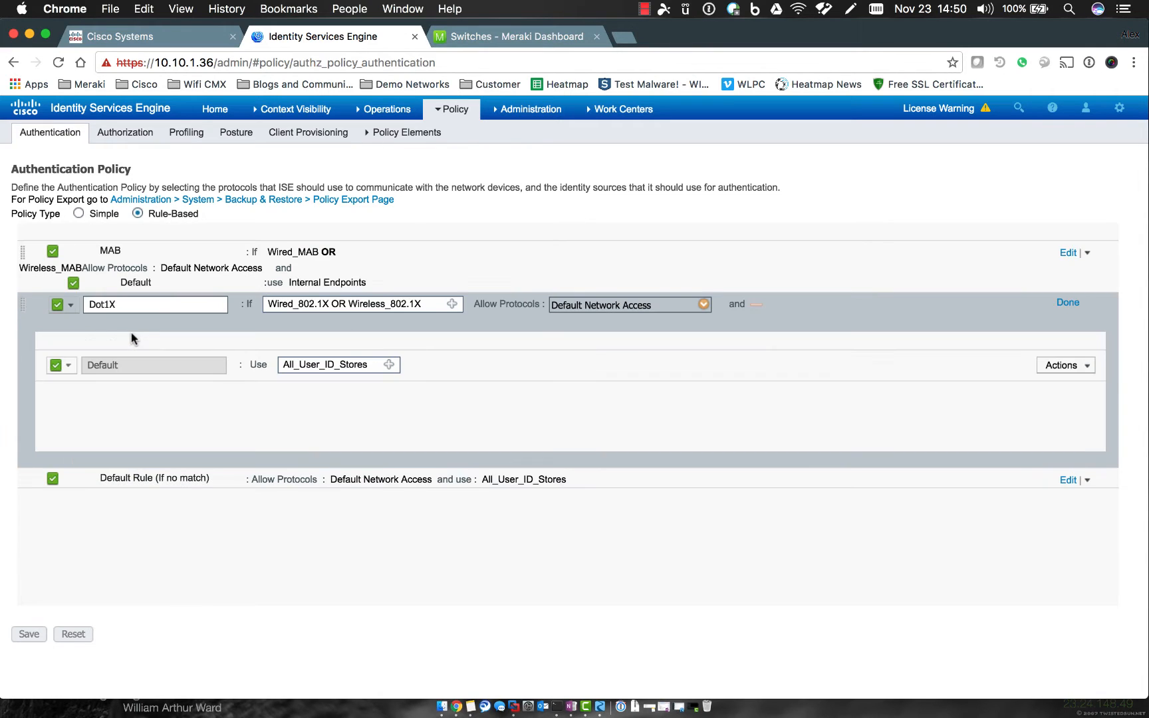
{"action": "mouse_move", "coordinate": [468, 308]}
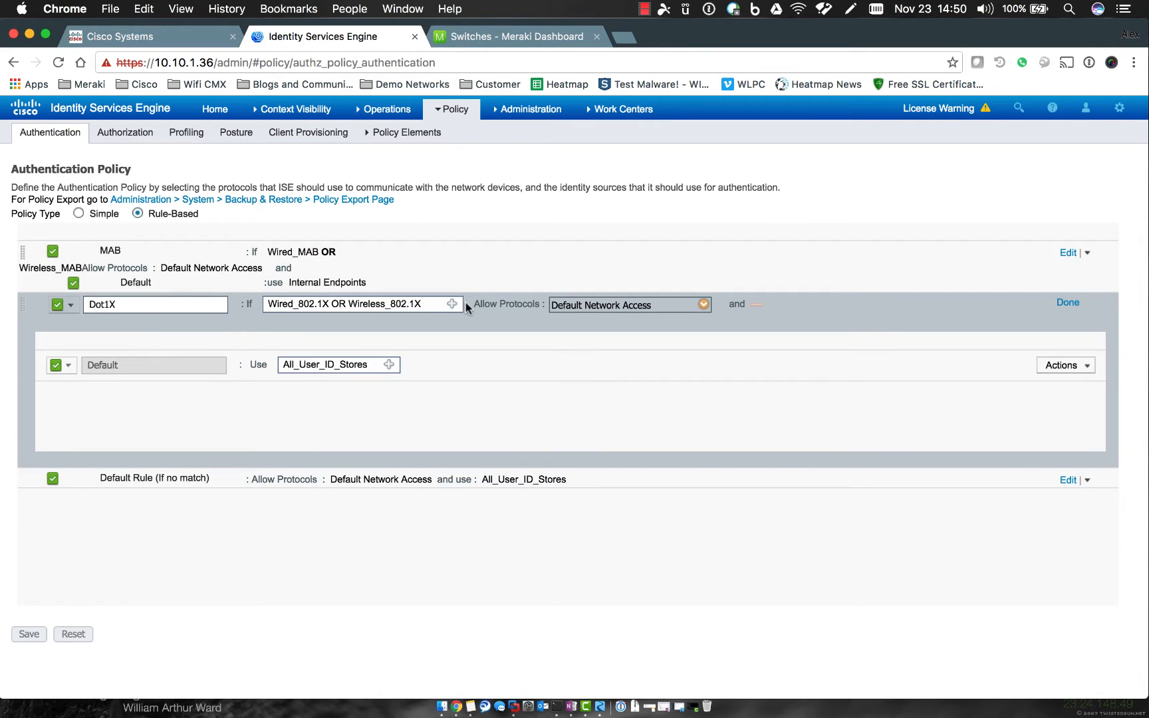
{"action": "left_click", "coordinate": [451, 304]}
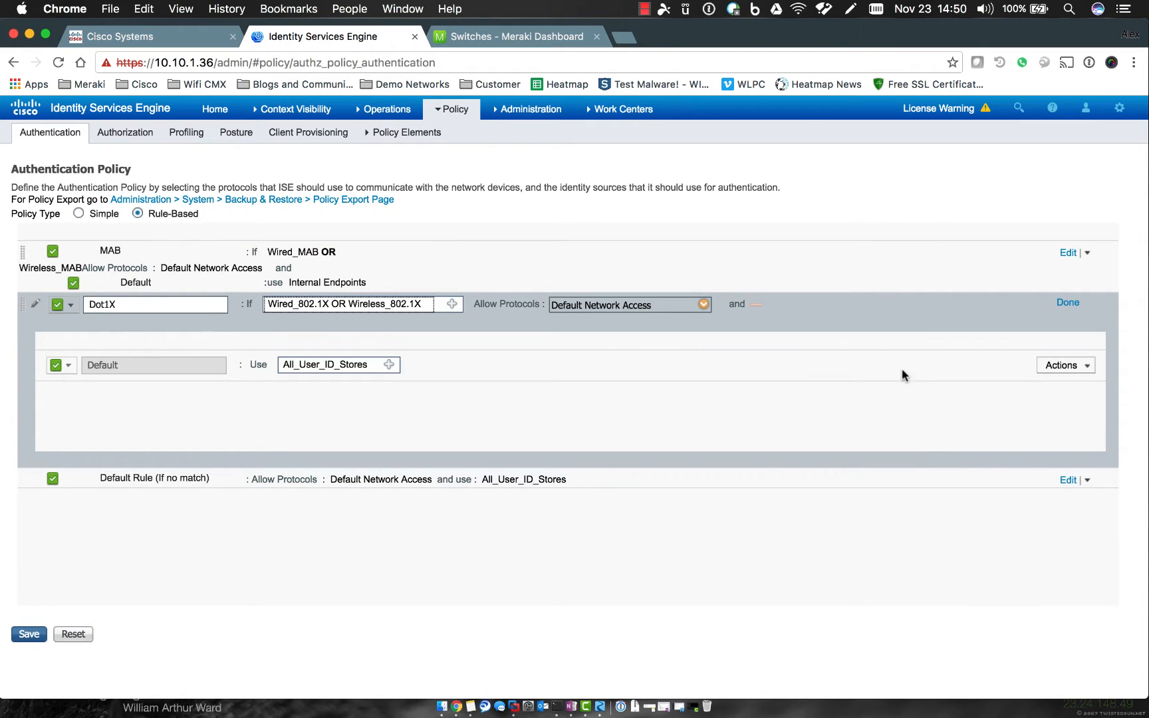
{"action": "left_click", "coordinate": [1067, 302]}
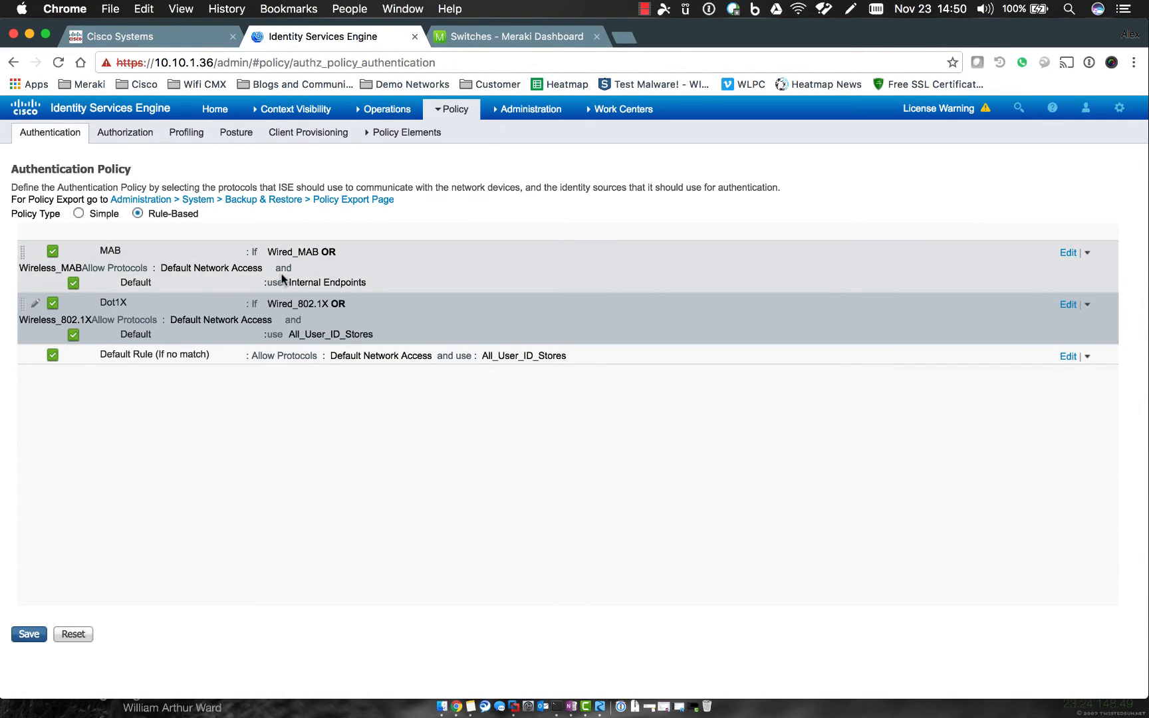
Step: Go to Policy Elements > Results > Allowed Protocols, discarding the unsaved policy changes
{"action": "left_click", "coordinate": [454, 109]}
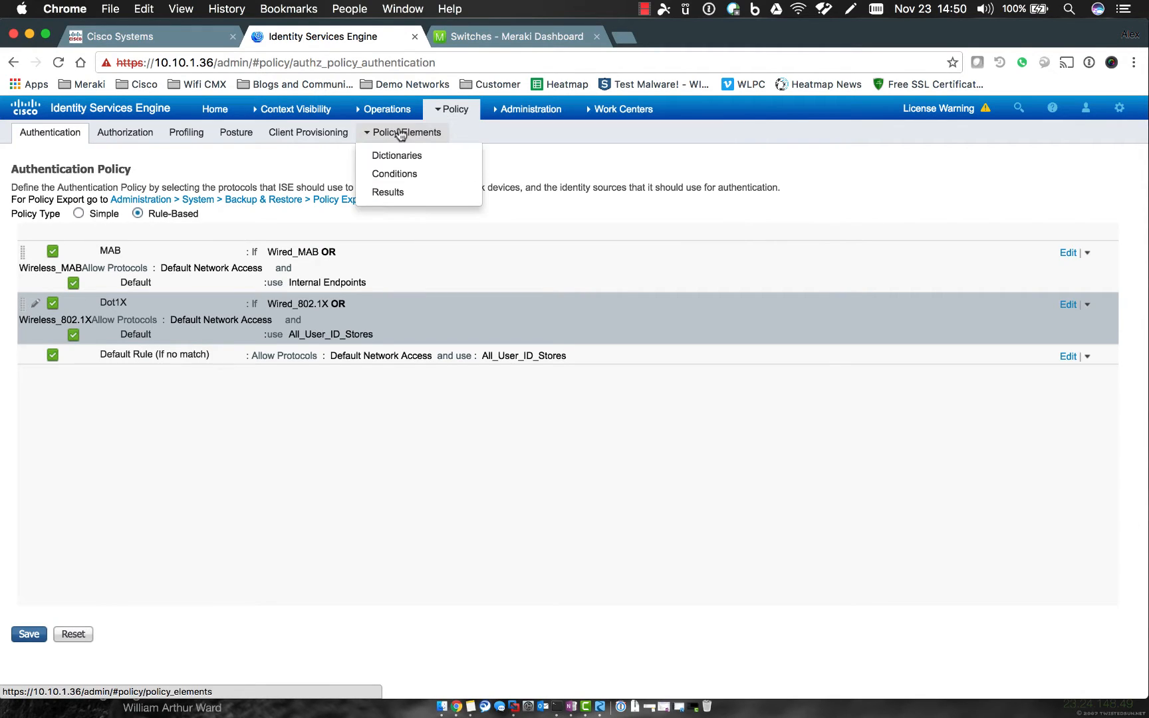
{"action": "mouse_move", "coordinate": [387, 192]}
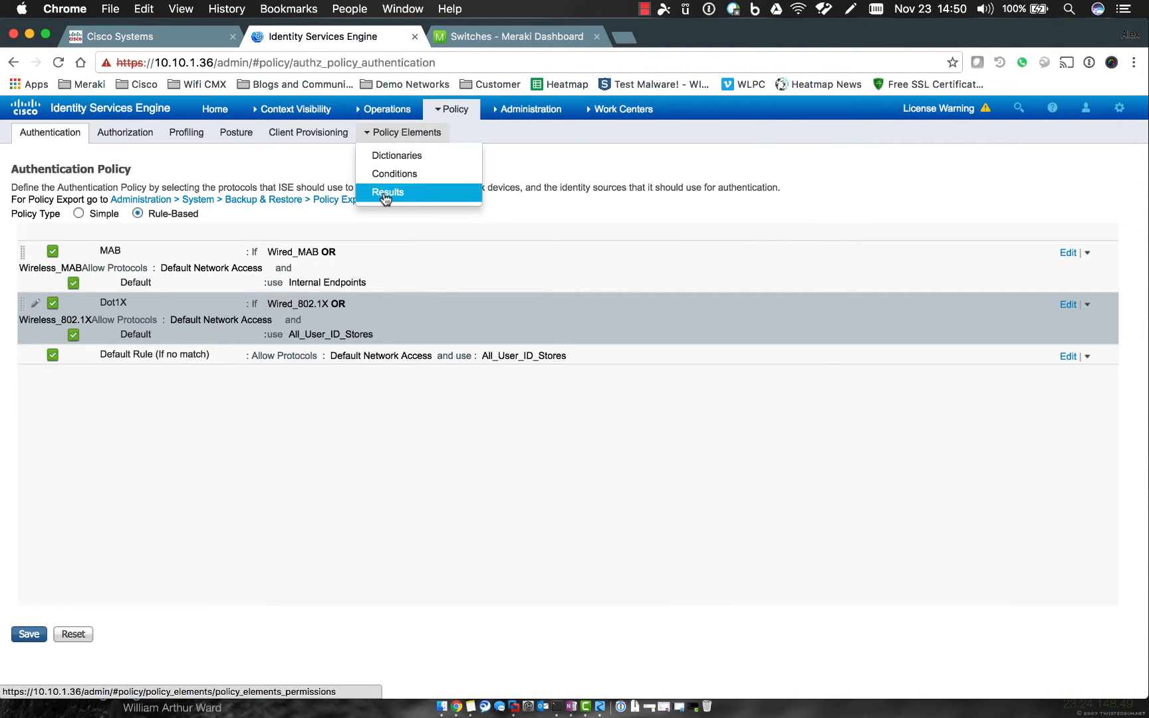
{"action": "left_click", "coordinate": [387, 191]}
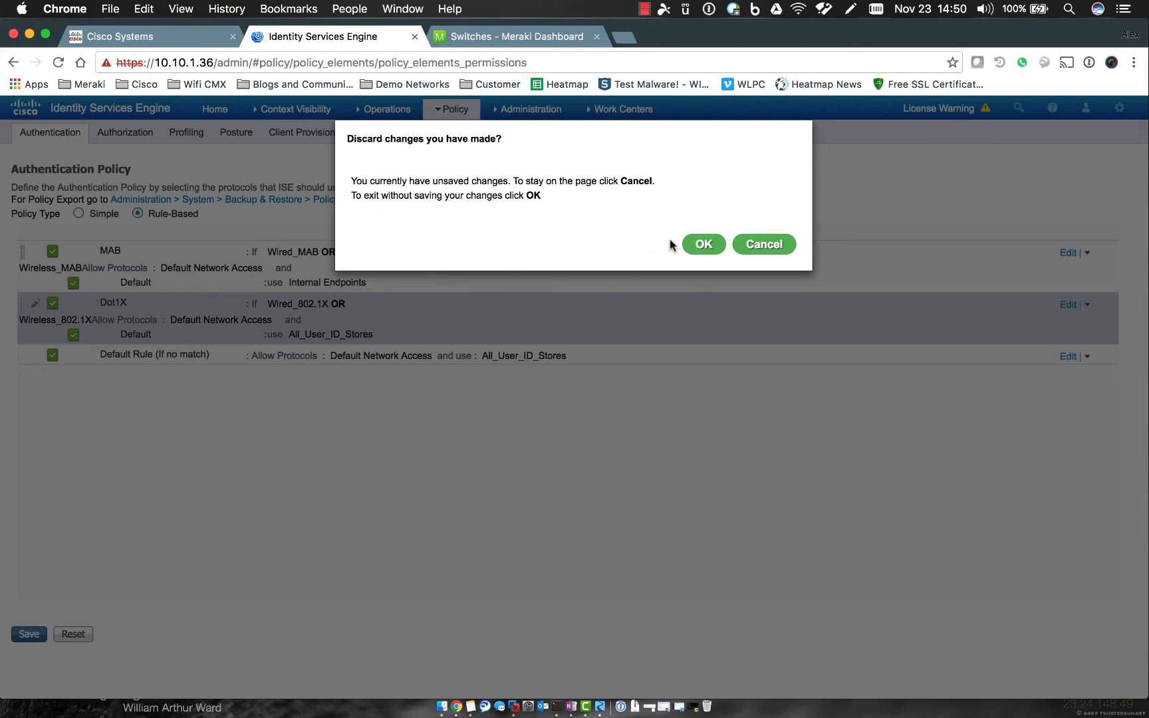
{"action": "left_click", "coordinate": [702, 243]}
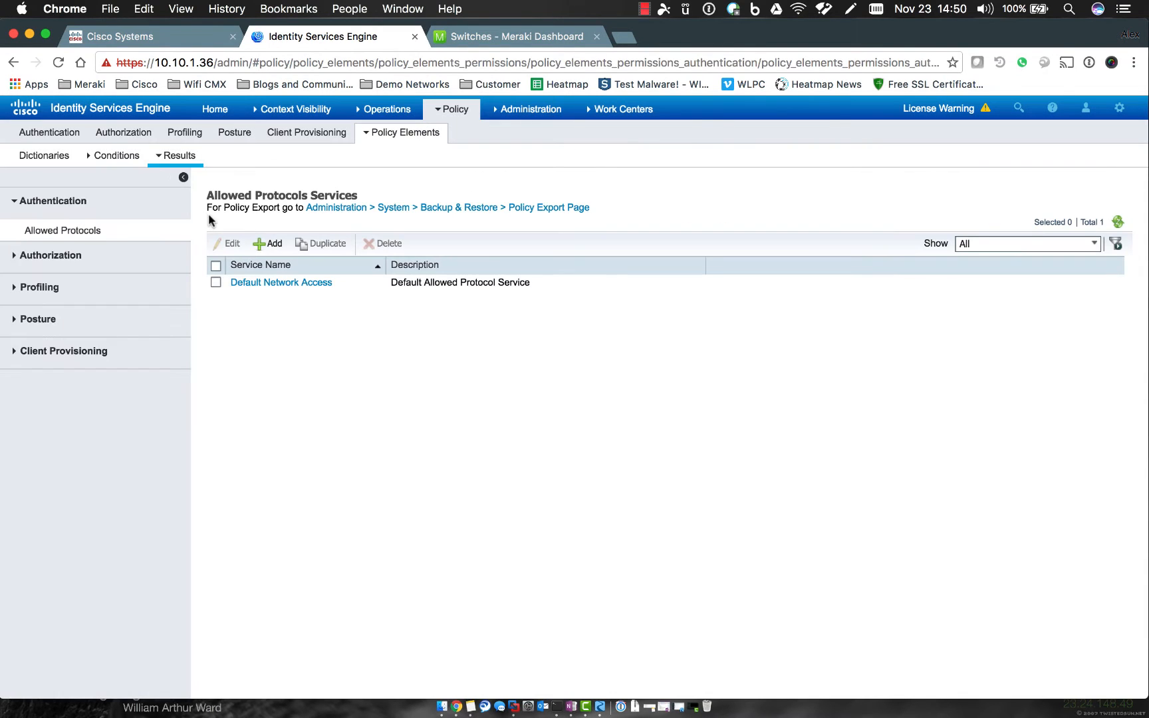
{"action": "mouse_move", "coordinate": [63, 230]}
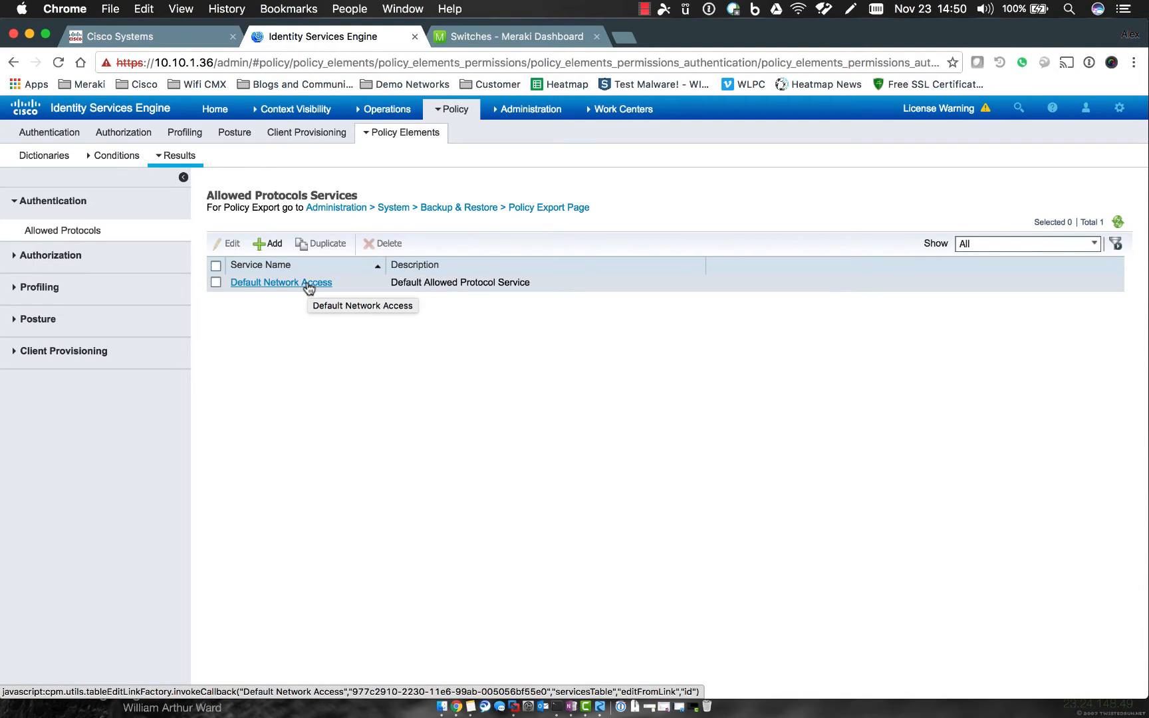
Step: In Default Network Access, stop allowing EAP-MD5 and PEAP's inner EAP-GTC
{"action": "left_click", "coordinate": [281, 282]}
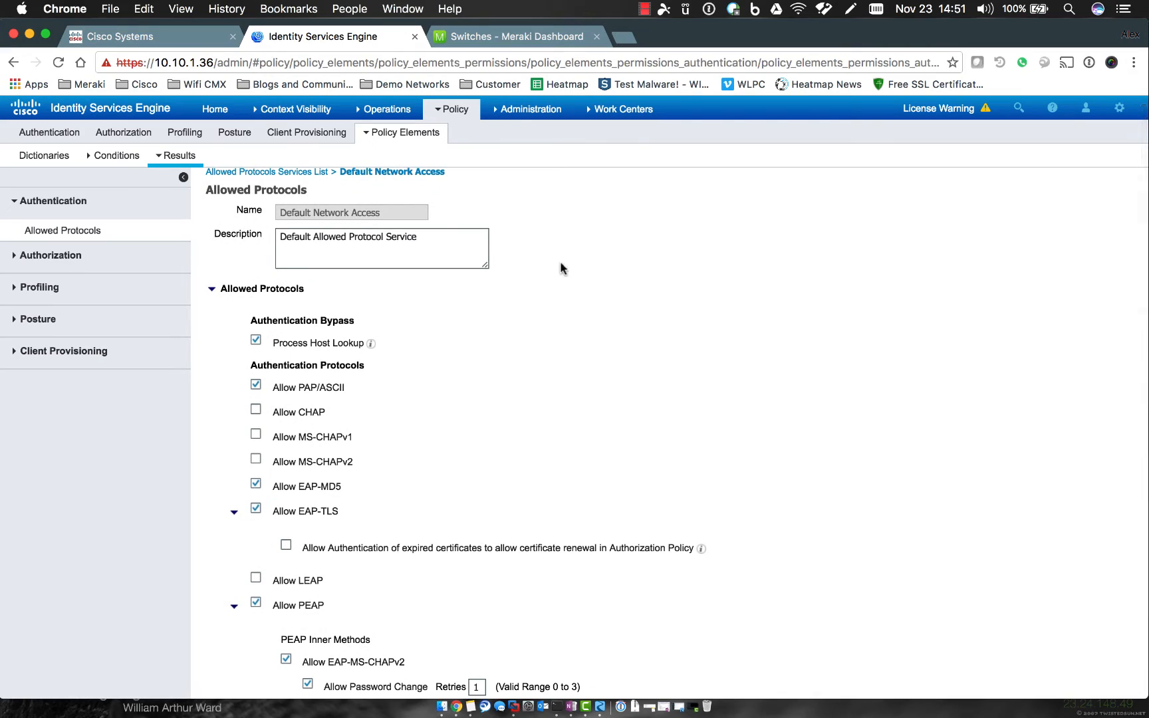
{"action": "mouse_move", "coordinate": [306, 347]}
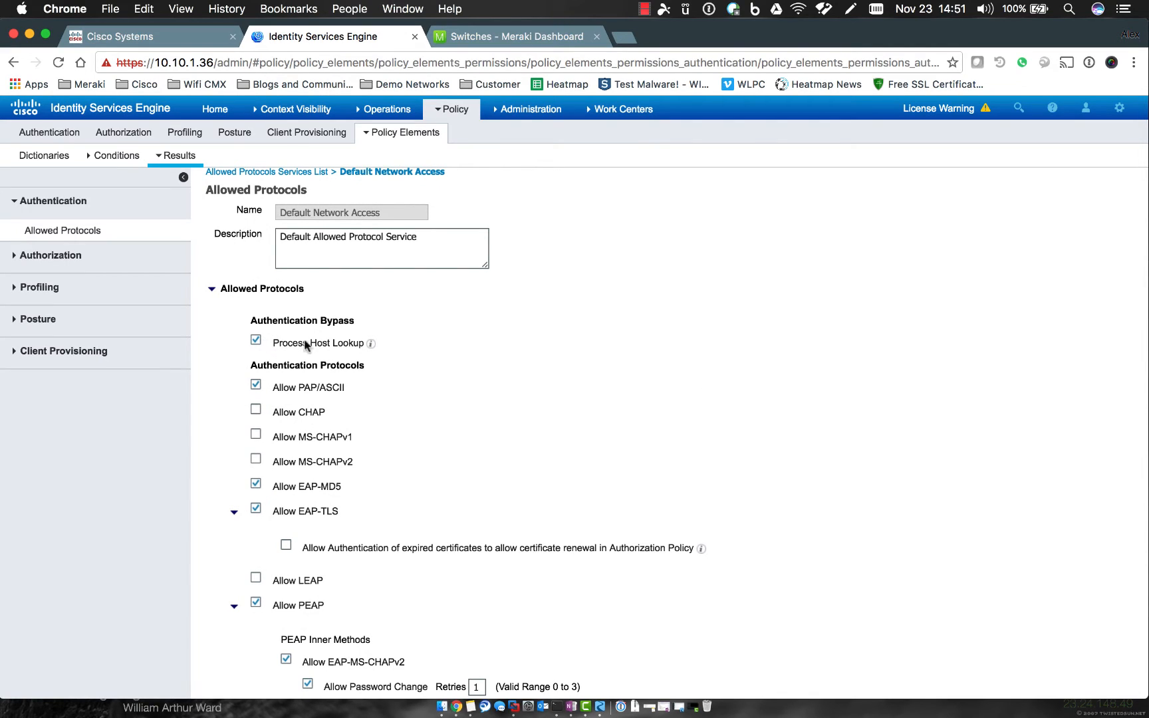
{"action": "mouse_move", "coordinate": [372, 350]}
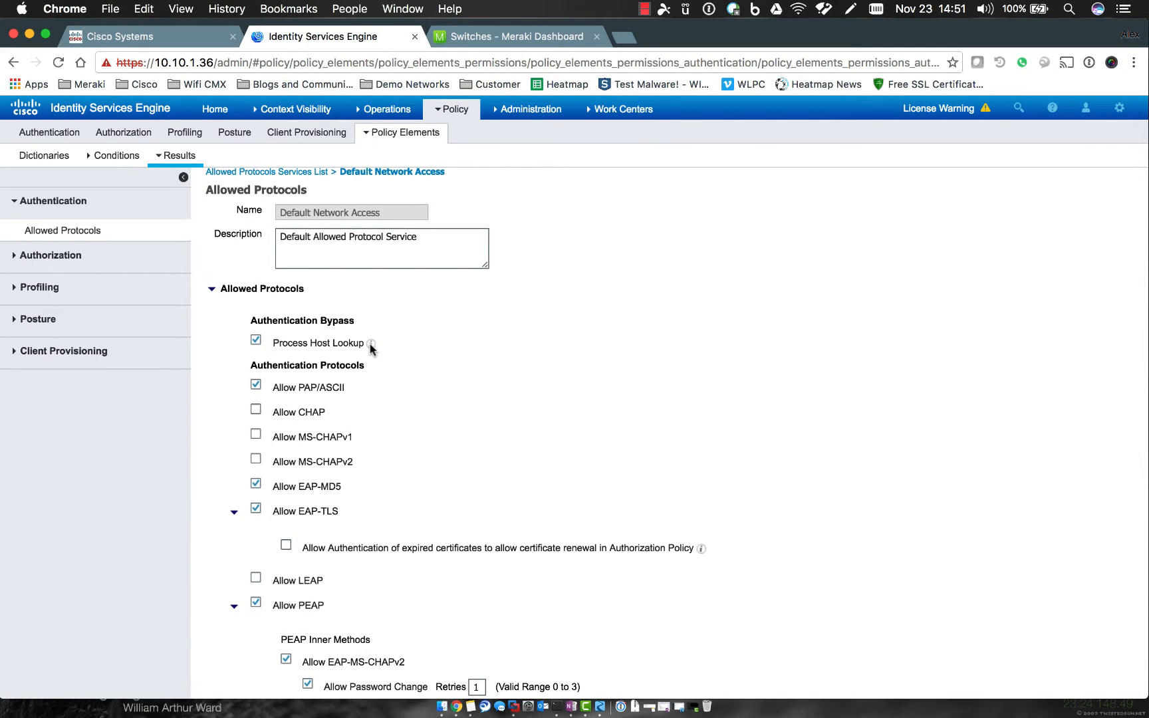
{"action": "mouse_move", "coordinate": [373, 343]}
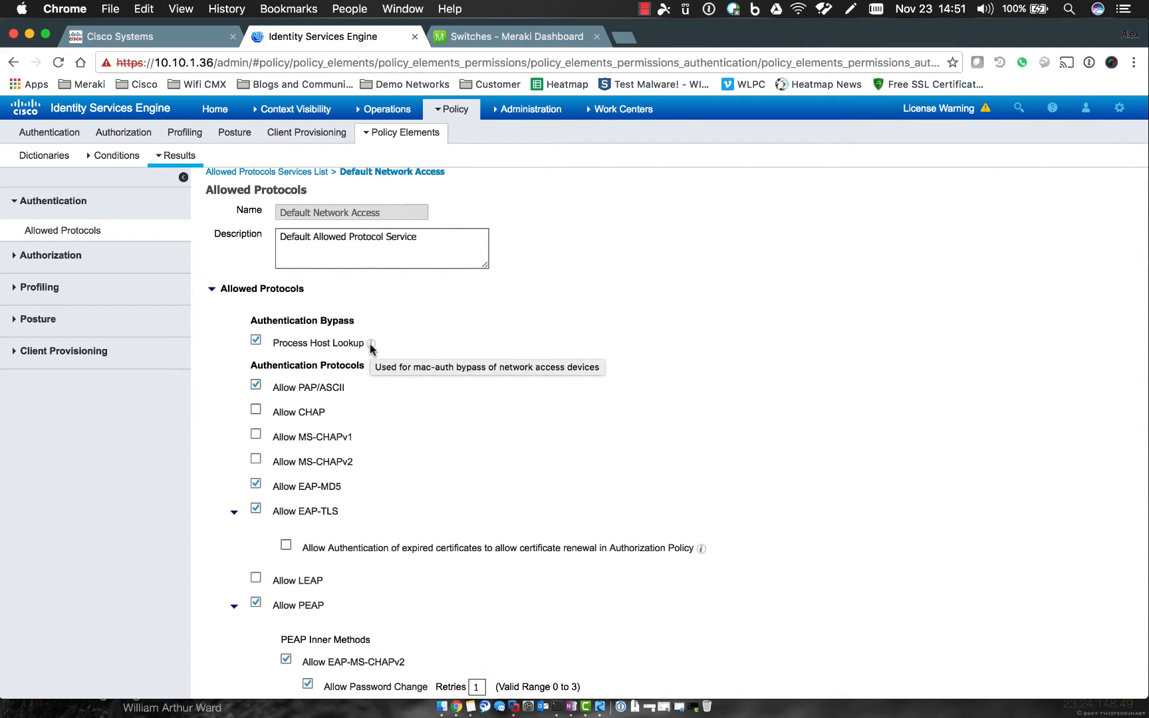
{"action": "mouse_move", "coordinate": [321, 392]}
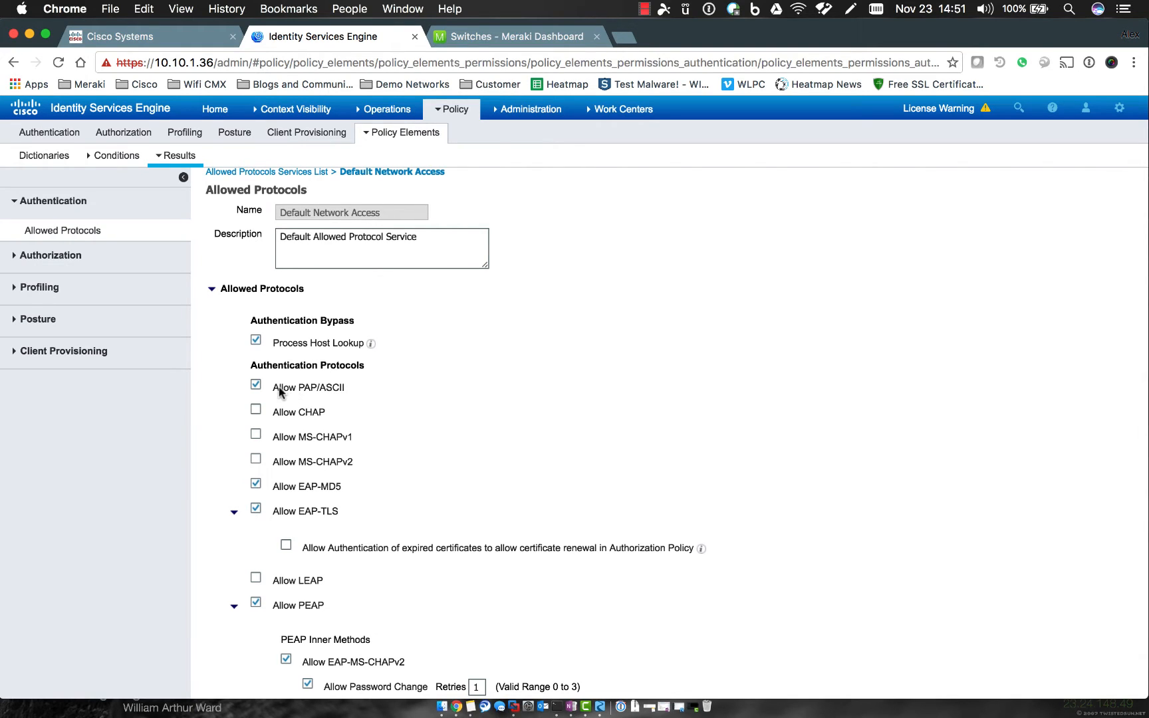
{"action": "mouse_move", "coordinate": [279, 393]}
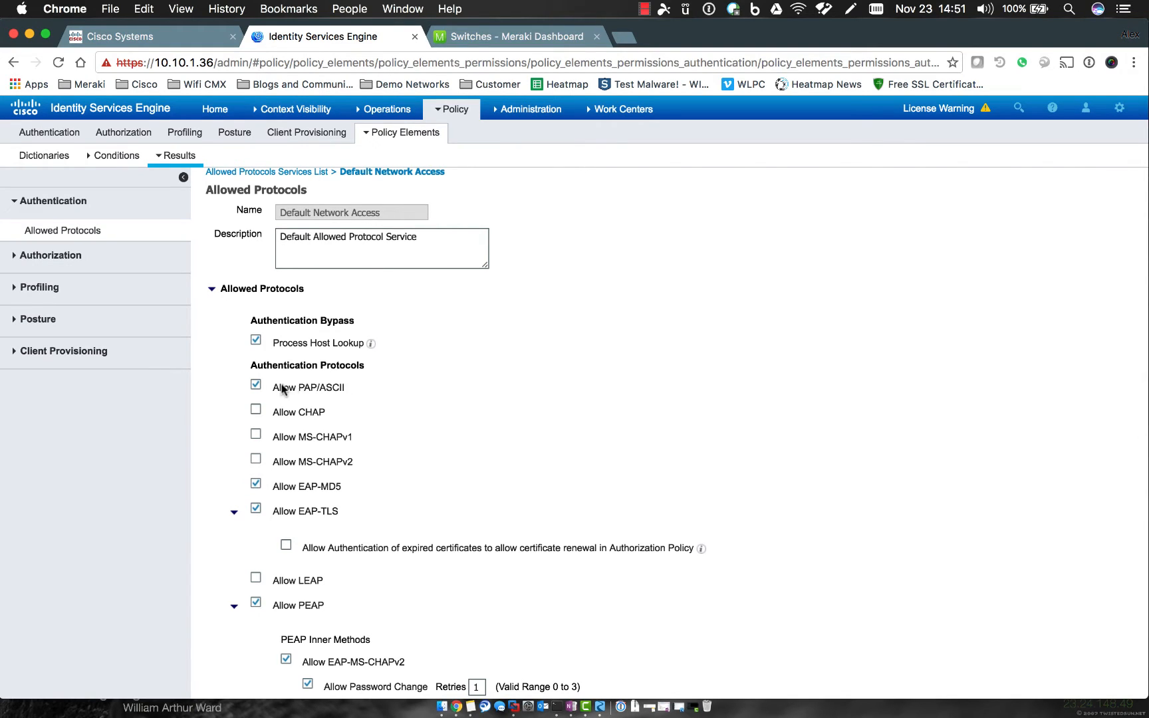
{"action": "scroll", "scroll_direction": "down", "scroll_amount": 3}
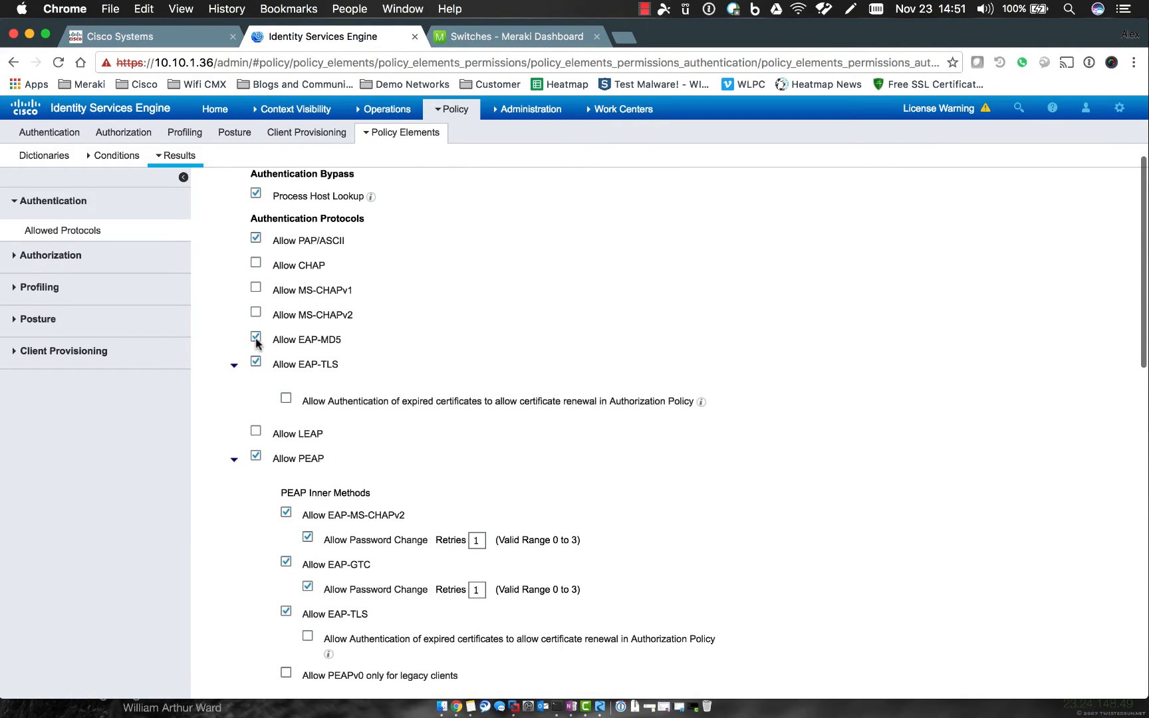
{"action": "left_click", "coordinate": [255, 340]}
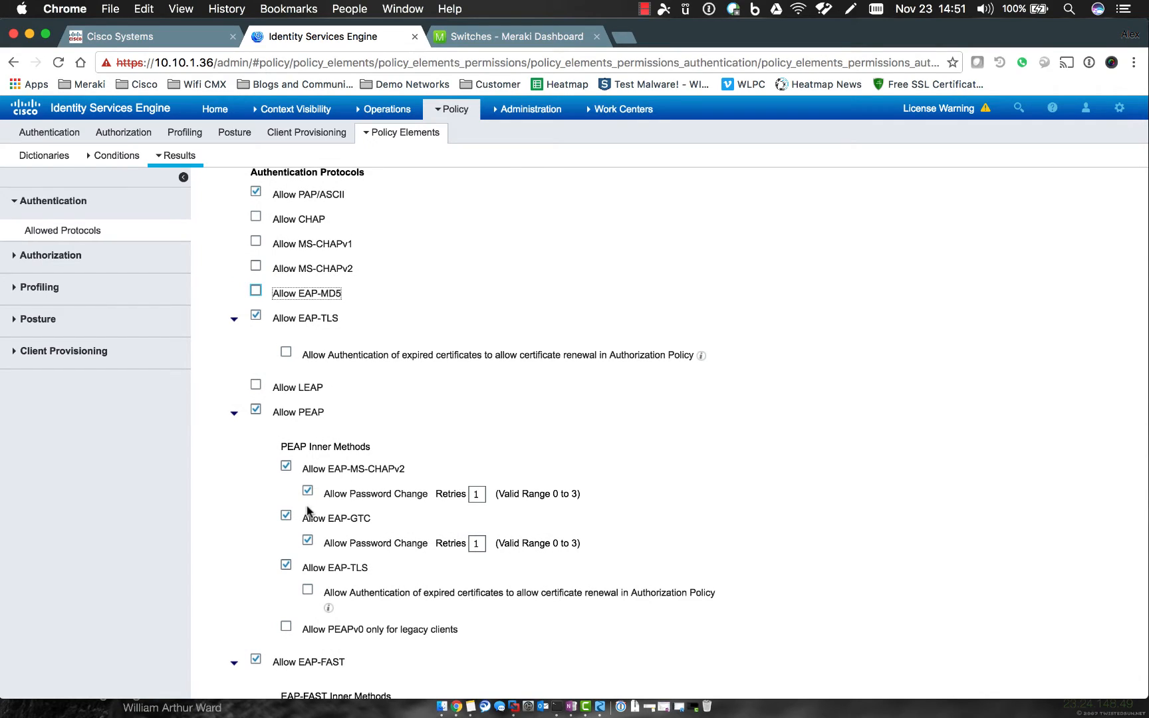
{"action": "left_click", "coordinate": [286, 514]}
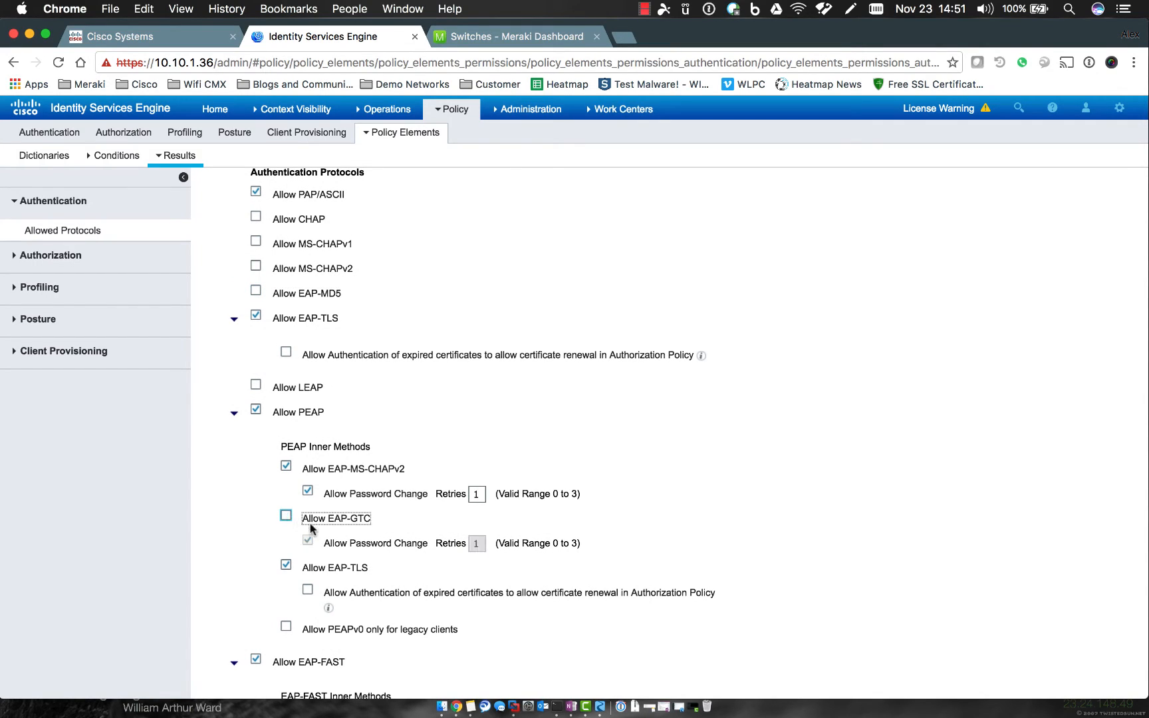
{"action": "mouse_move", "coordinate": [284, 431]}
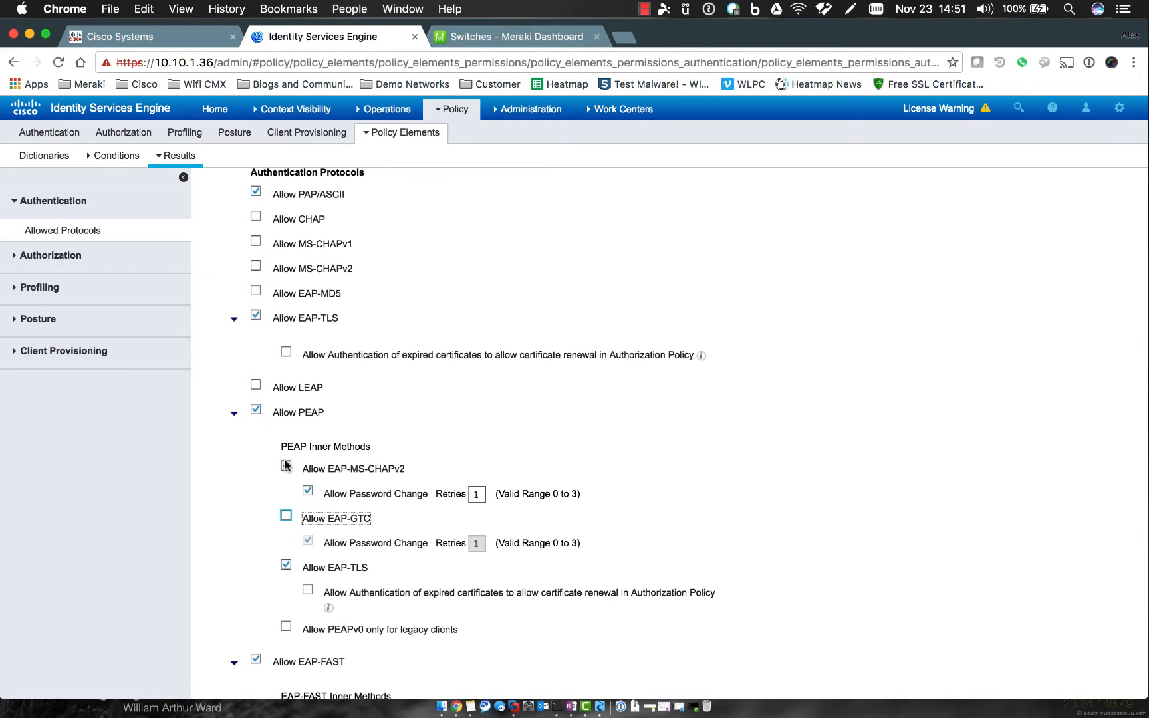
Step: Stop allowing EAP-FAST and EAP-TTLS, keeping PAP/ASCII, EAP-TLS and PEAP enabled
{"action": "left_click", "coordinate": [286, 465]}
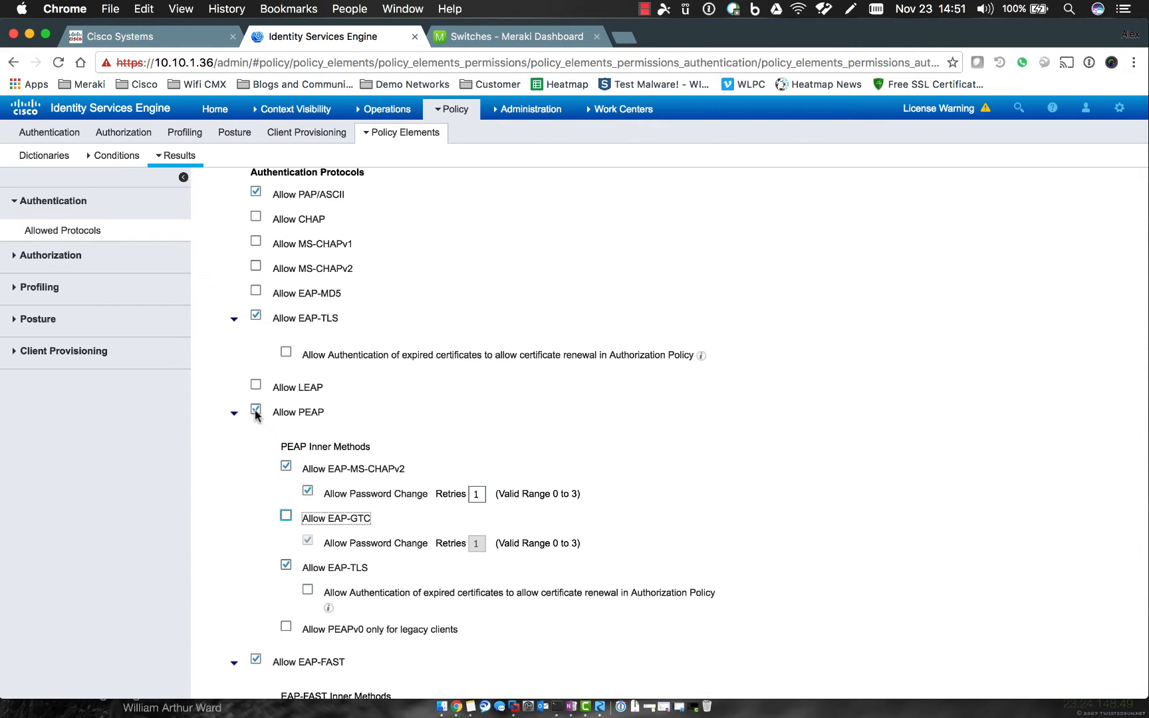
{"action": "scroll", "scroll_direction": "down", "scroll_amount": 3}
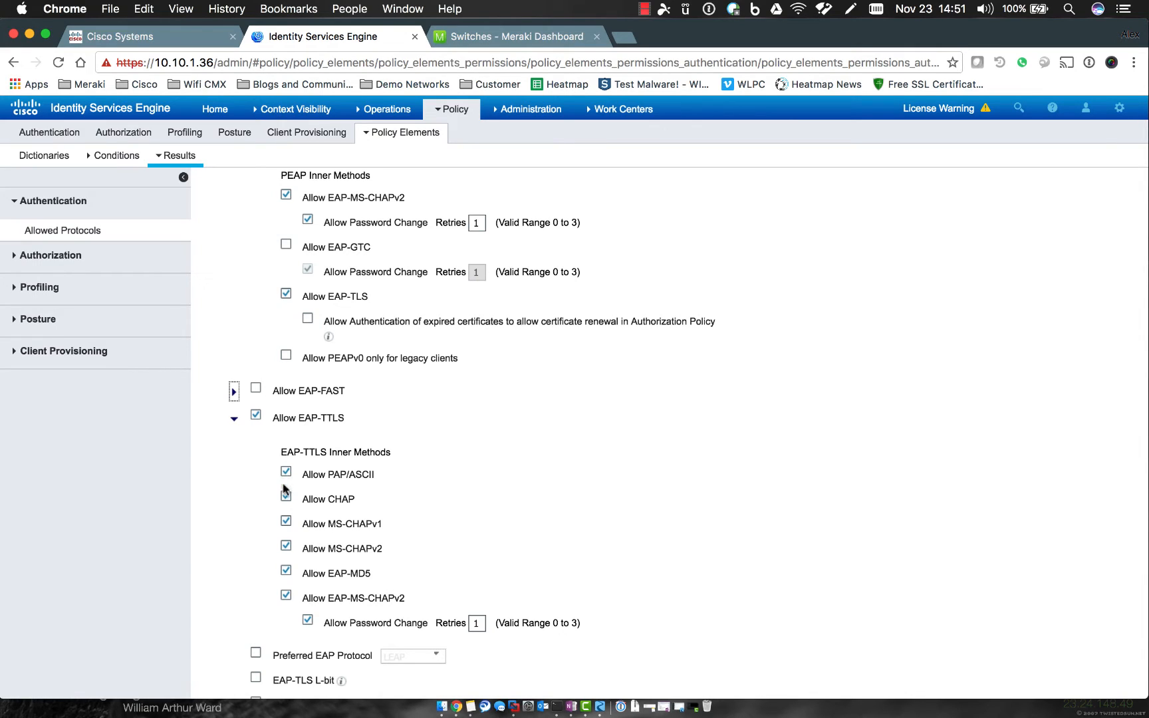
{"action": "left_click", "coordinate": [286, 499]}
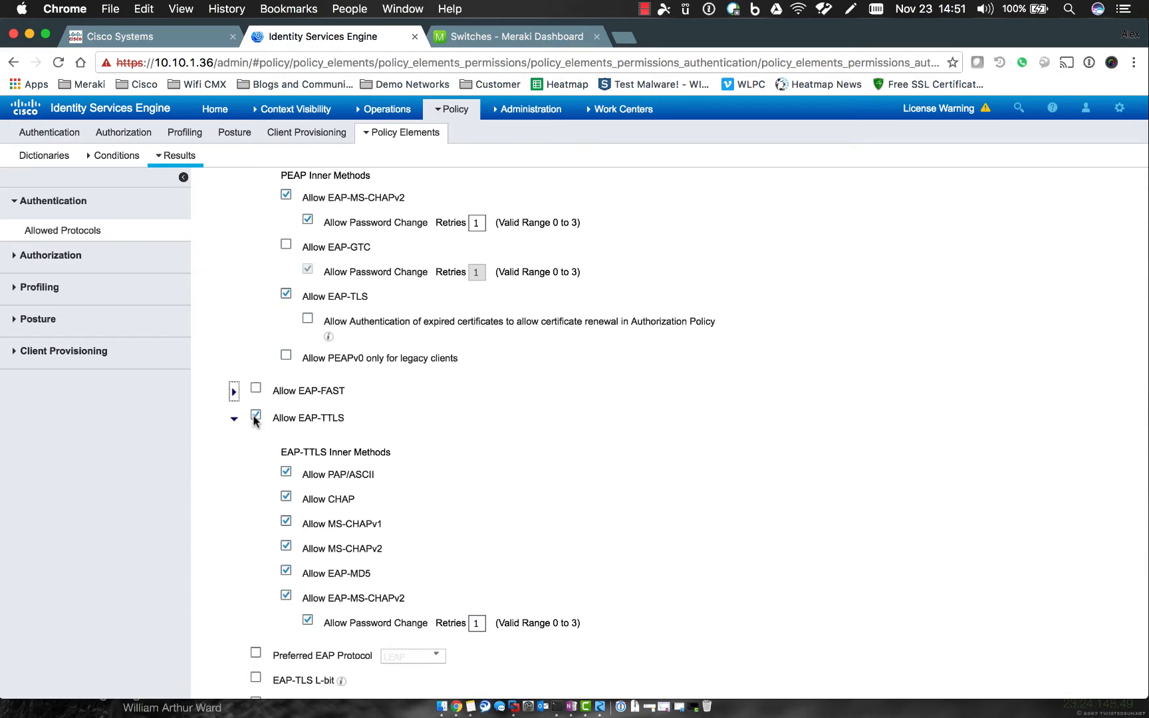
{"action": "left_click", "coordinate": [234, 418]}
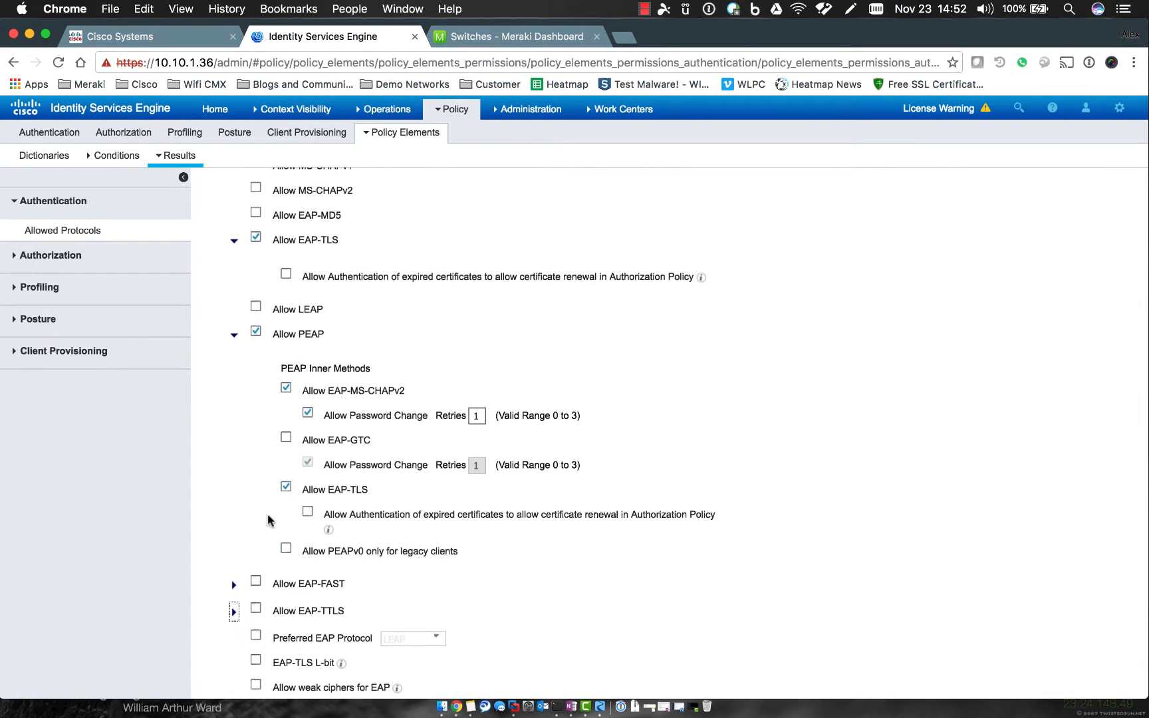
{"action": "scroll", "scroll_direction": "down", "scroll_amount": 3}
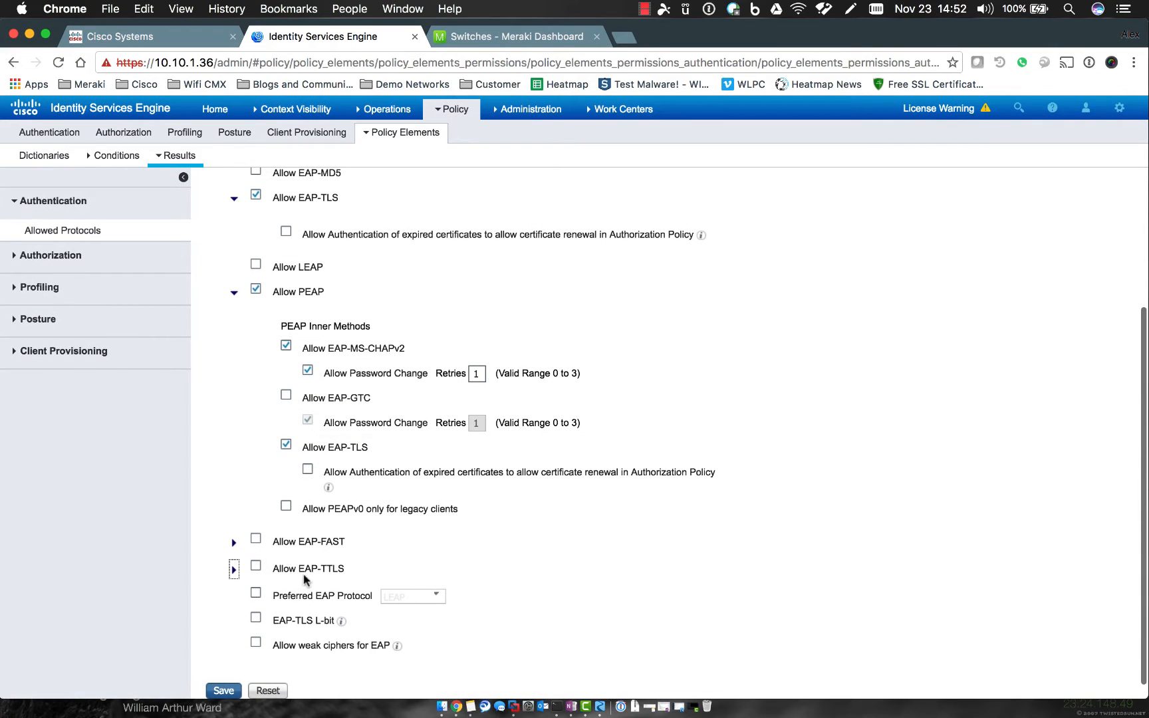
{"action": "mouse_move", "coordinate": [306, 581]}
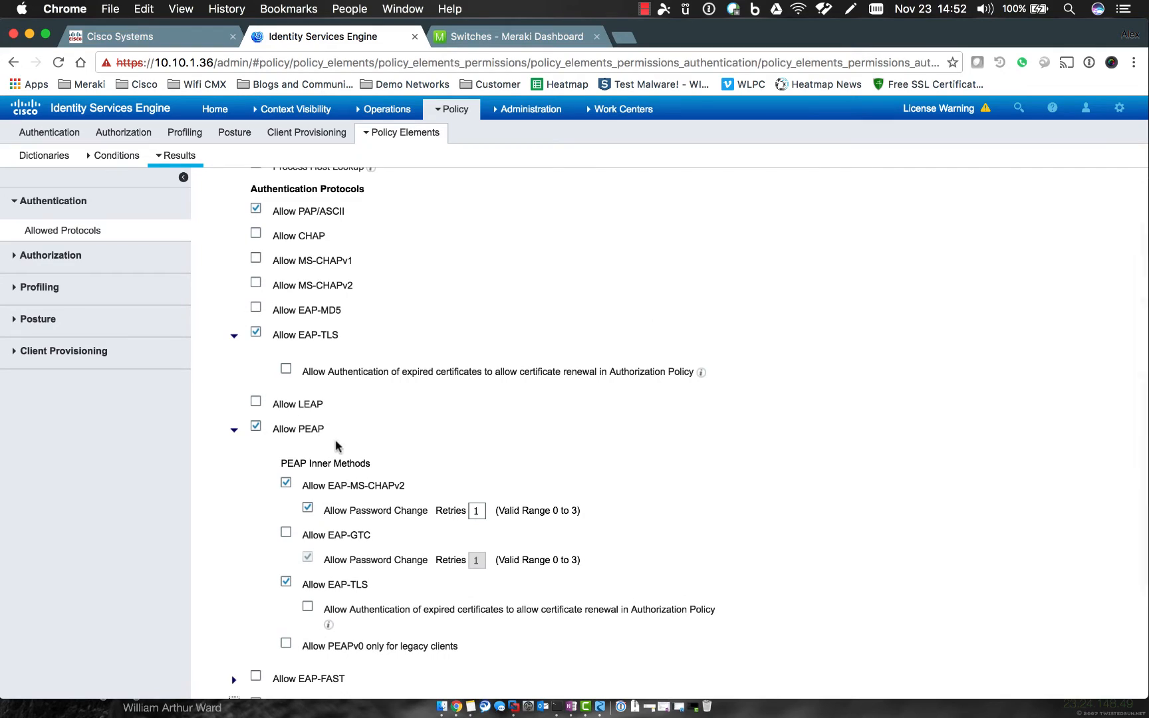
{"action": "mouse_move", "coordinate": [427, 445]}
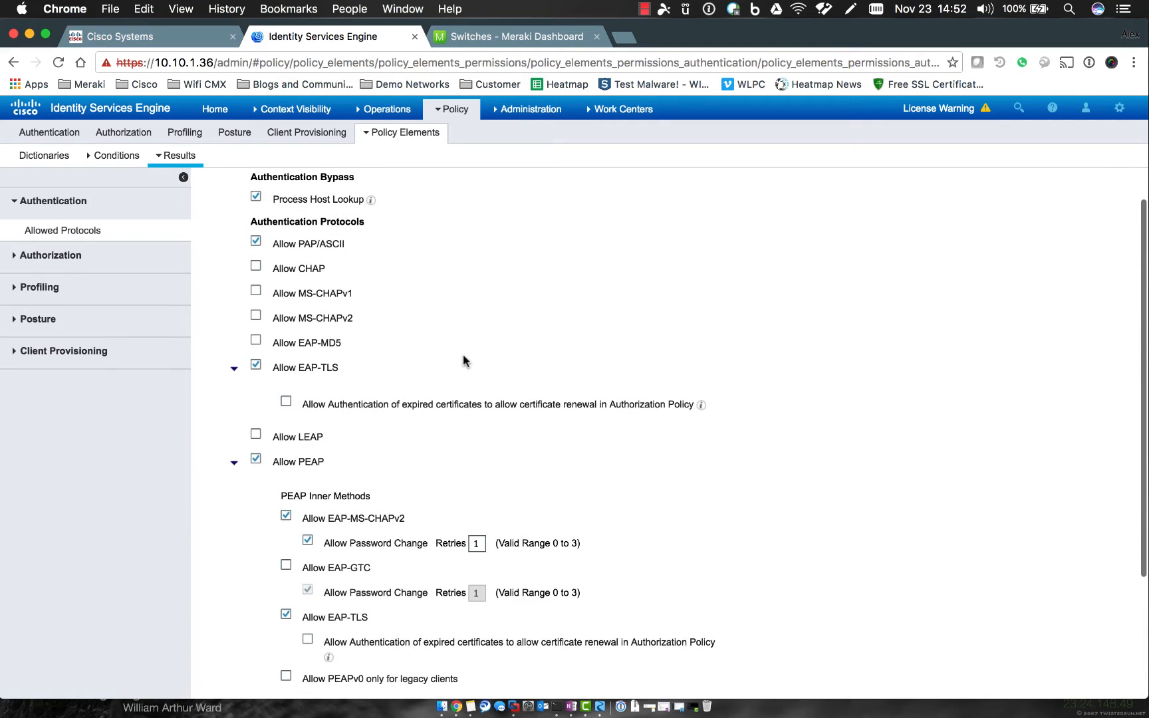
{"action": "scroll", "scroll_direction": "down", "scroll_amount": 3}
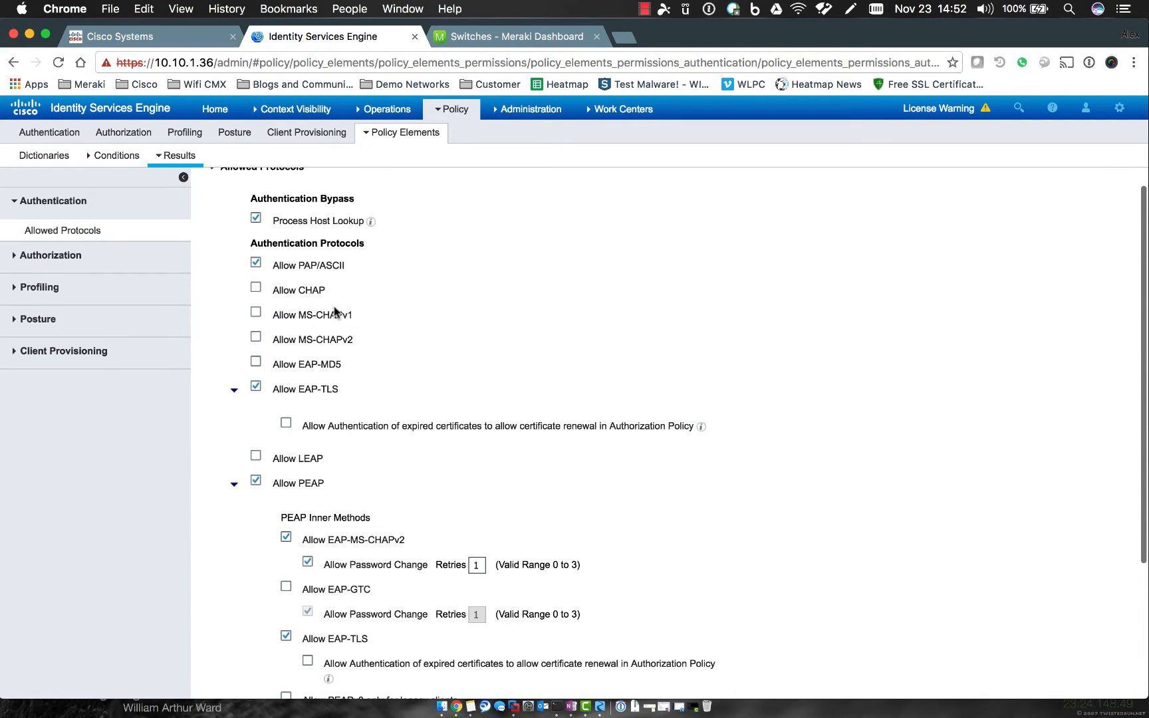
{"action": "mouse_move", "coordinate": [427, 340]}
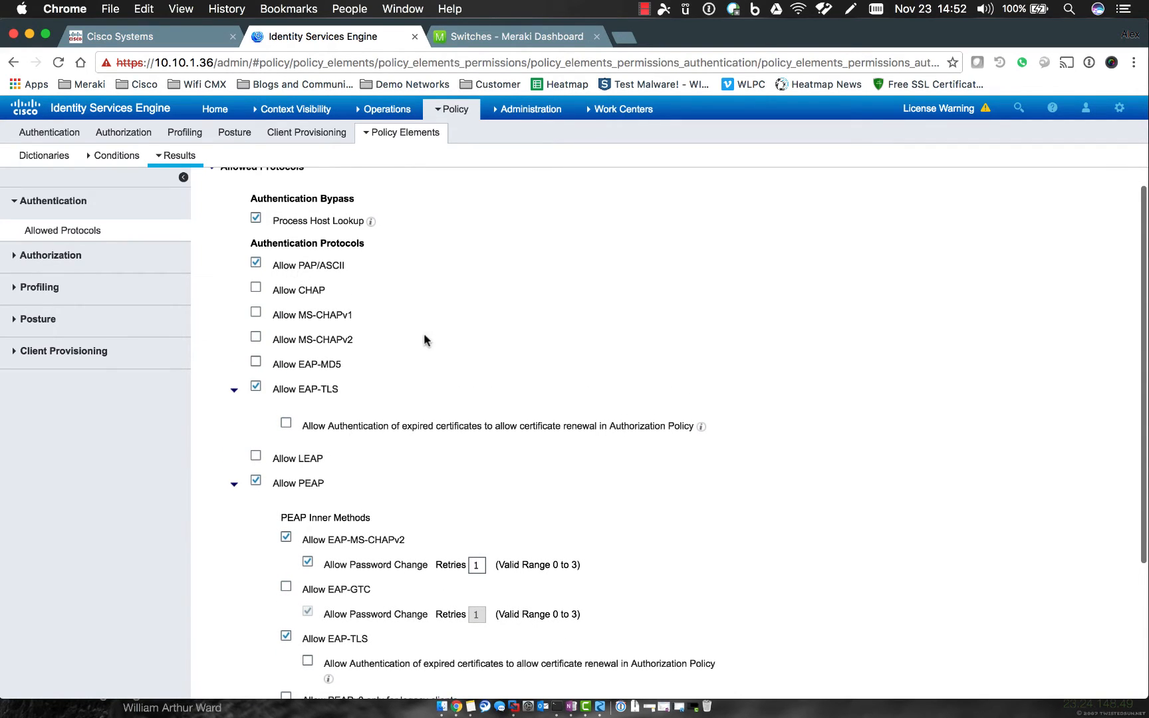
{"action": "mouse_move", "coordinate": [428, 410]}
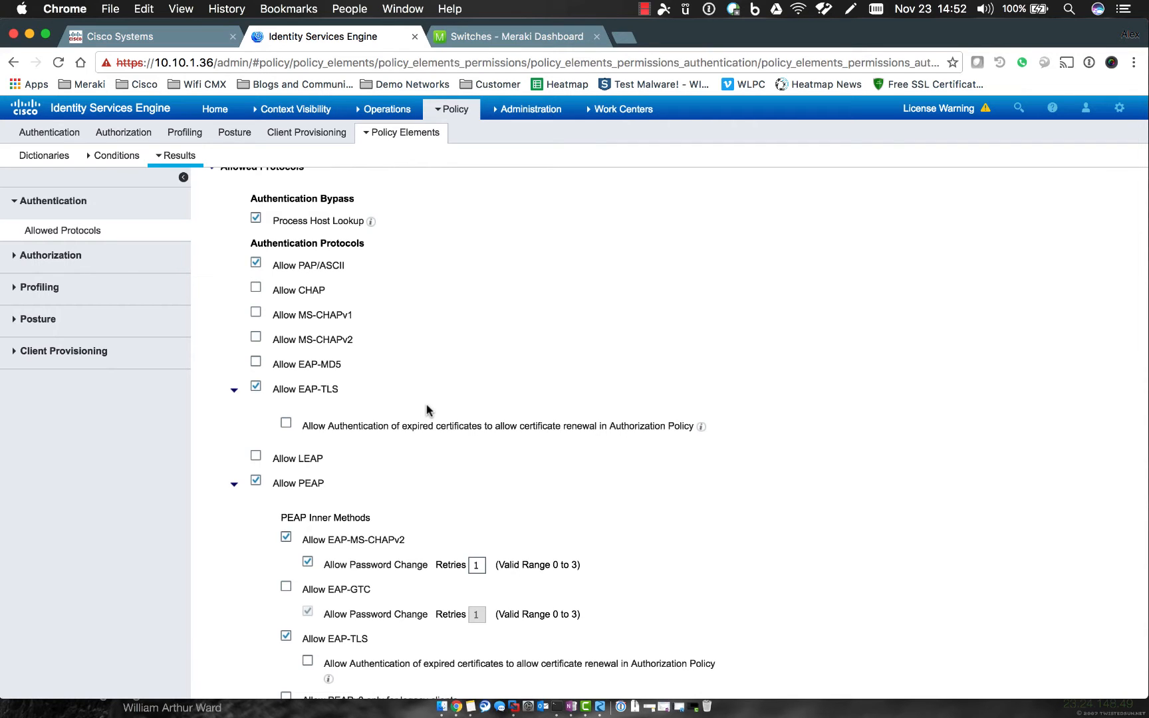
{"action": "scroll", "scroll_direction": "down", "scroll_amount": 3}
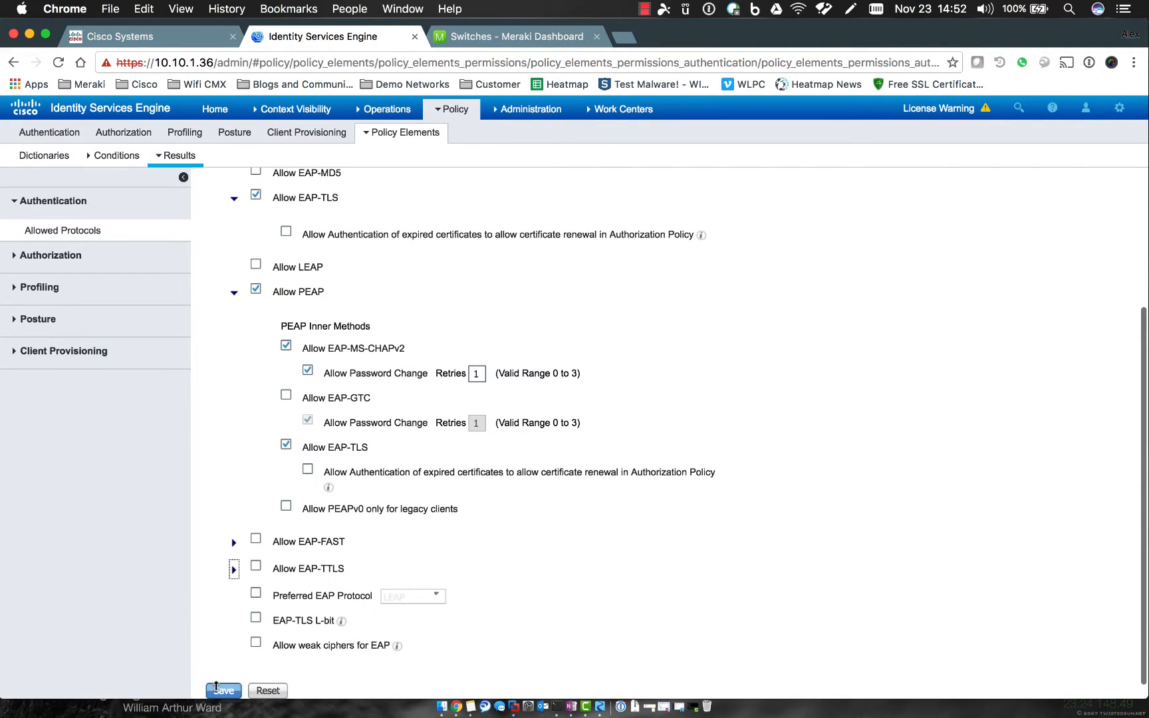
Step: Save the reduced Default Network Access protocols and return to the Authentication Policy page
{"action": "left_click", "coordinate": [224, 690]}
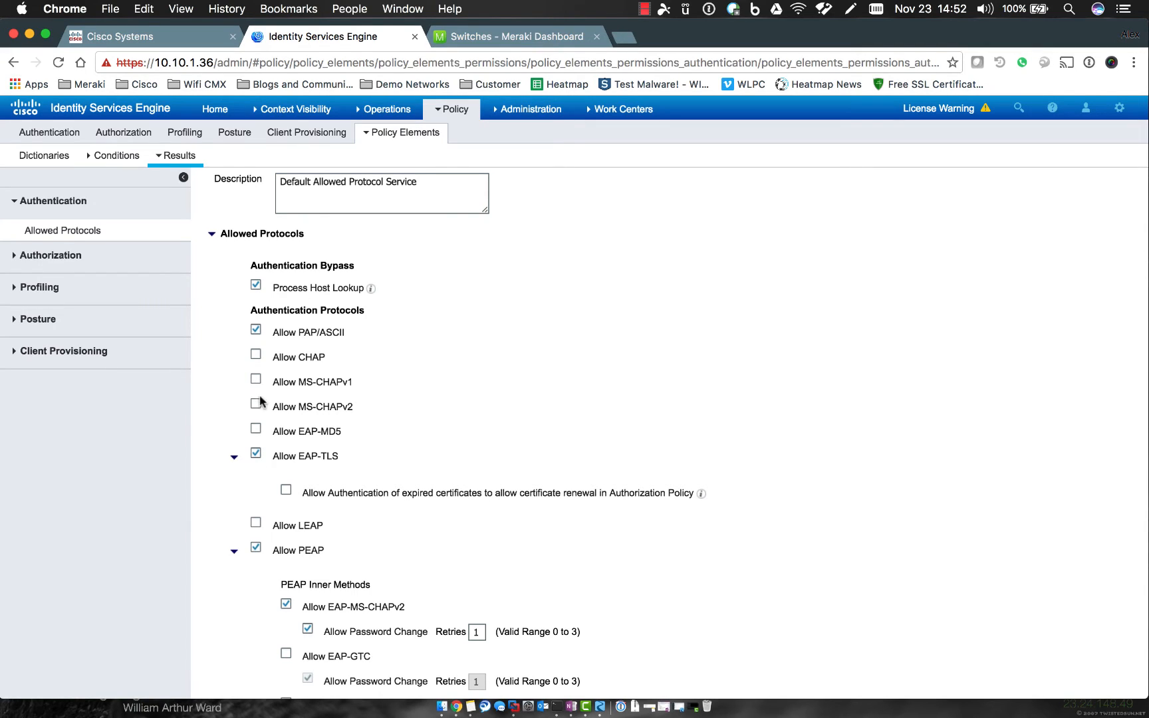
{"action": "mouse_move", "coordinate": [342, 407]}
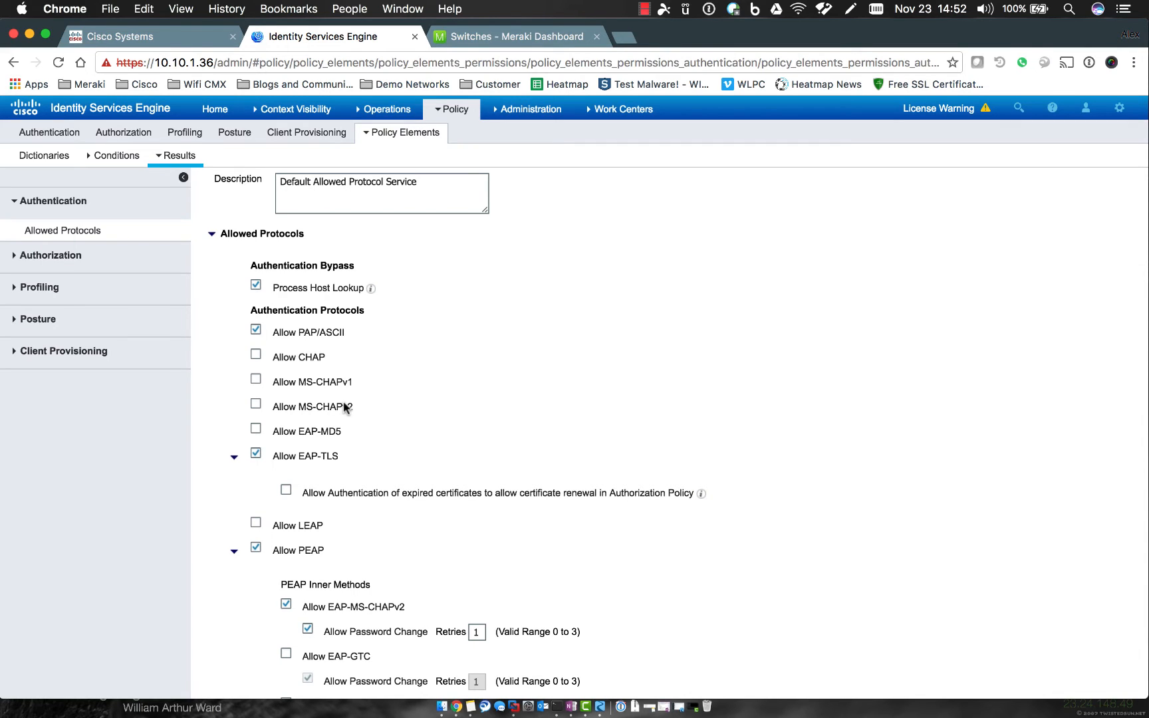
{"action": "scroll", "scroll_direction": "down", "scroll_amount": 3}
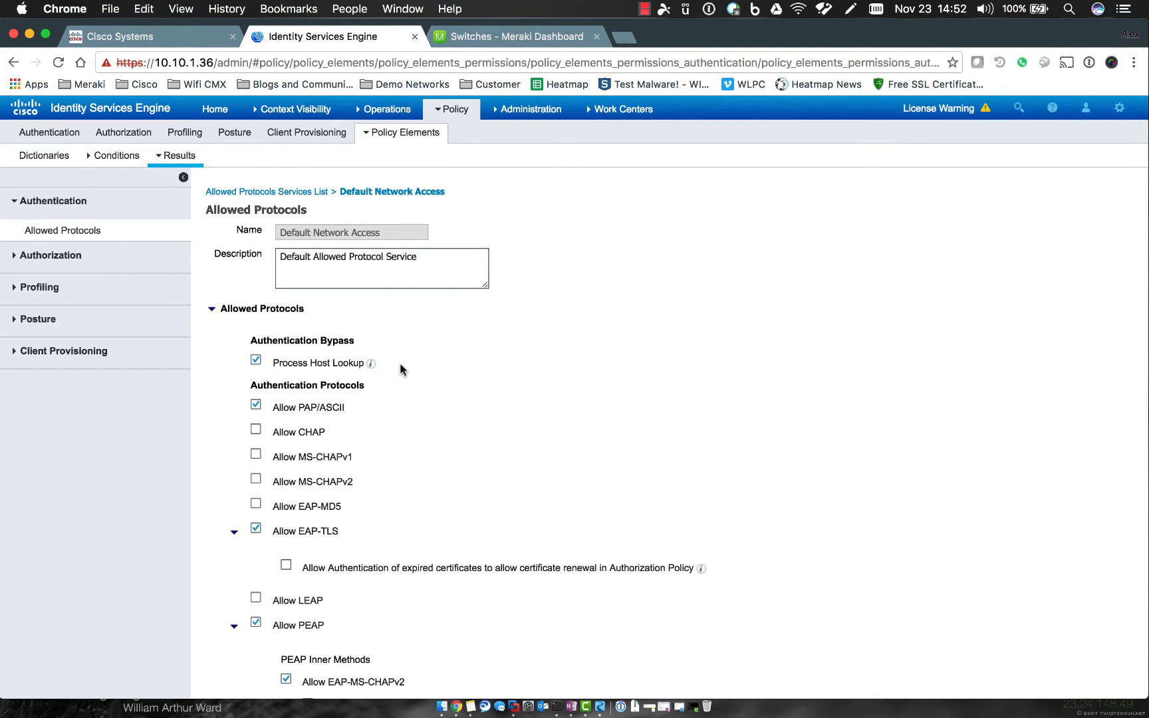
{"action": "mouse_move", "coordinate": [408, 336]}
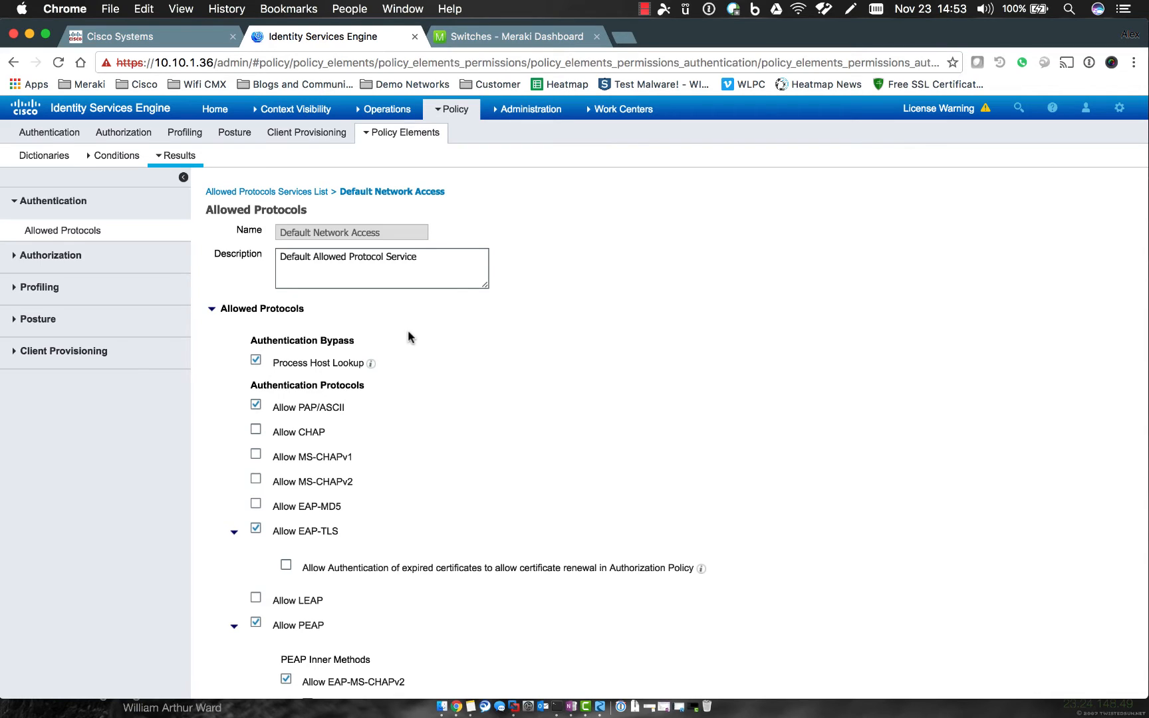
{"action": "left_click", "coordinate": [385, 109]}
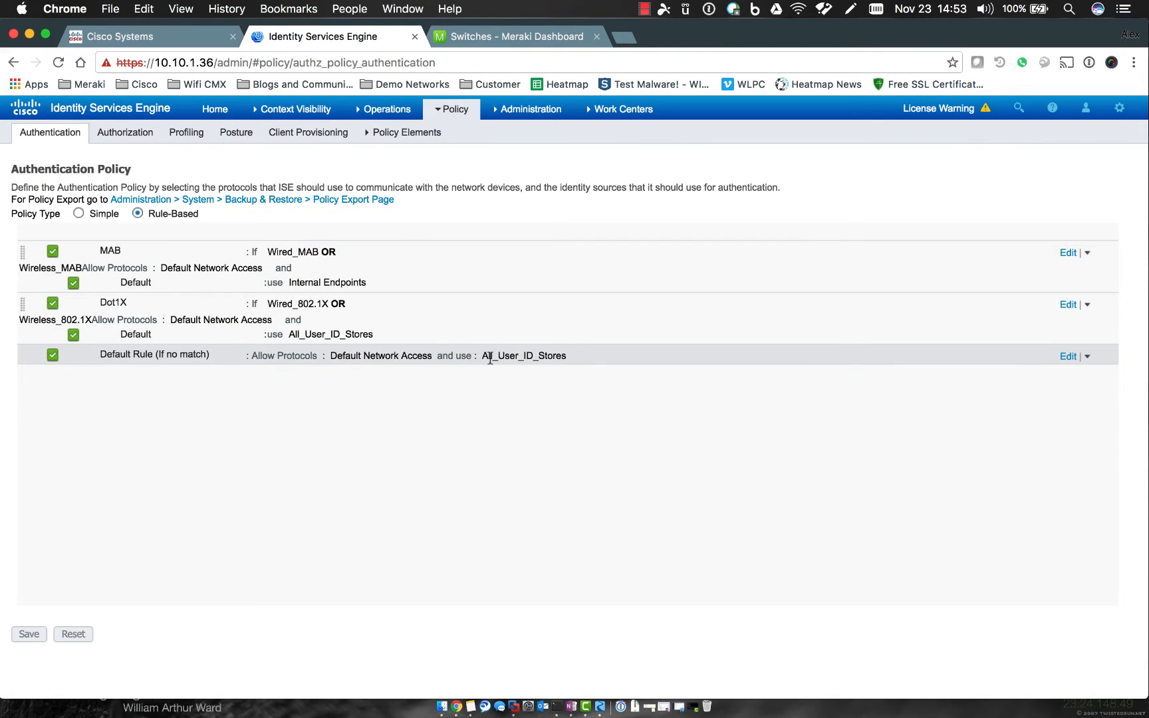
{"action": "mouse_move", "coordinate": [522, 356]}
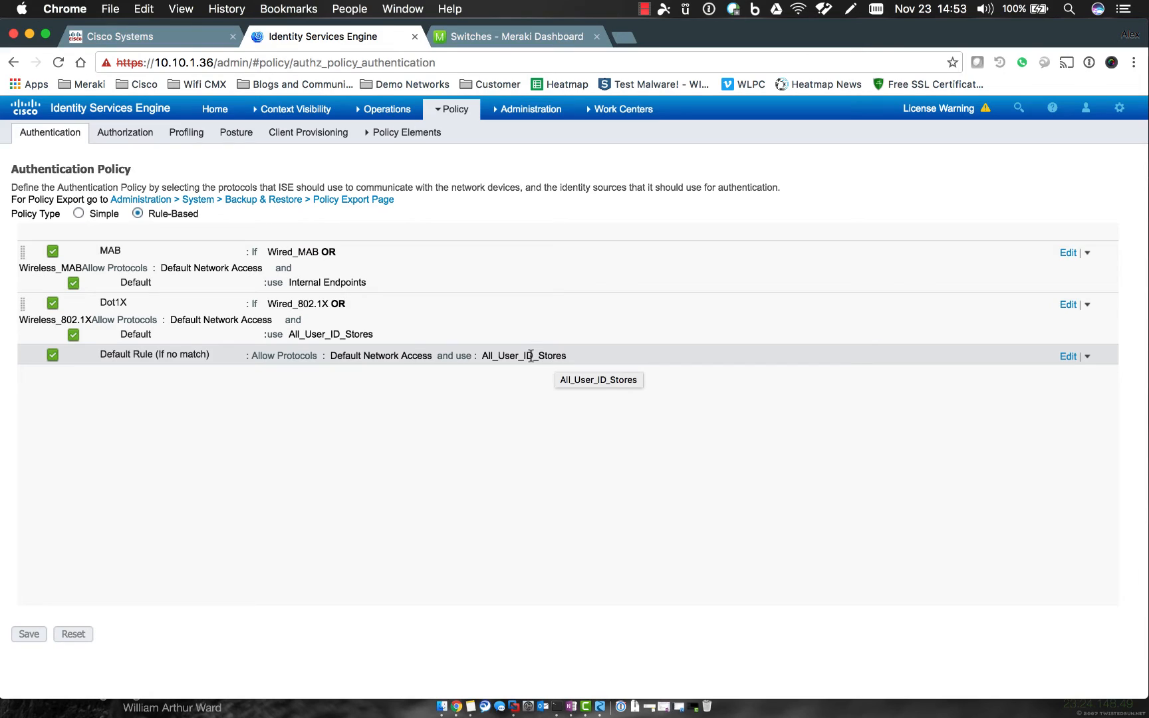
{"action": "mouse_move", "coordinate": [323, 339]}
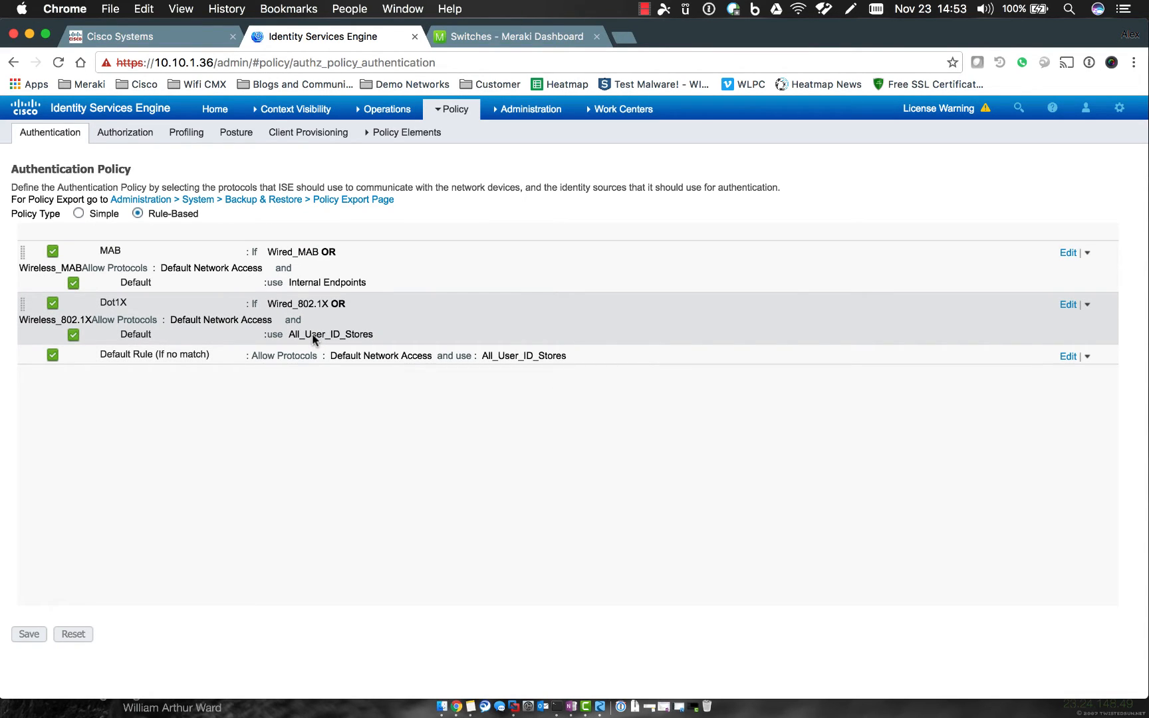
{"action": "mouse_move", "coordinate": [399, 253]}
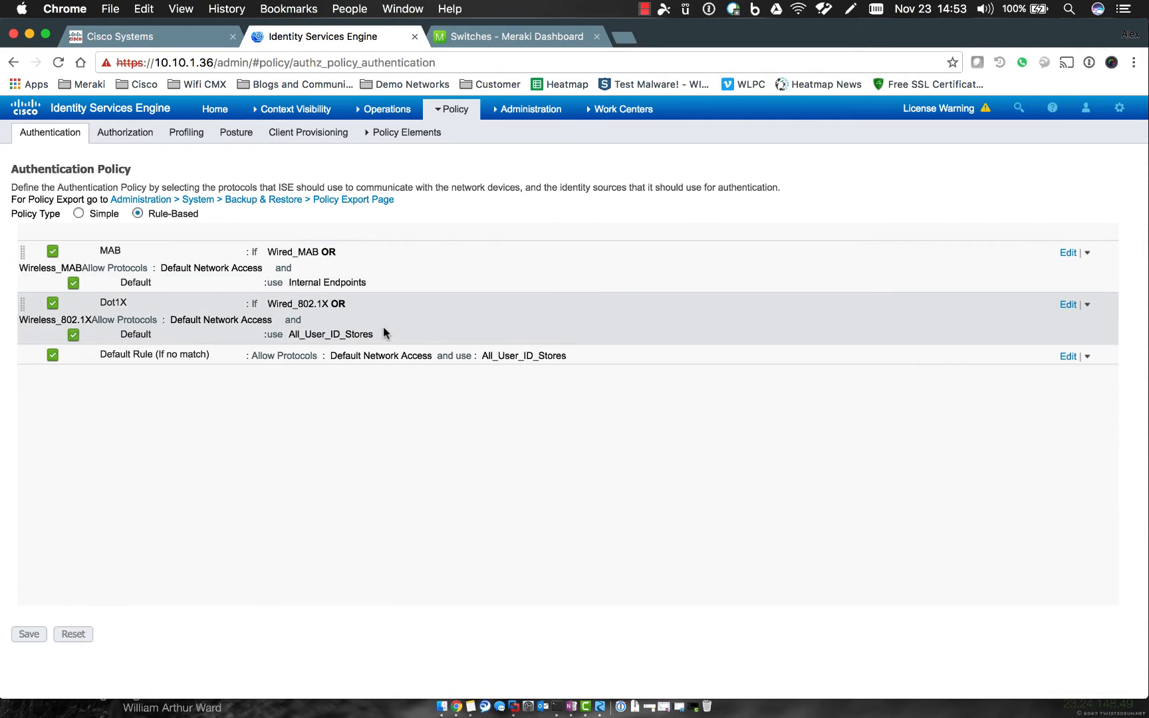
Step: Bring up the Administration menu from the top navigation bar
{"action": "left_click", "coordinate": [531, 109]}
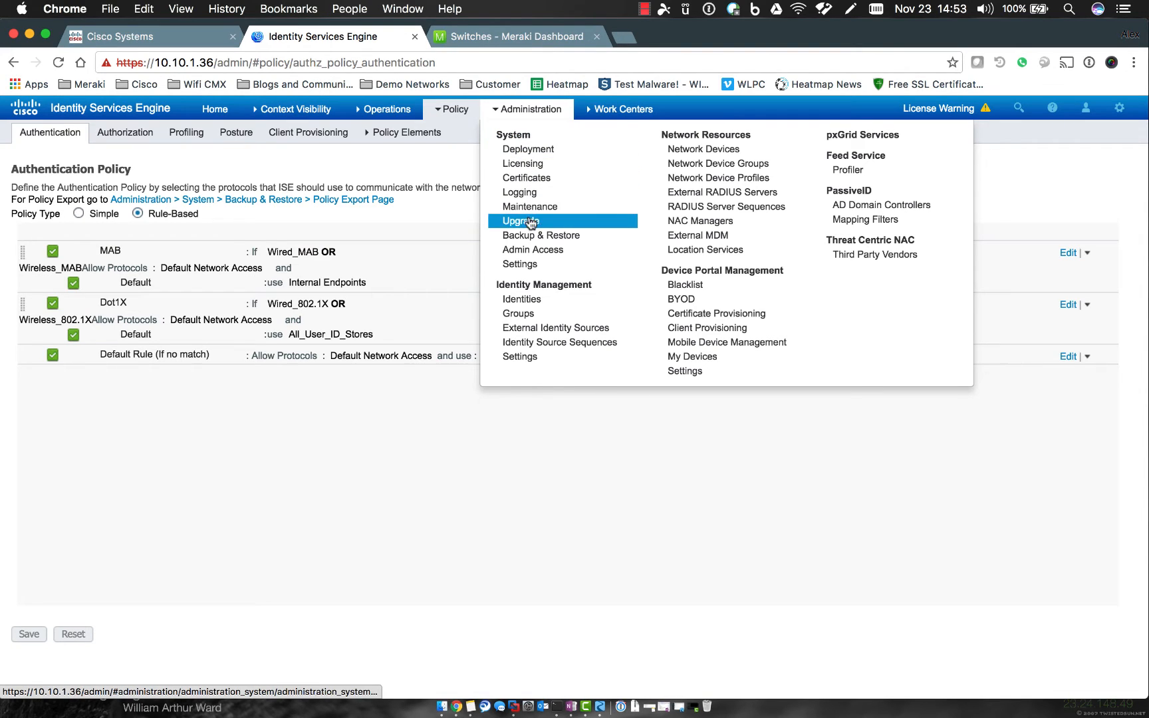
{"action": "mouse_move", "coordinate": [528, 327]}
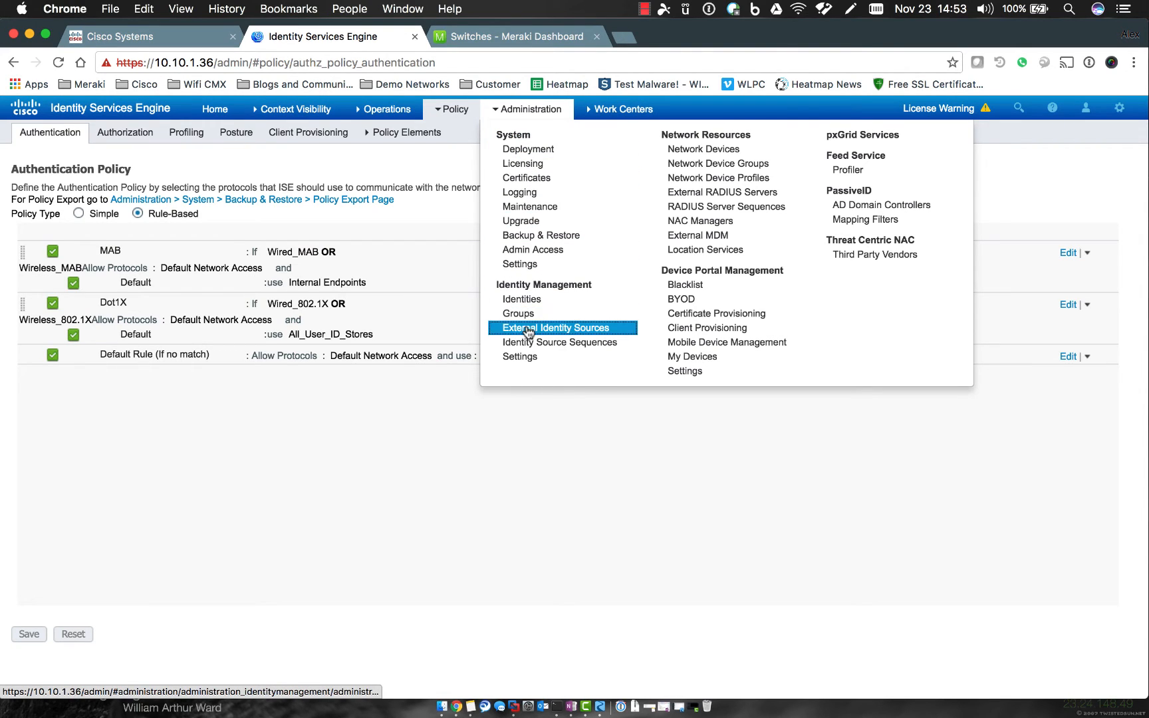
Step: Go to External Identity Sources, then switch to the Identity Source Sequences list
{"action": "left_click", "coordinate": [559, 327]}
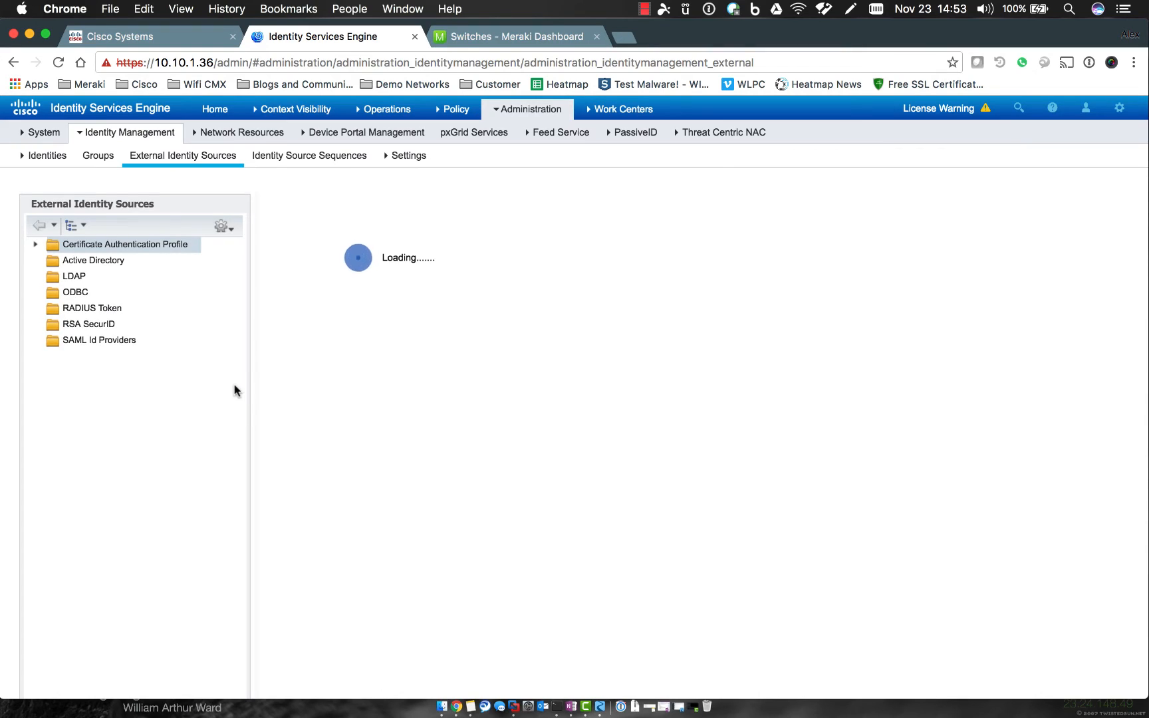
{"action": "left_click", "coordinate": [124, 243]}
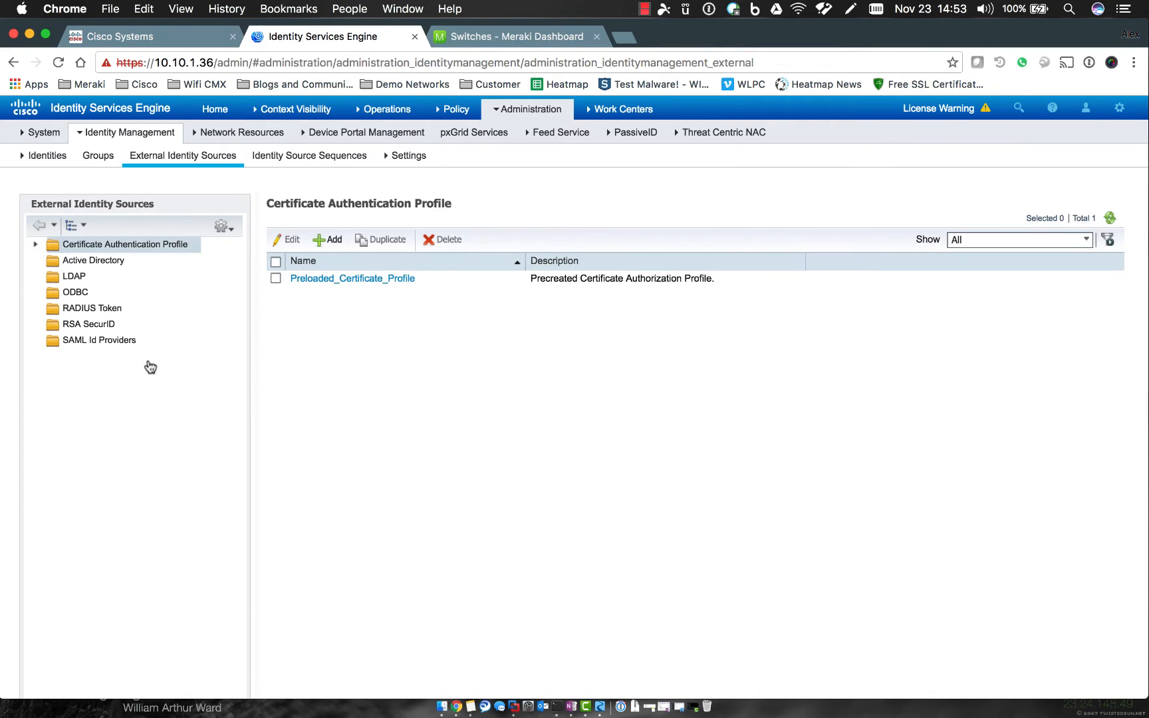
{"action": "left_click", "coordinate": [308, 156]}
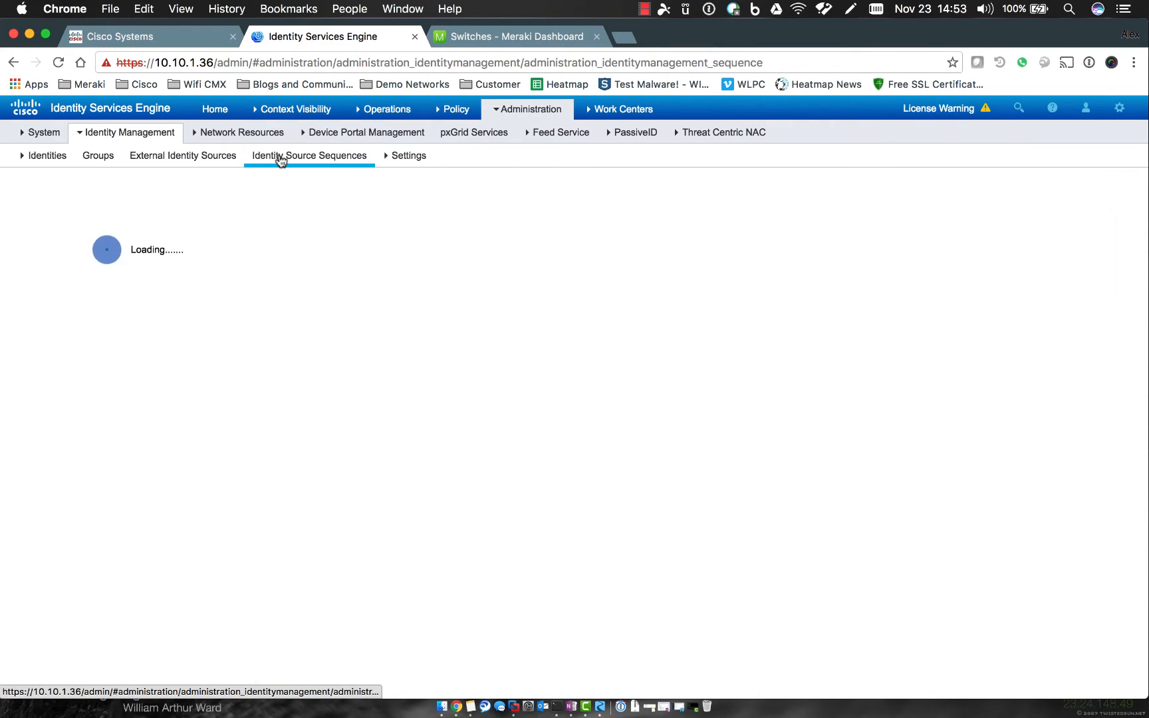
{"action": "left_click", "coordinate": [308, 156]}
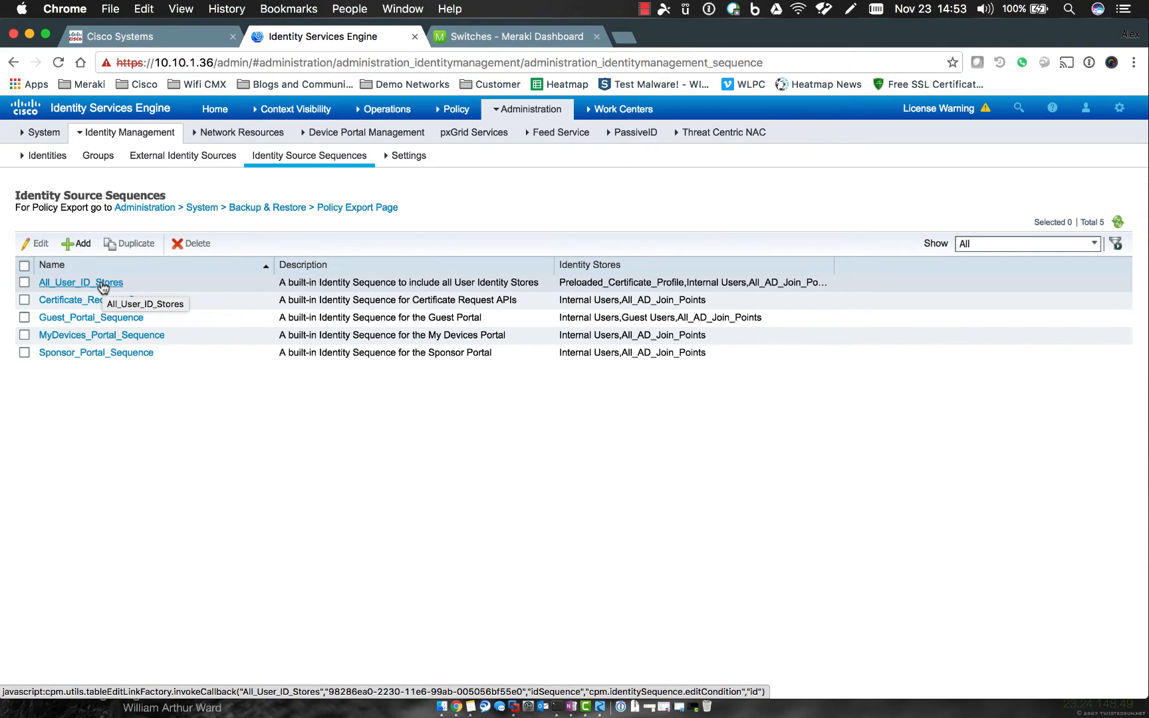
Step: View the All_User_ID_Stores sequence and select Guest Users in its Authentication Search List
{"action": "left_click", "coordinate": [81, 282]}
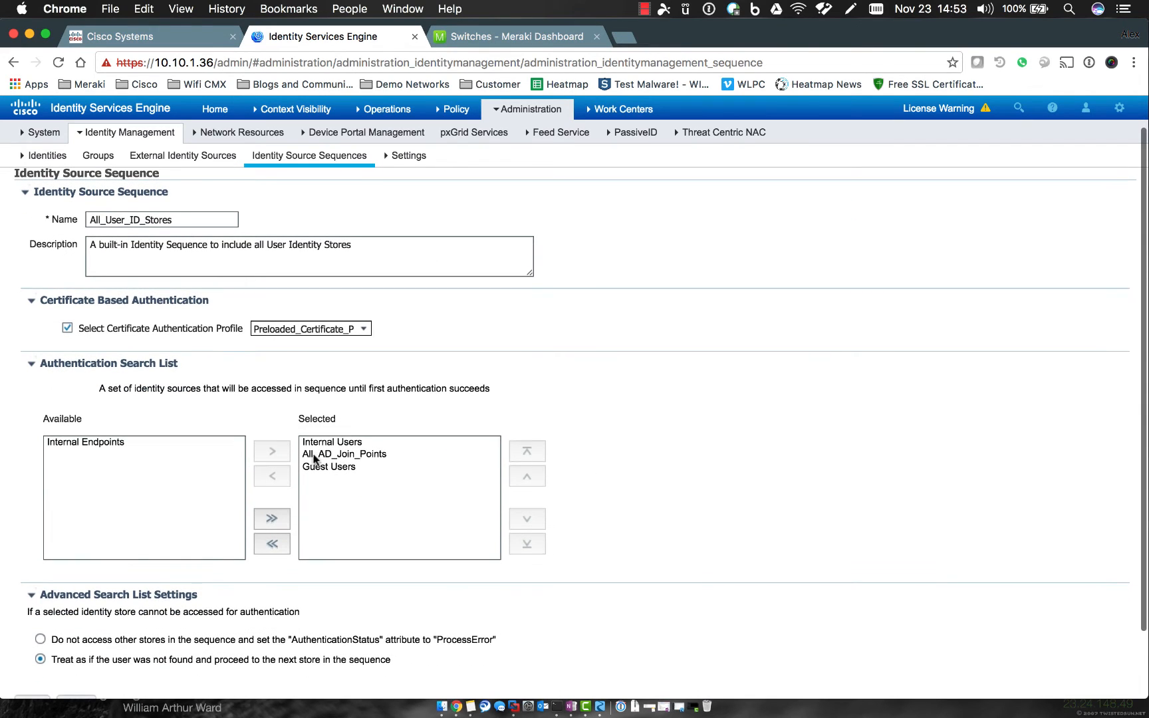
{"action": "mouse_move", "coordinate": [328, 448]}
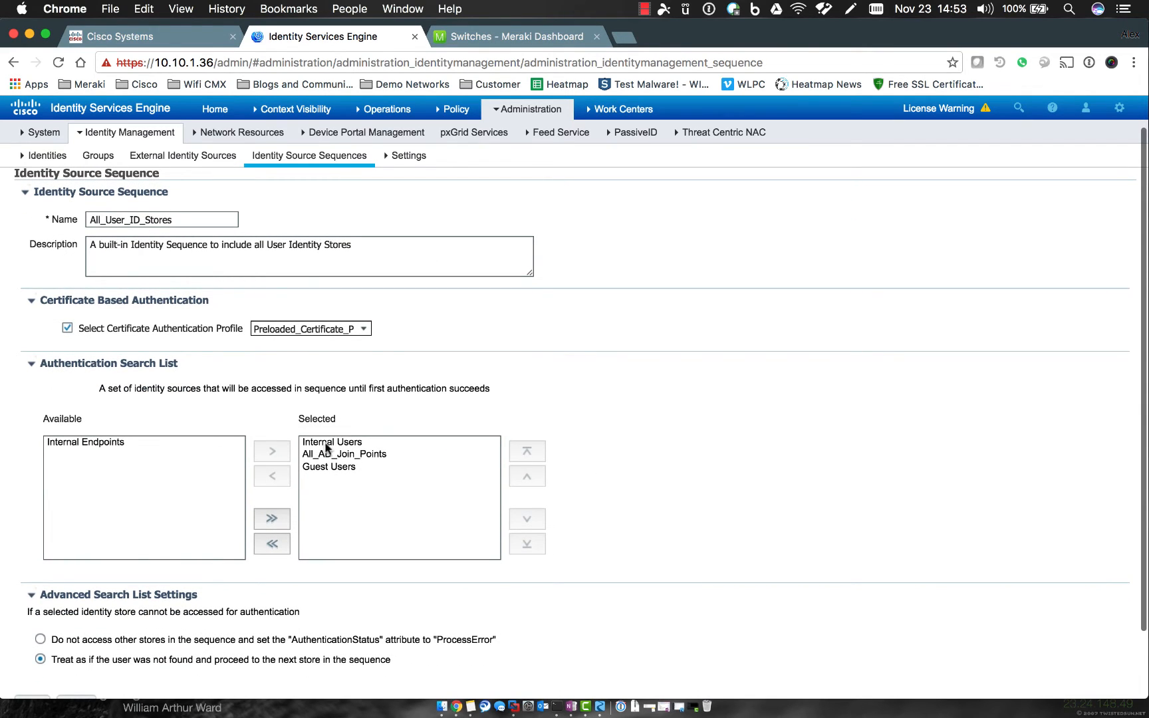
{"action": "mouse_move", "coordinate": [338, 475]}
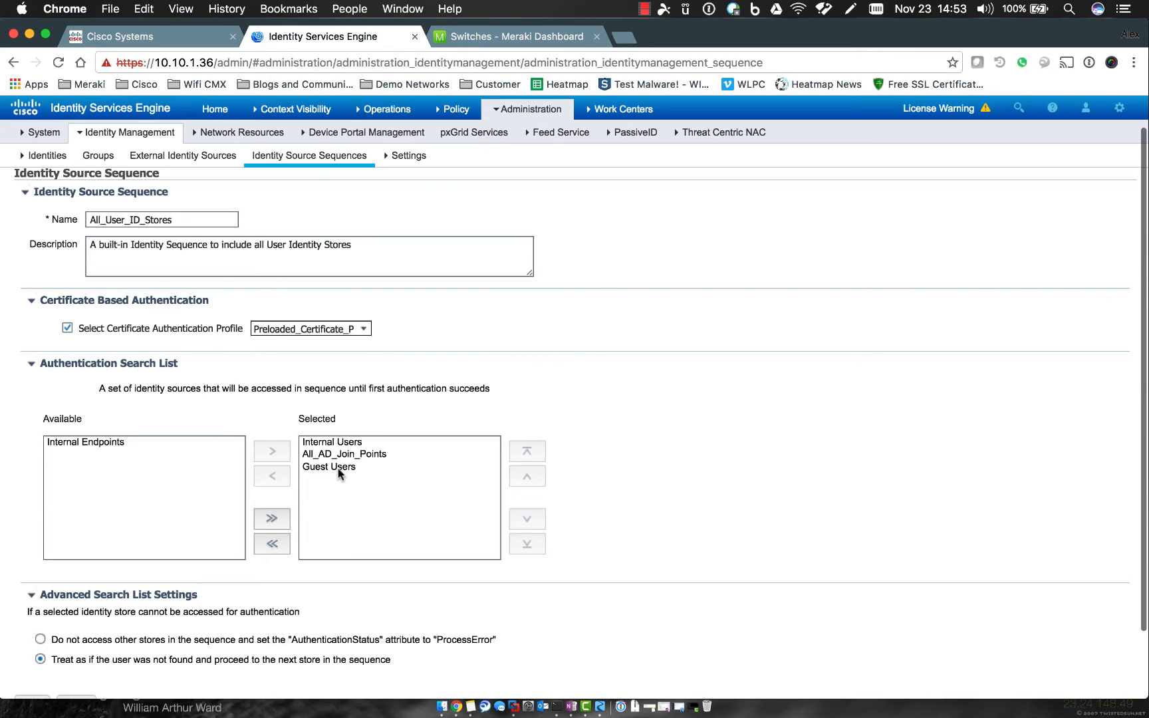
{"action": "mouse_move", "coordinate": [105, 446]}
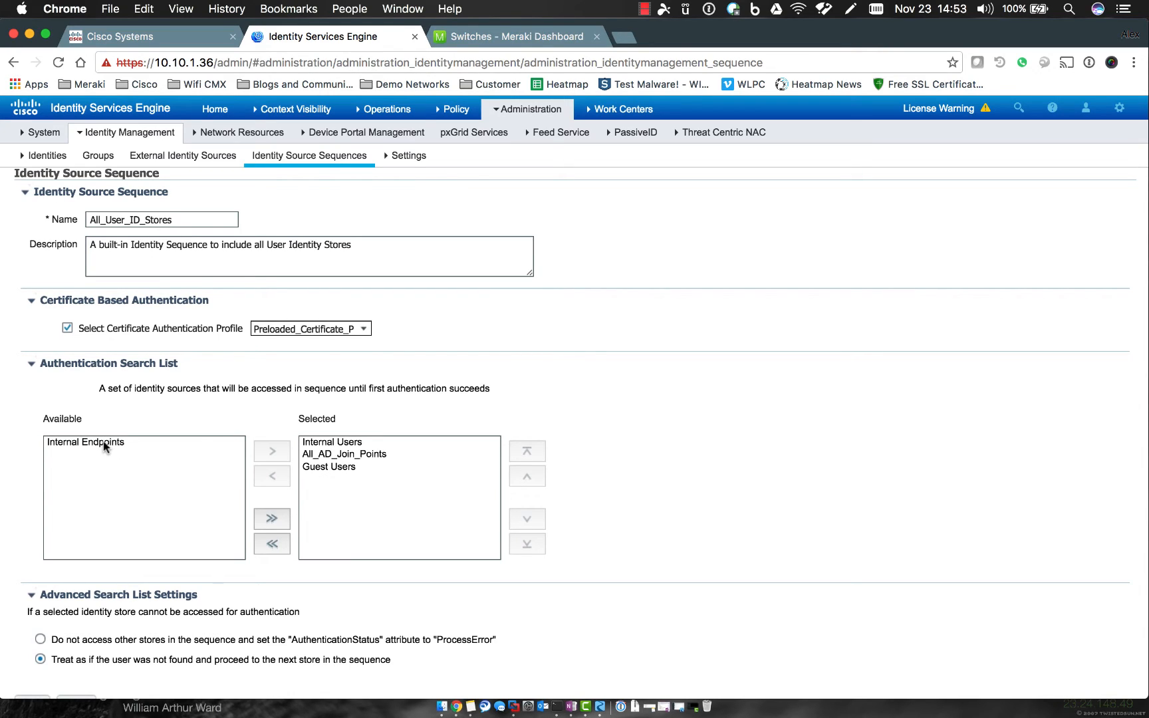
{"action": "mouse_move", "coordinate": [206, 427]}
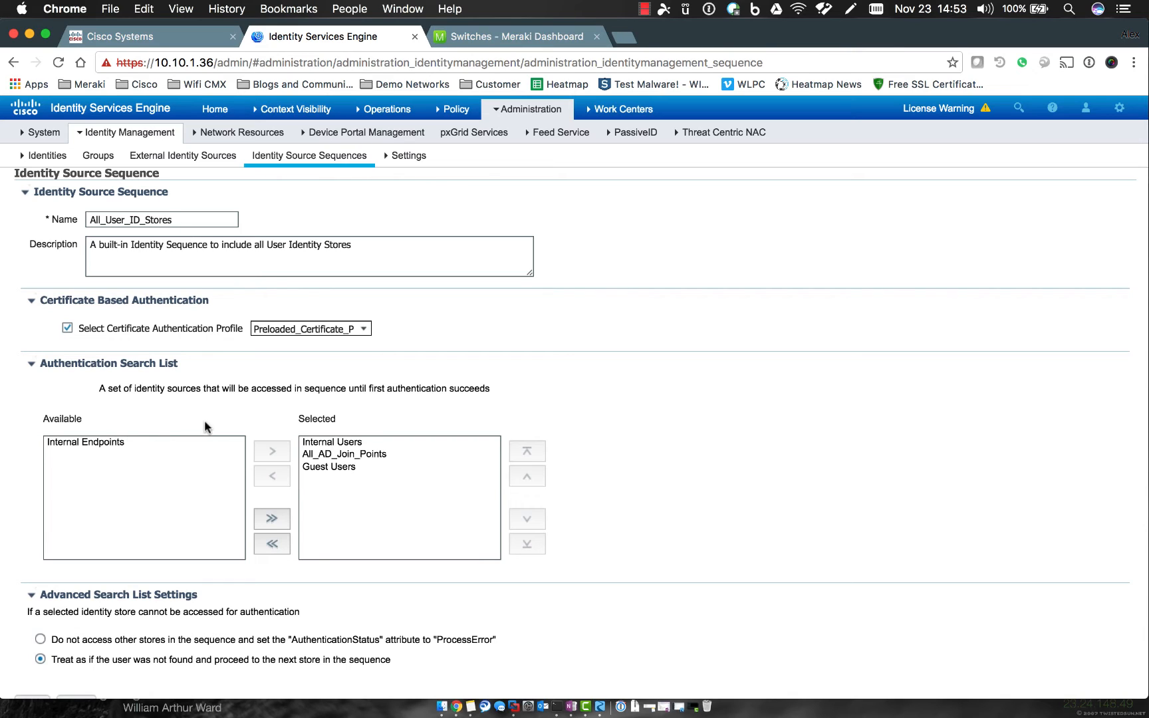
{"action": "mouse_move", "coordinate": [106, 450]}
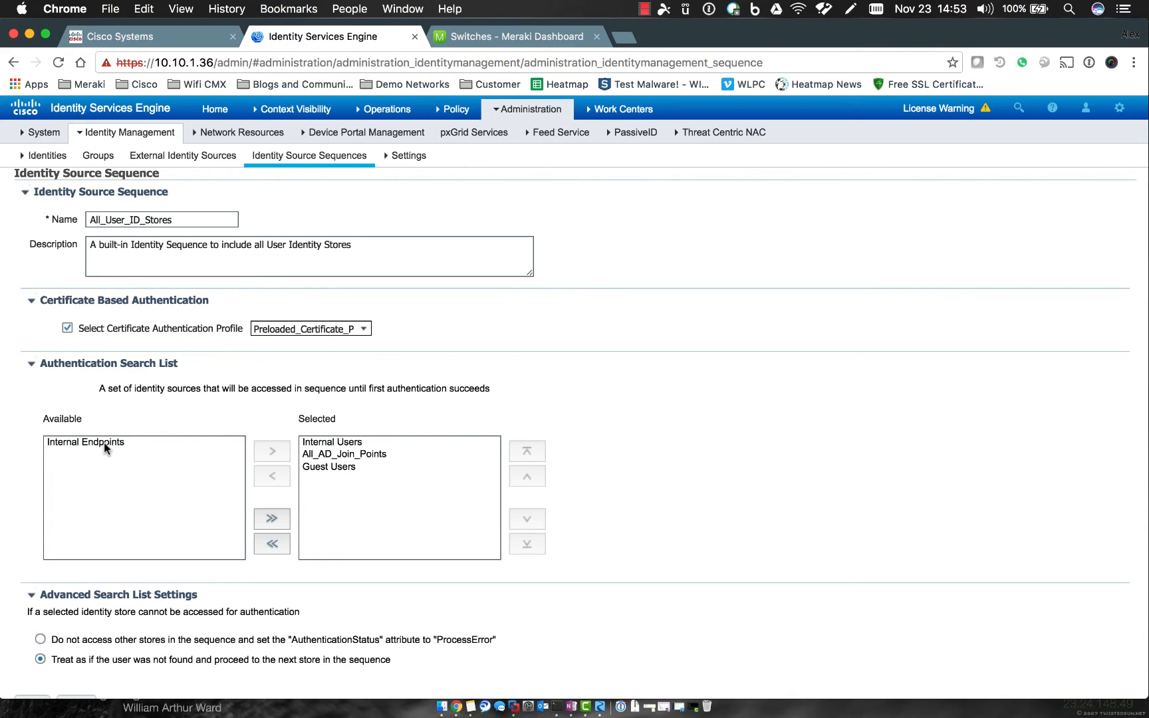
{"action": "scroll", "scroll_direction": "down", "scroll_amount": 3}
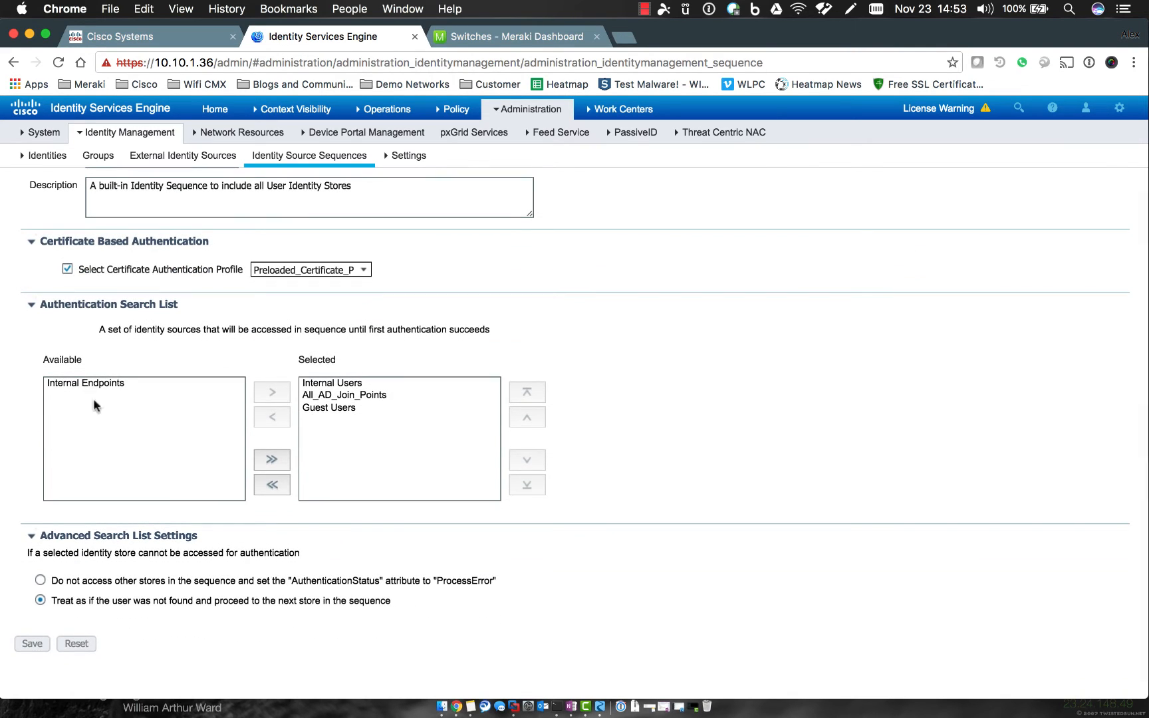
{"action": "scroll", "scroll_direction": "down", "scroll_amount": 3}
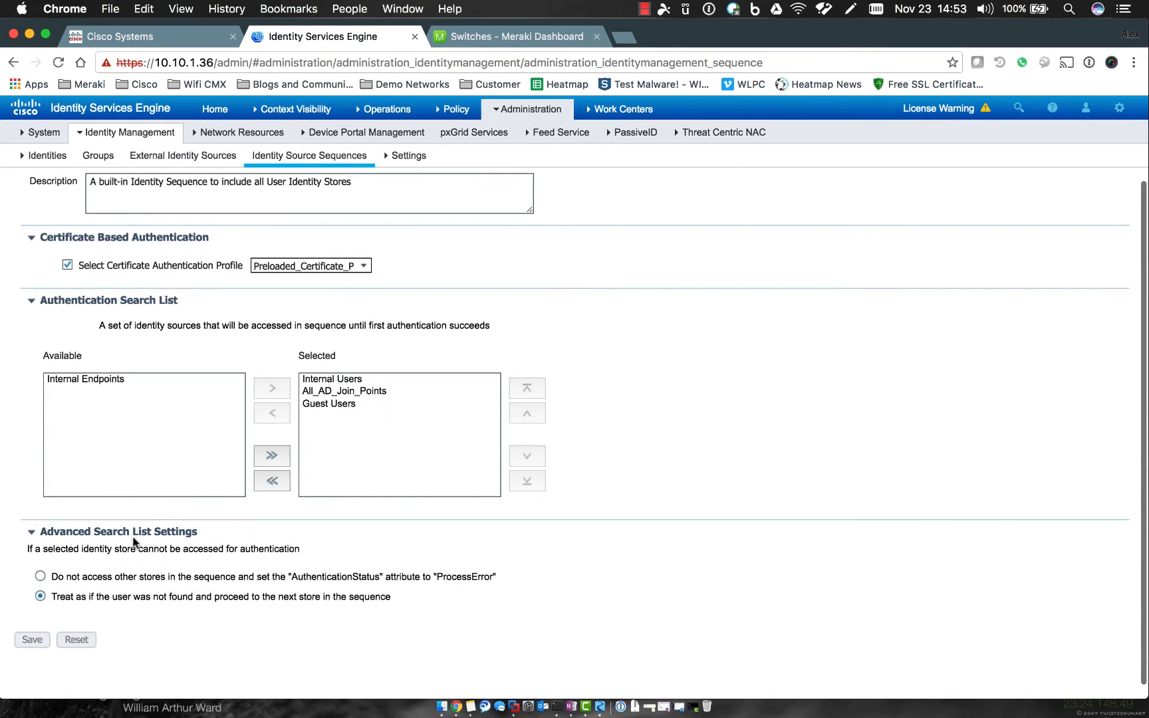
{"action": "left_click", "coordinate": [329, 405]}
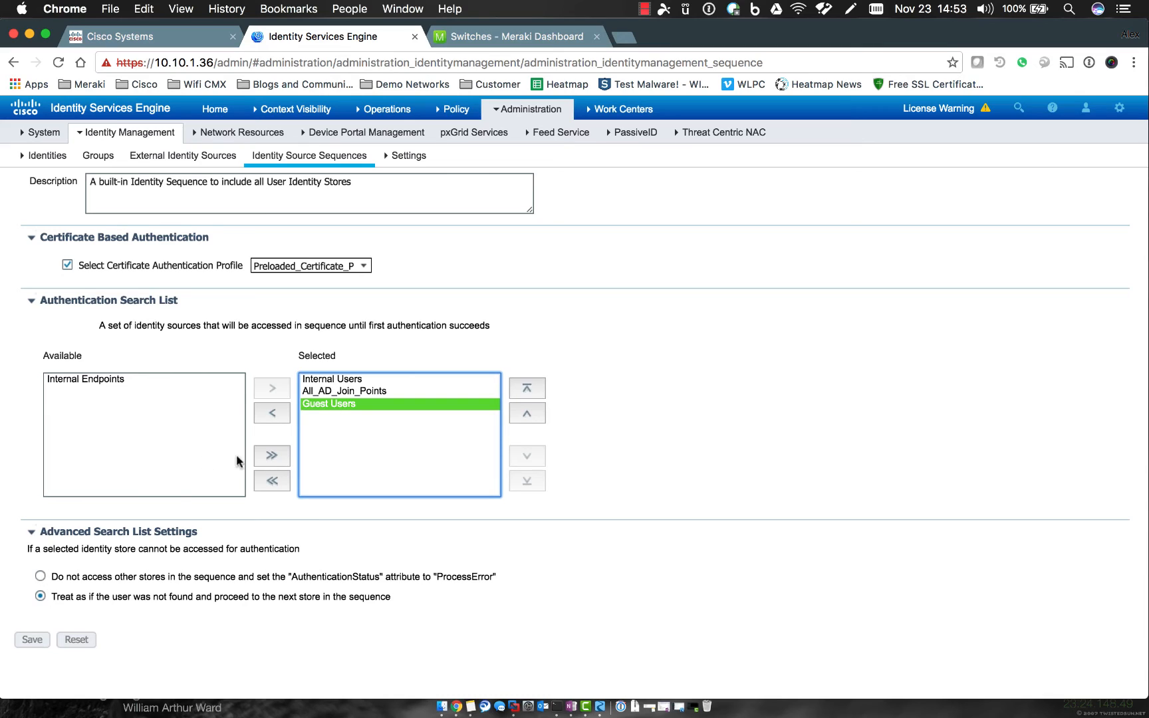
{"action": "mouse_move", "coordinate": [350, 511]}
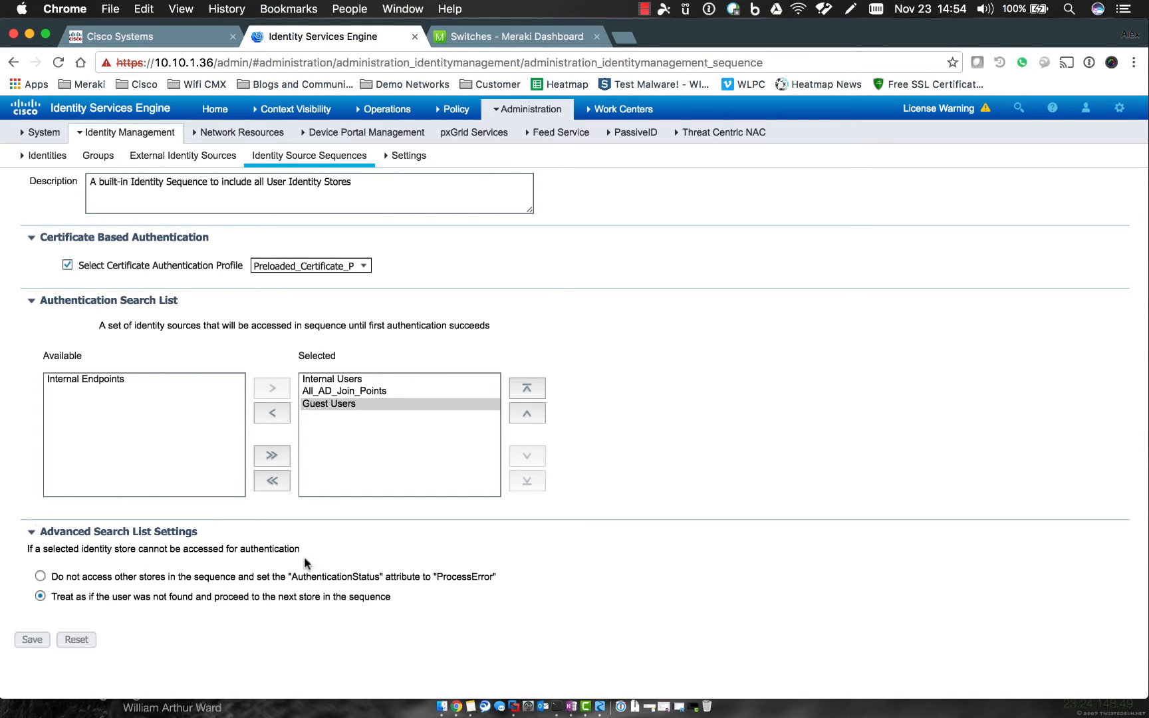
{"action": "mouse_move", "coordinate": [303, 468]}
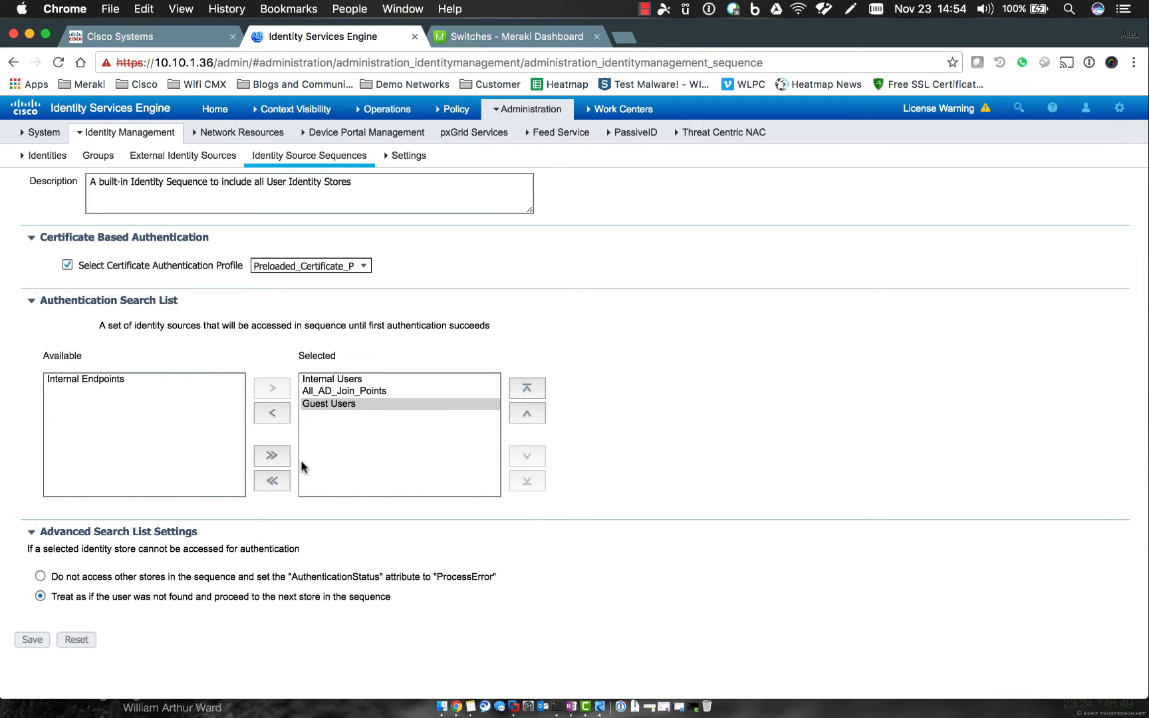
{"action": "mouse_move", "coordinate": [305, 571]}
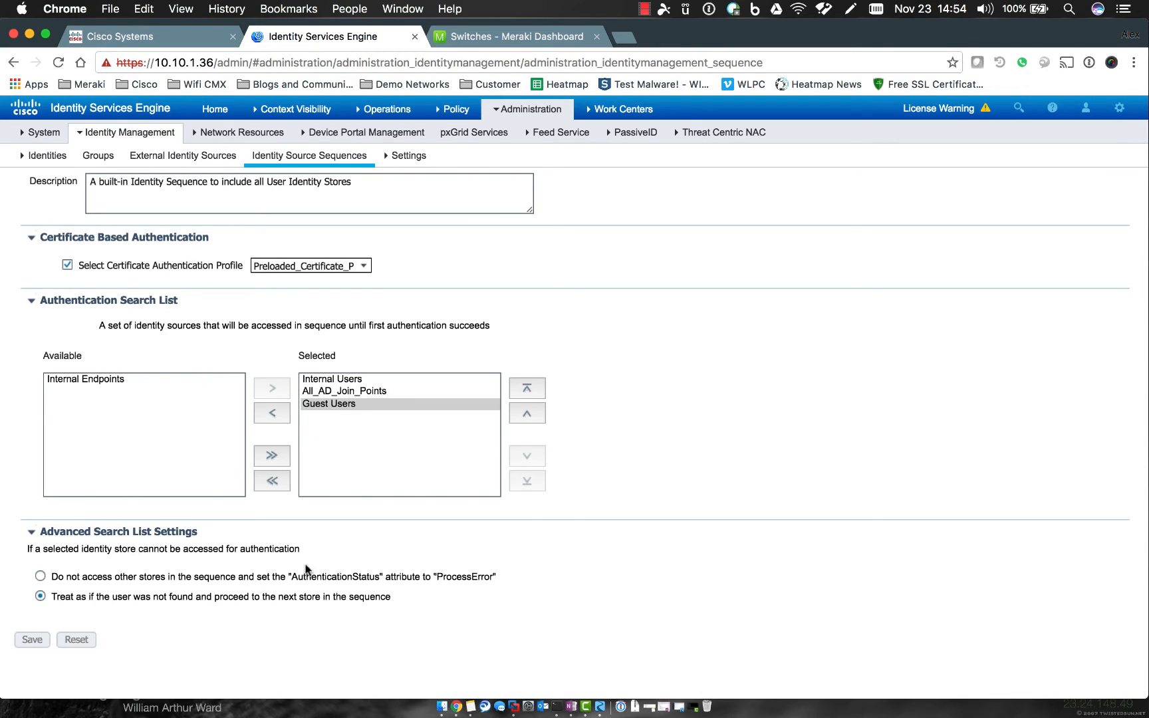
{"action": "mouse_move", "coordinate": [411, 562]}
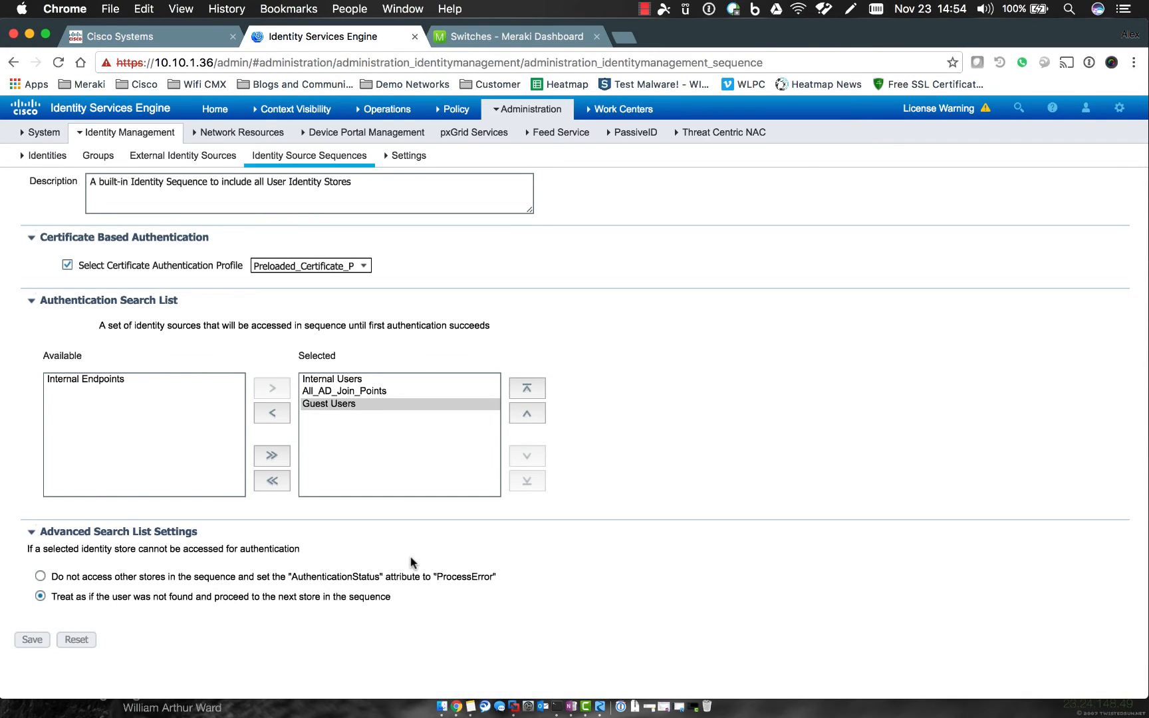
Step: Bring up the Policy menu to head toward the Authorization rules
{"action": "left_click", "coordinate": [241, 133]}
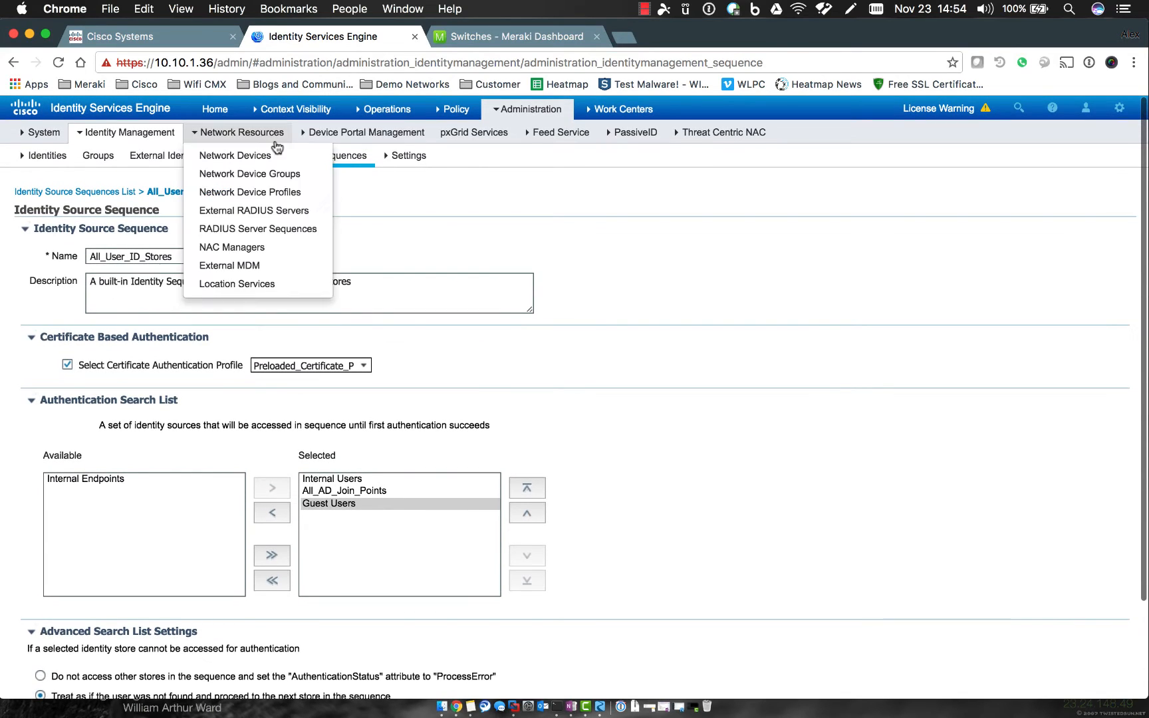
{"action": "left_click", "coordinate": [456, 109]}
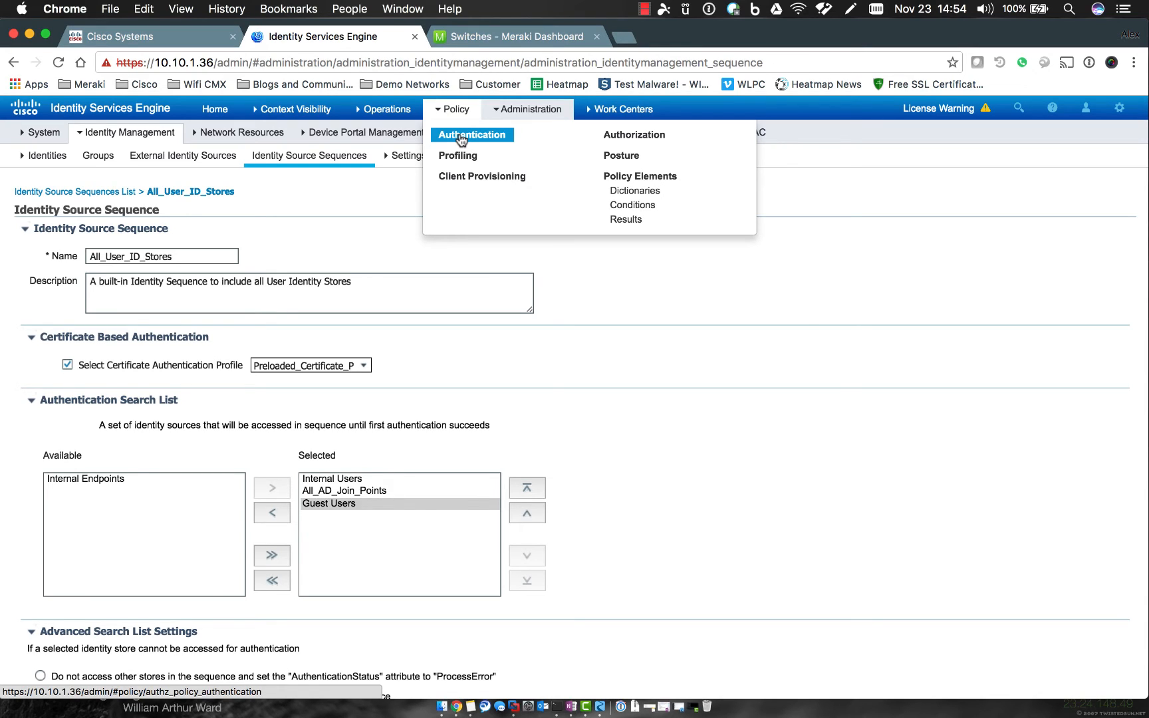
{"action": "mouse_move", "coordinate": [468, 139]}
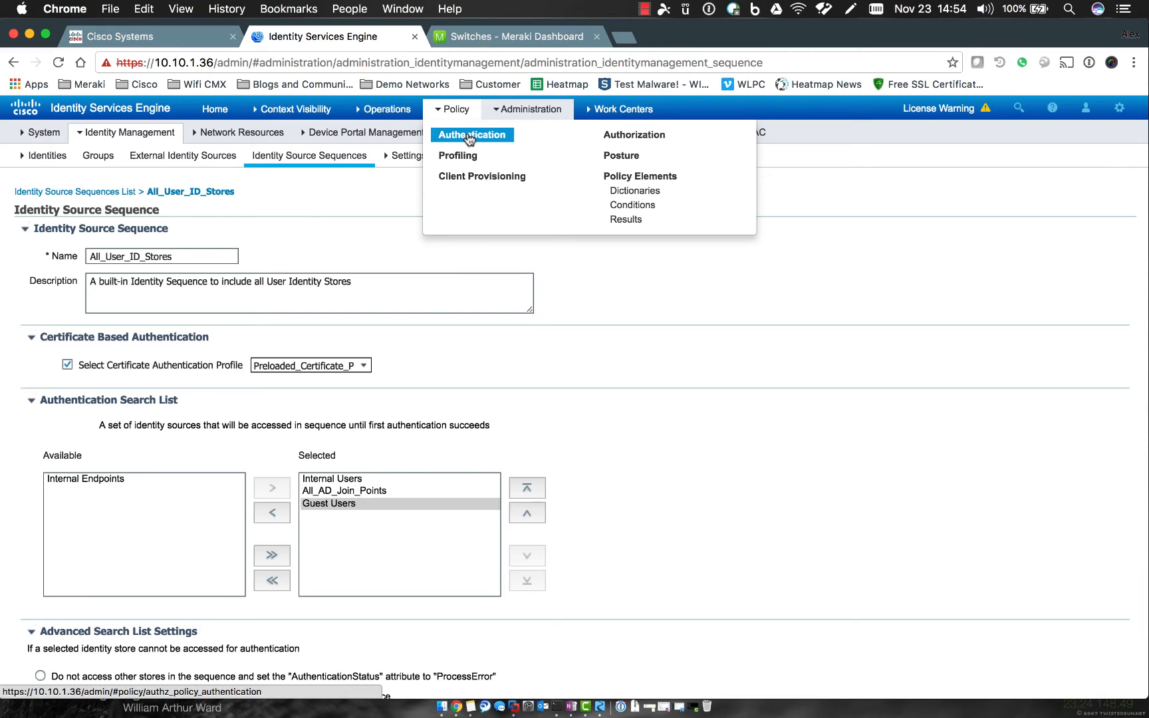
{"action": "mouse_move", "coordinate": [633, 135]}
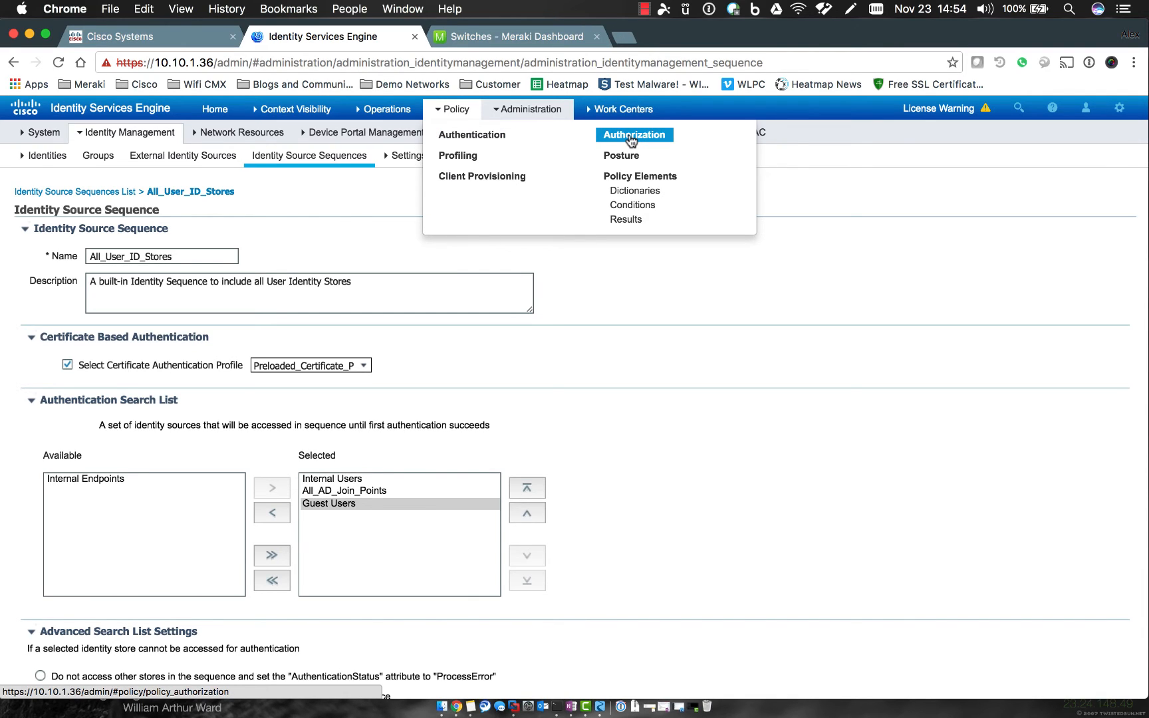
{"action": "left_click", "coordinate": [633, 134]}
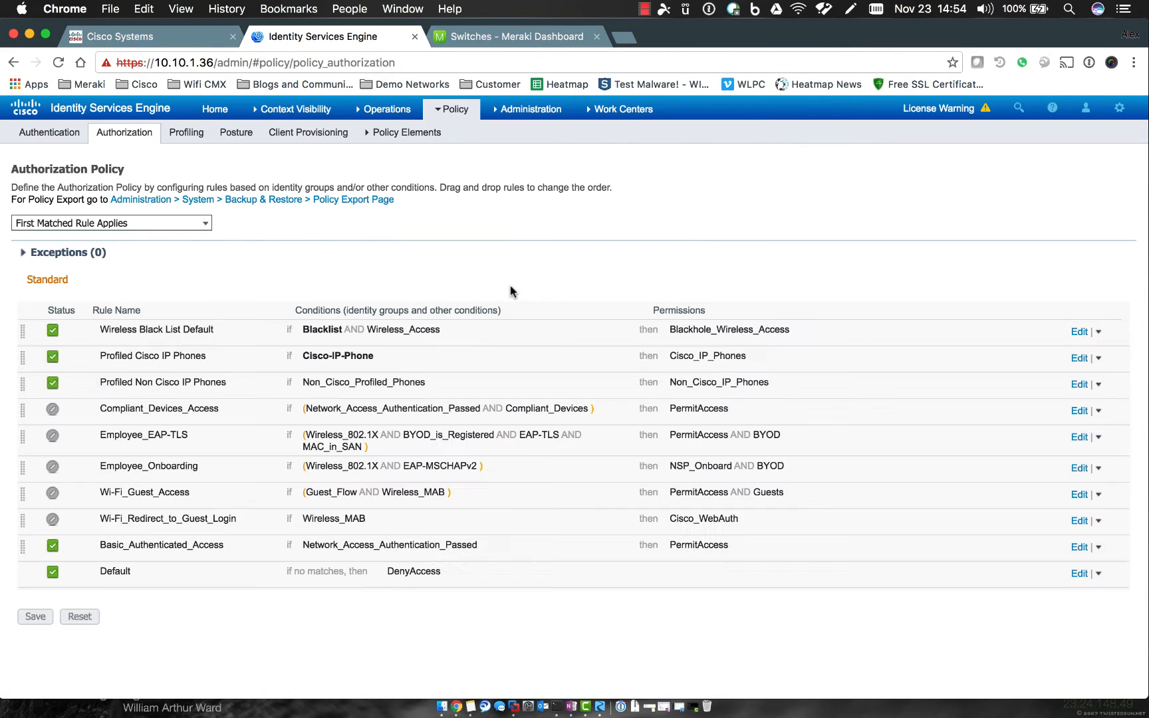
{"action": "mouse_move", "coordinate": [513, 291]}
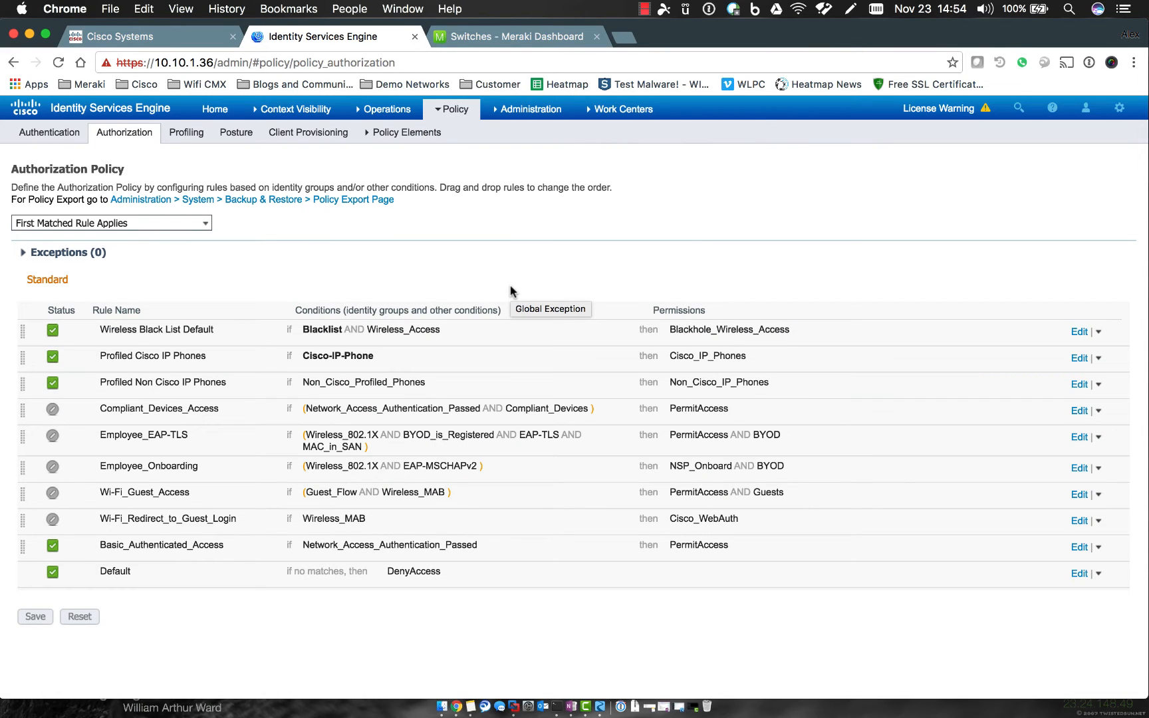
{"action": "mouse_move", "coordinate": [477, 275]}
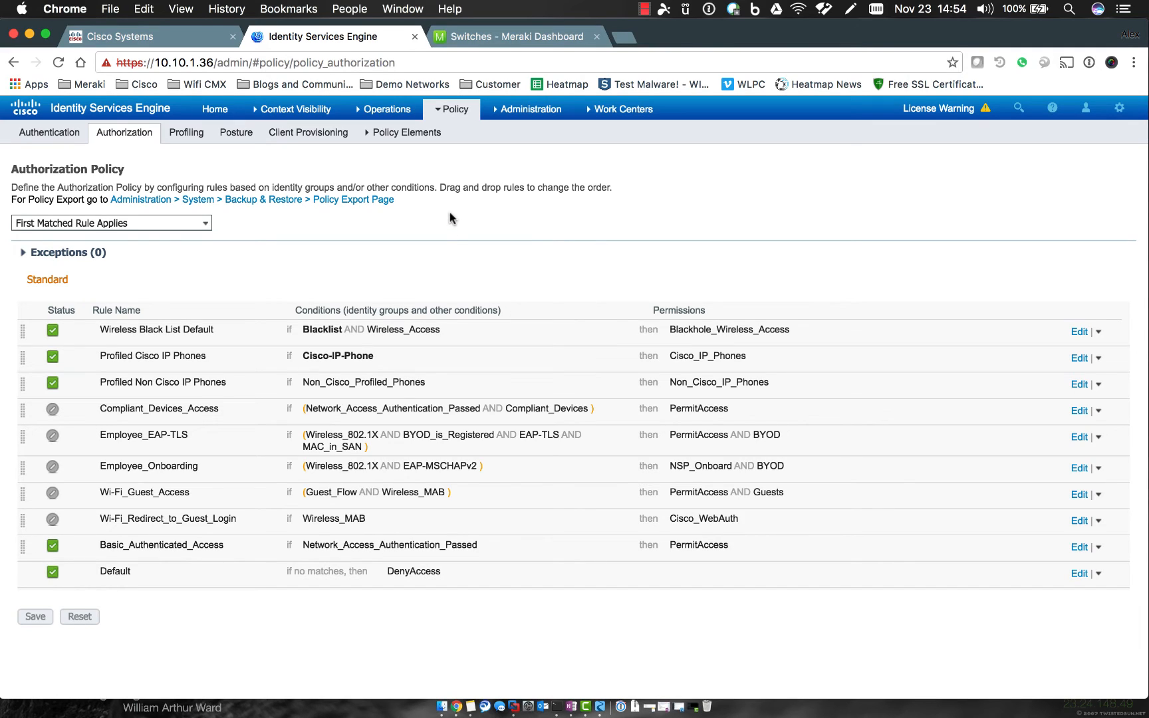
{"action": "mouse_move", "coordinate": [450, 217]}
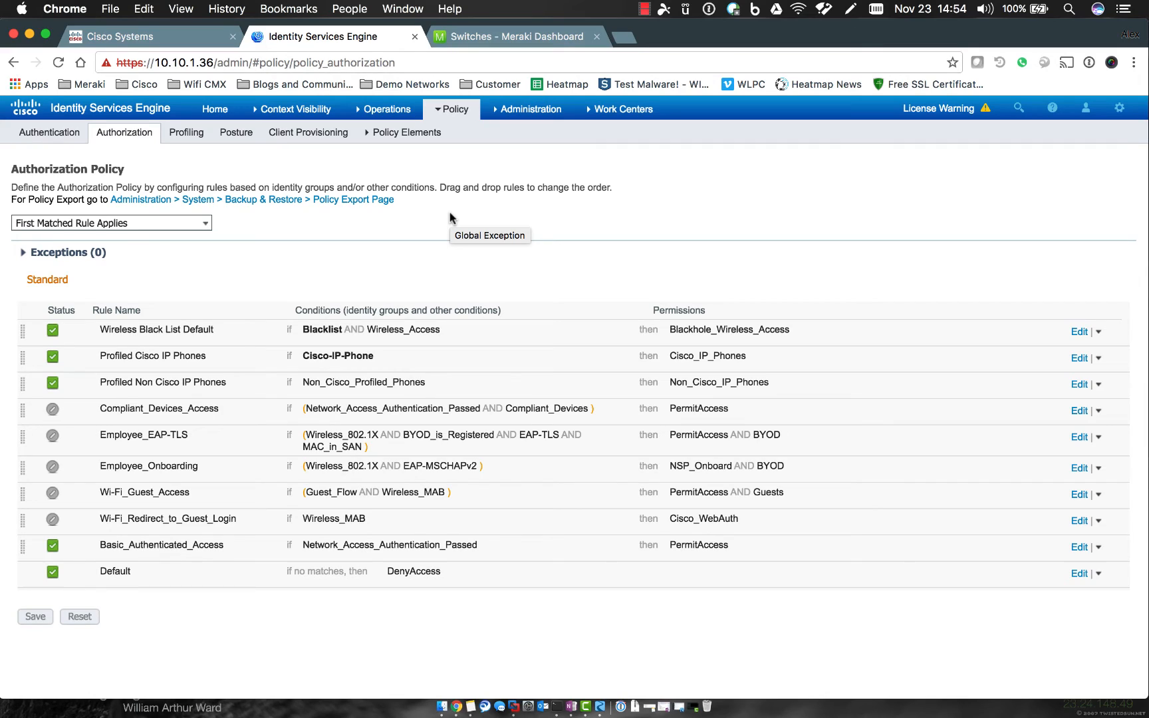
{"action": "mouse_move", "coordinate": [468, 307]}
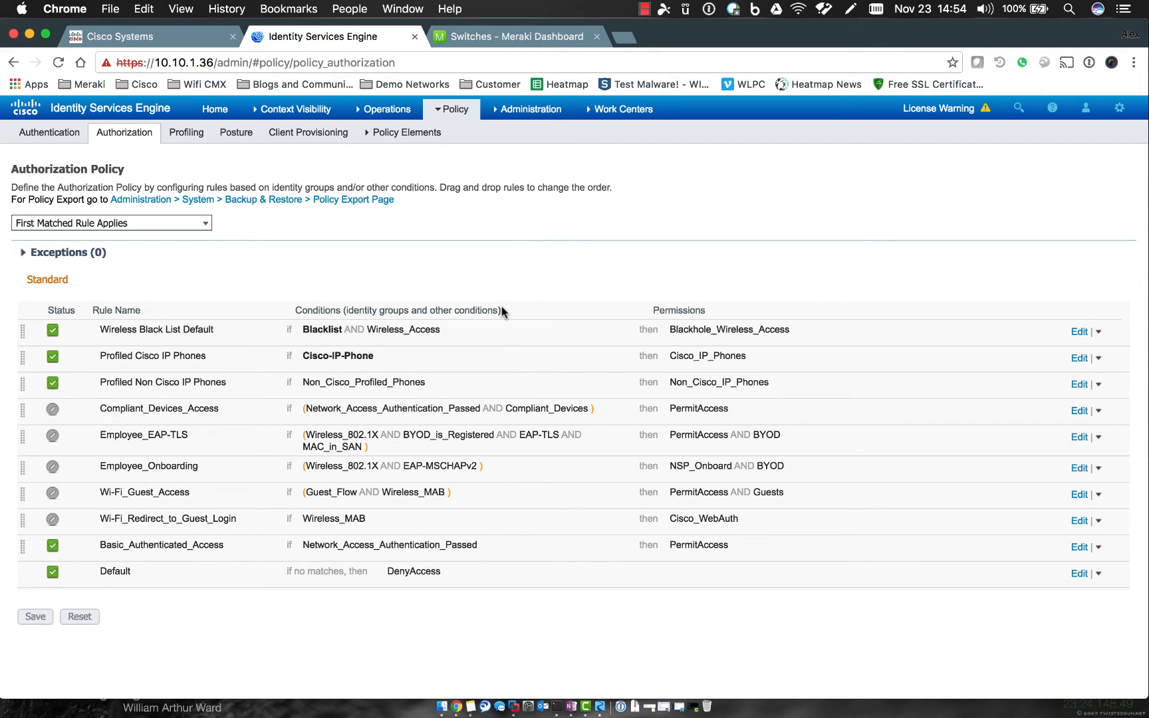
{"action": "mouse_move", "coordinate": [464, 440]}
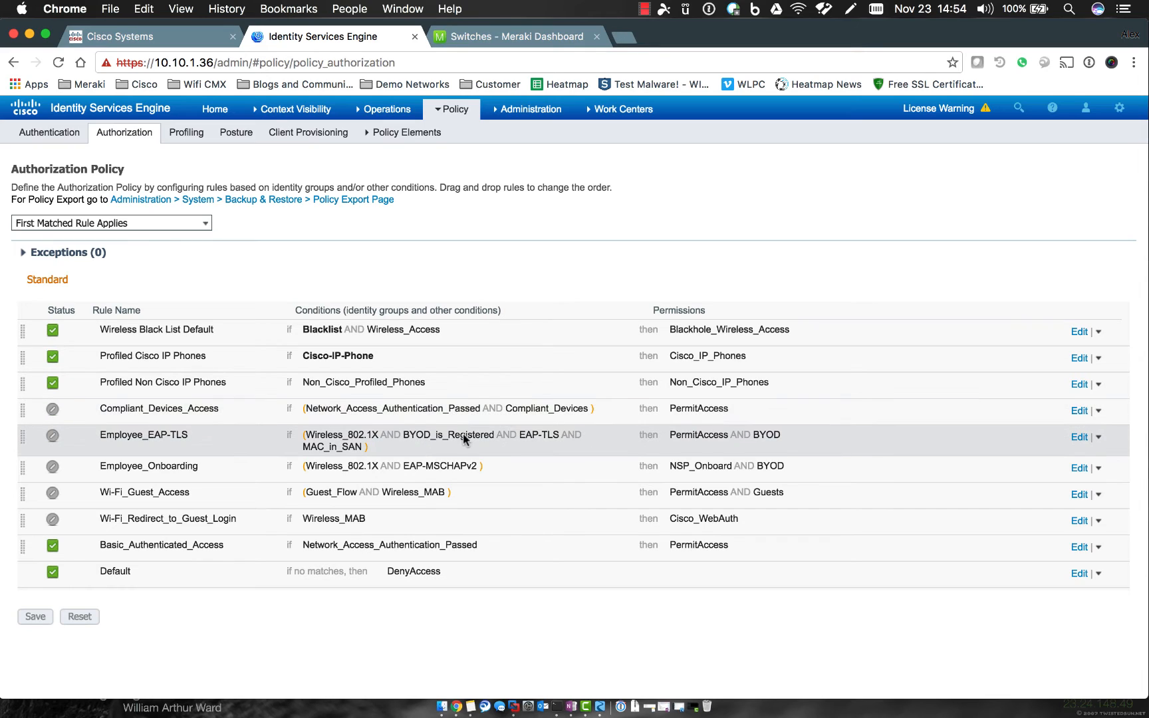
{"action": "mouse_move", "coordinate": [350, 471]}
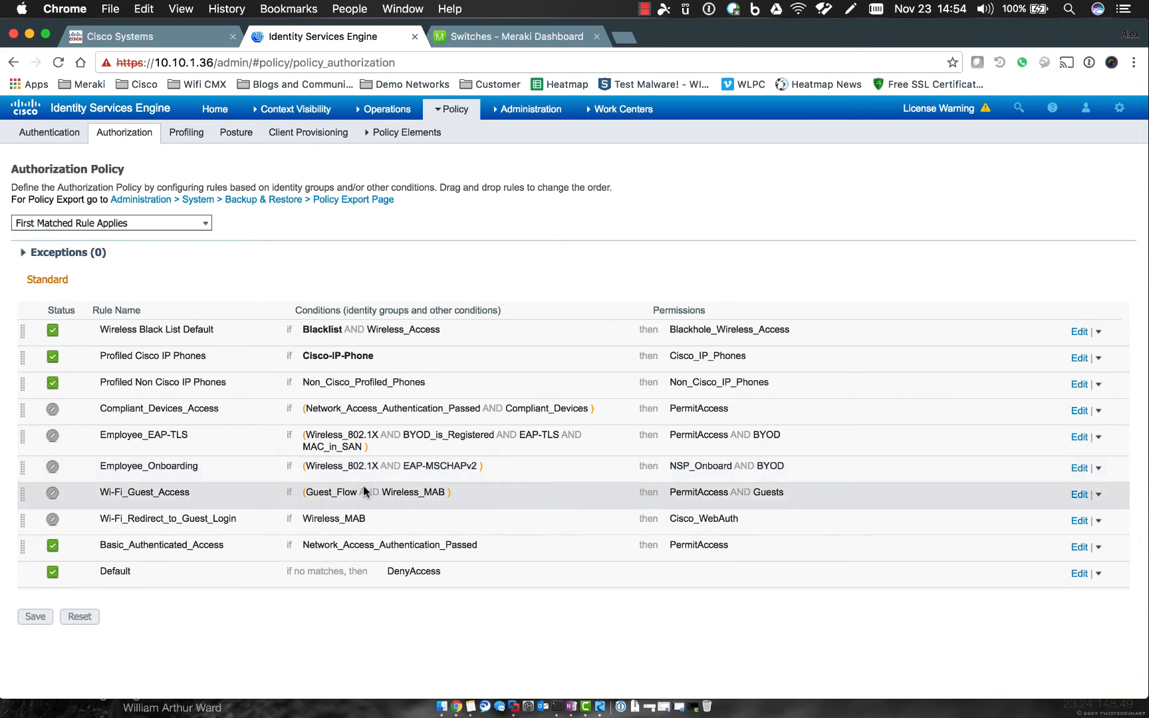
{"action": "mouse_move", "coordinate": [370, 492]}
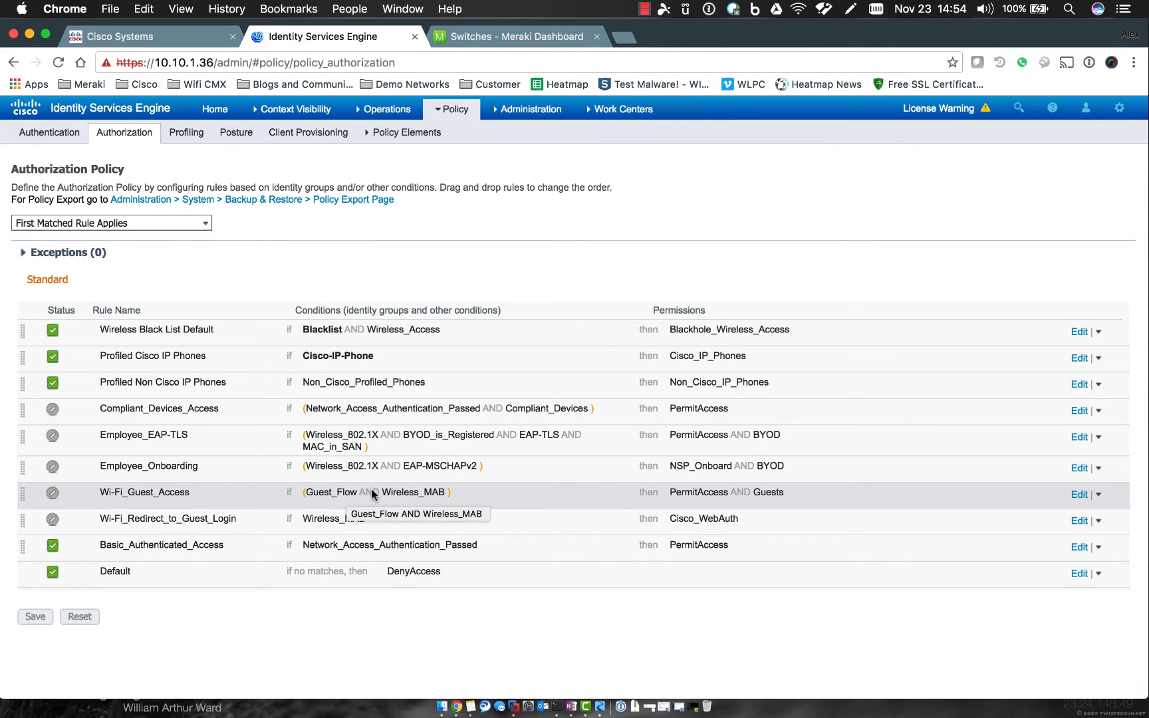
{"action": "mouse_move", "coordinate": [345, 497]}
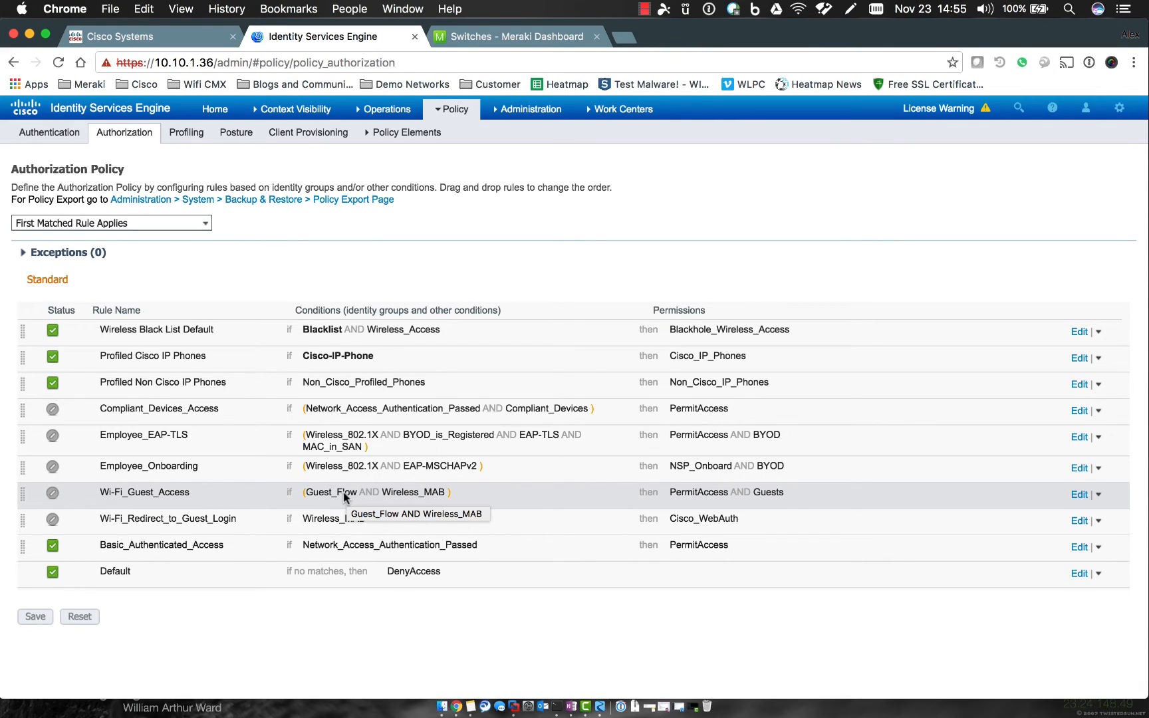
{"action": "mouse_move", "coordinate": [411, 324]}
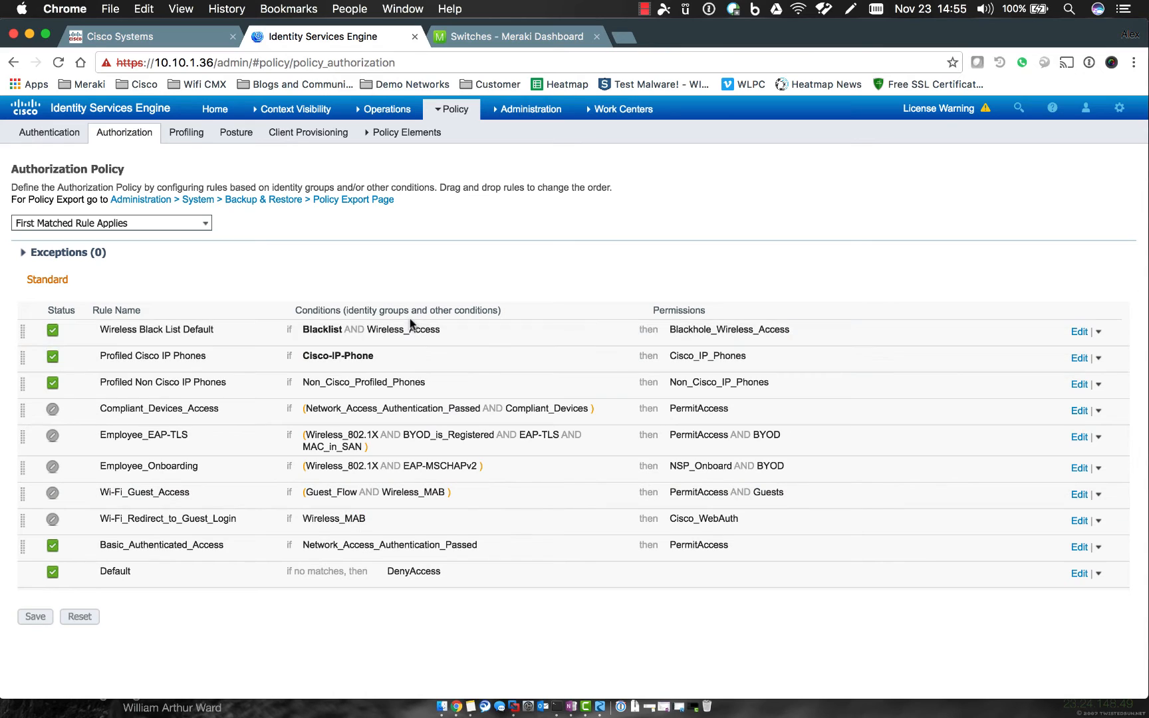
{"action": "mouse_move", "coordinate": [1100, 416]}
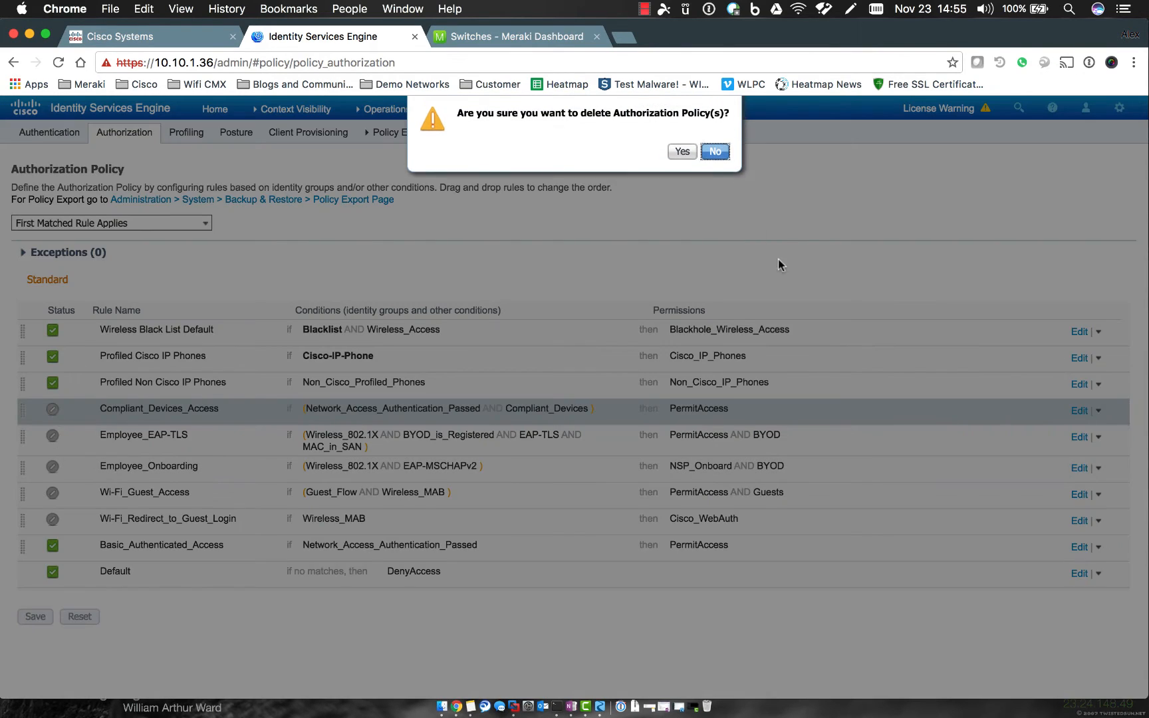
Step: Confirm deleting Compliant_Devices_Access and delete the Employee_Onboarding rule
{"action": "left_click", "coordinate": [681, 152]}
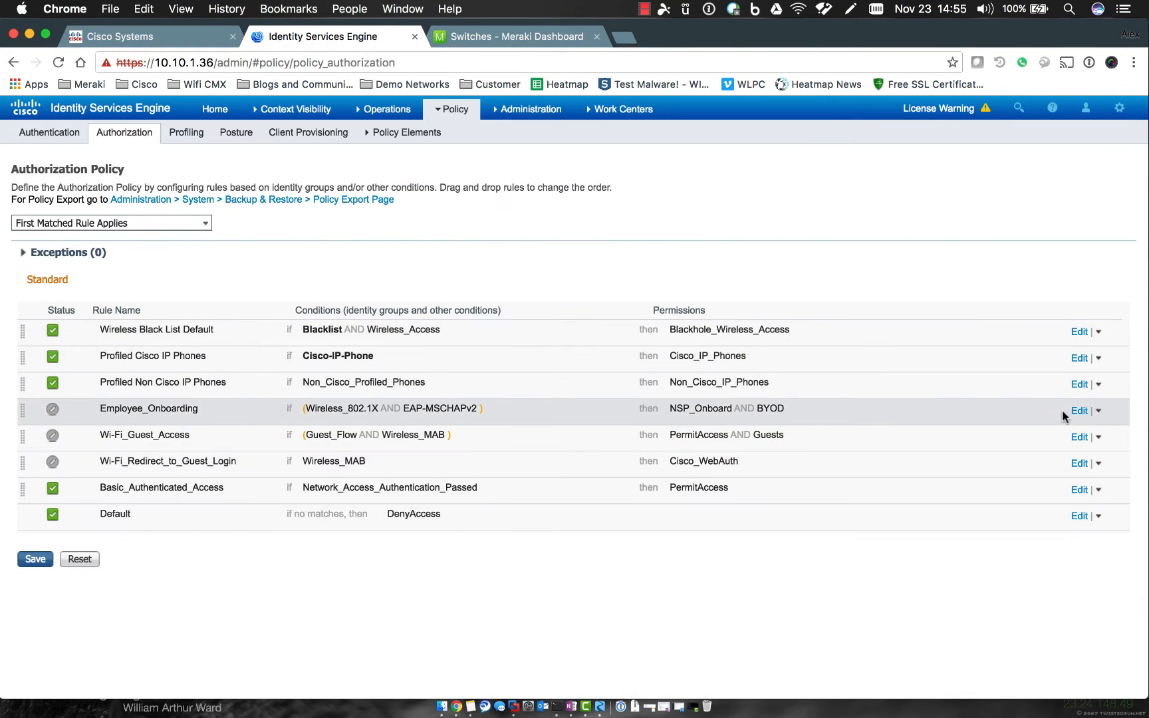
{"action": "left_click", "coordinate": [1098, 411]}
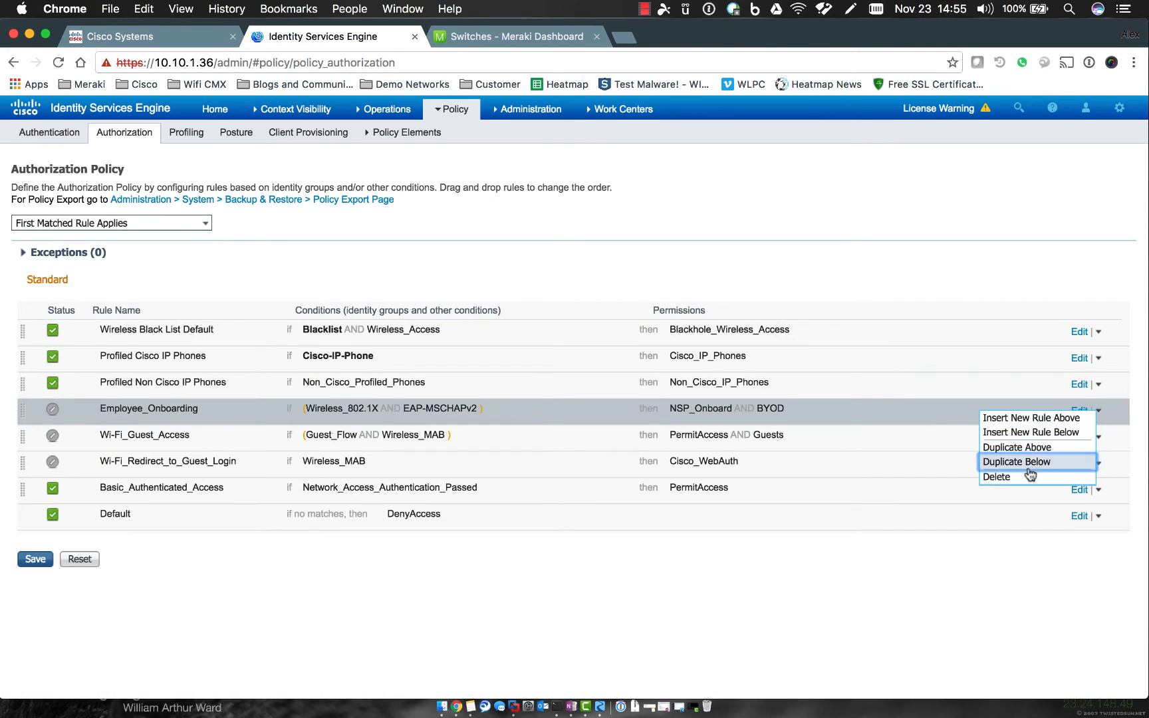
{"action": "left_click", "coordinate": [996, 476]}
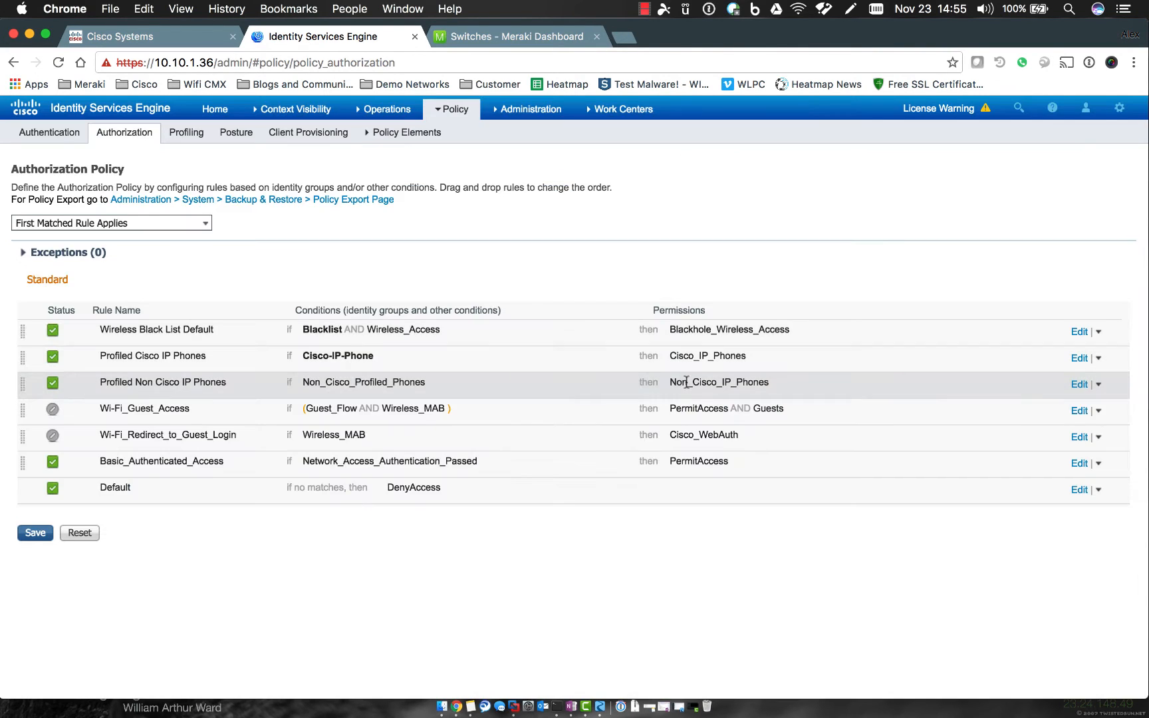
Step: Delete the Wi-Fi_Guest_Access and Wi-Fi_Redirect_to_Guest_Login rules, confirming each
{"action": "left_click", "coordinate": [1102, 411]}
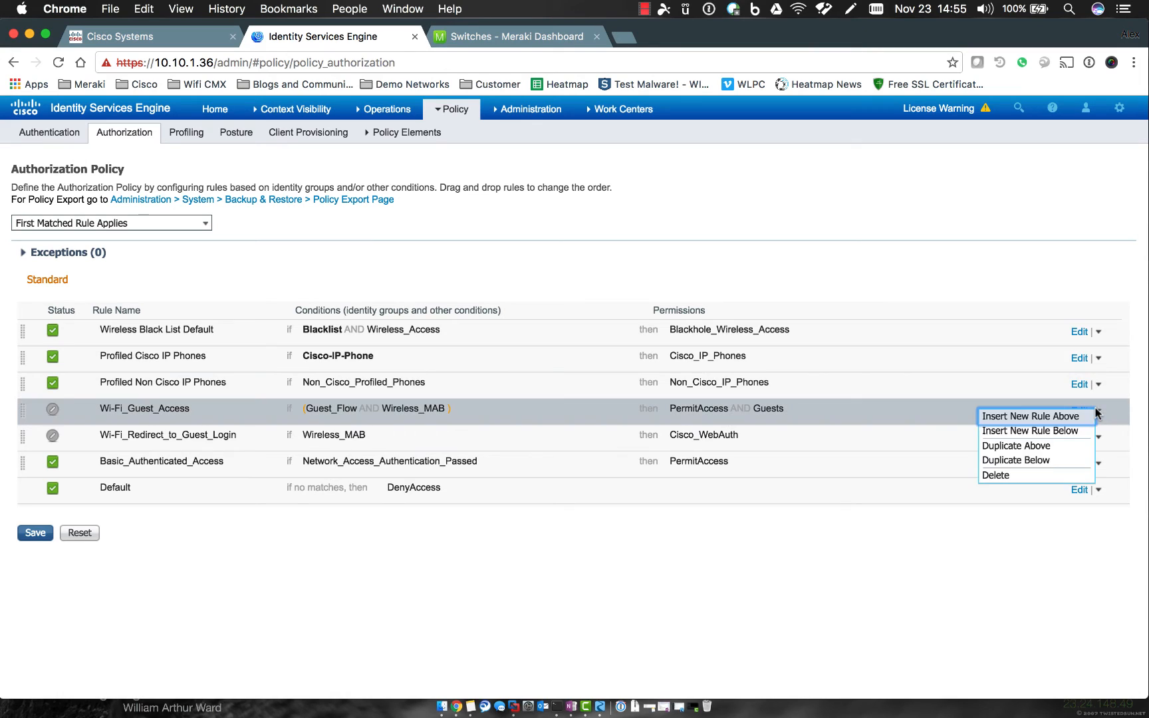
{"action": "left_click", "coordinate": [995, 474]}
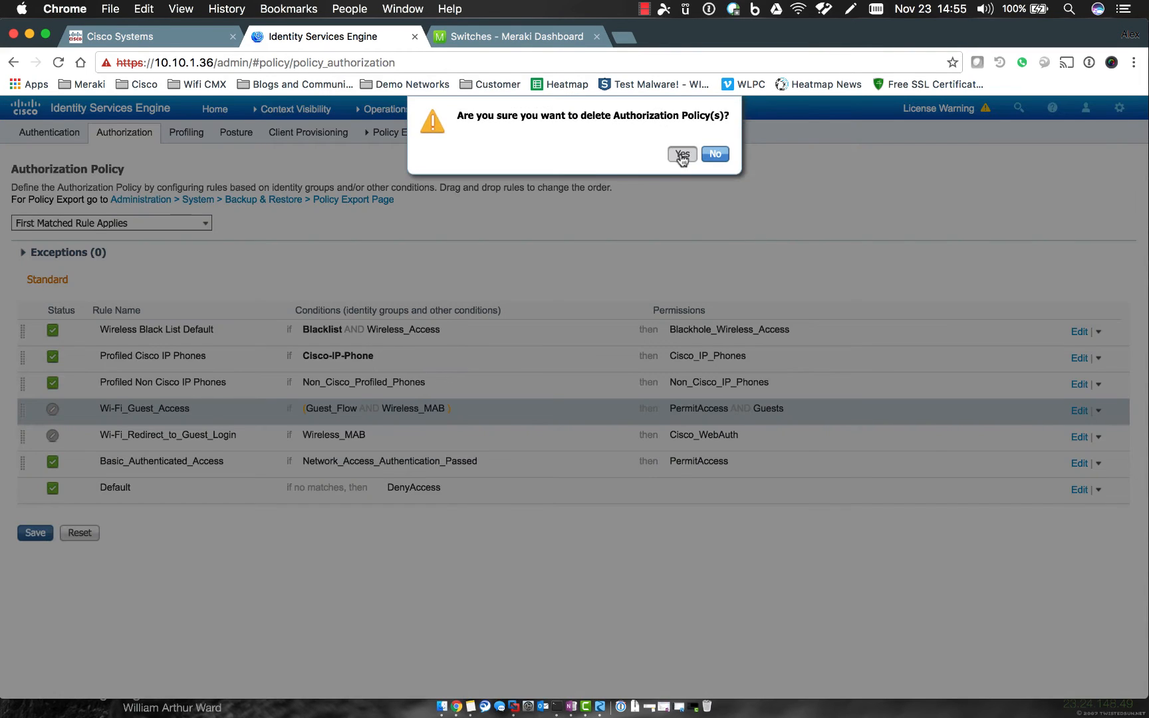
{"action": "left_click", "coordinate": [681, 154]}
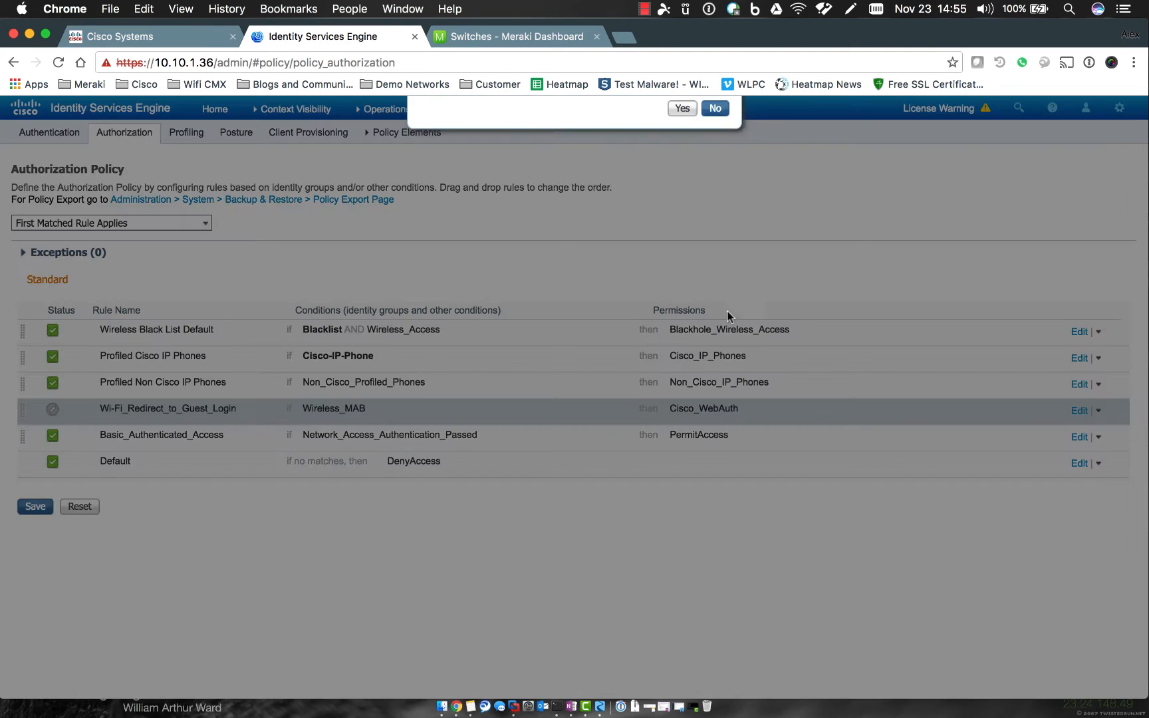
{"action": "left_click", "coordinate": [714, 109]}
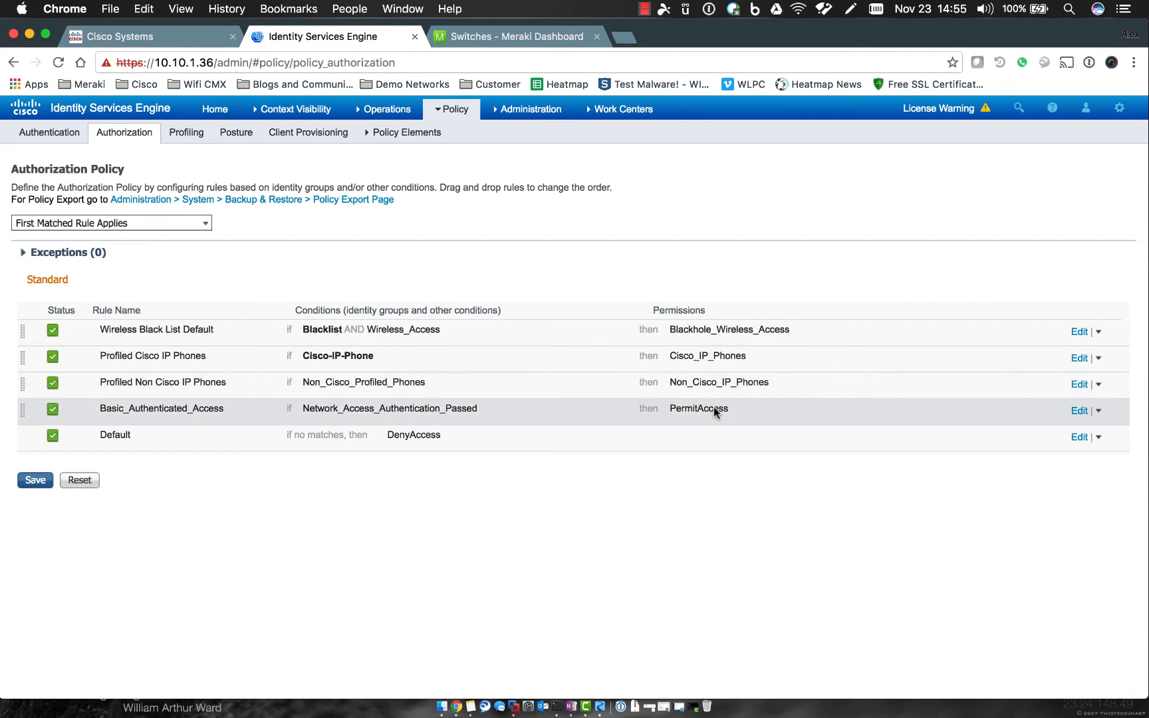
{"action": "mouse_move", "coordinate": [299, 418]}
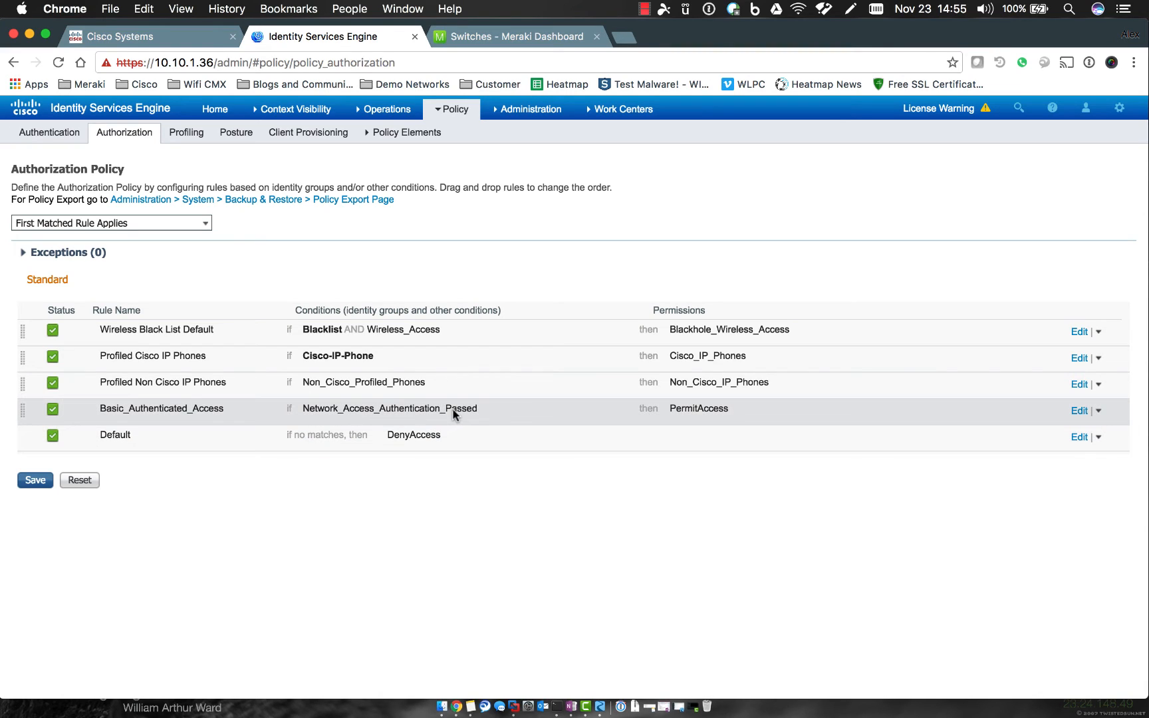
{"action": "mouse_move", "coordinate": [477, 413]}
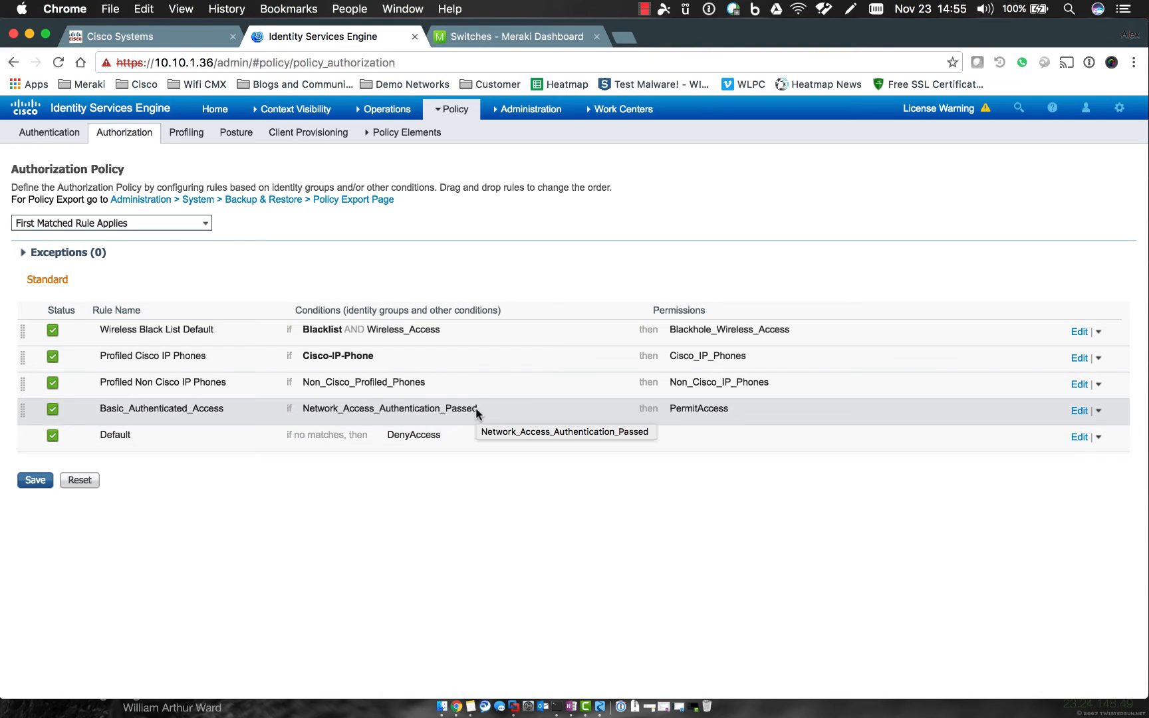
{"action": "mouse_move", "coordinate": [1115, 427]}
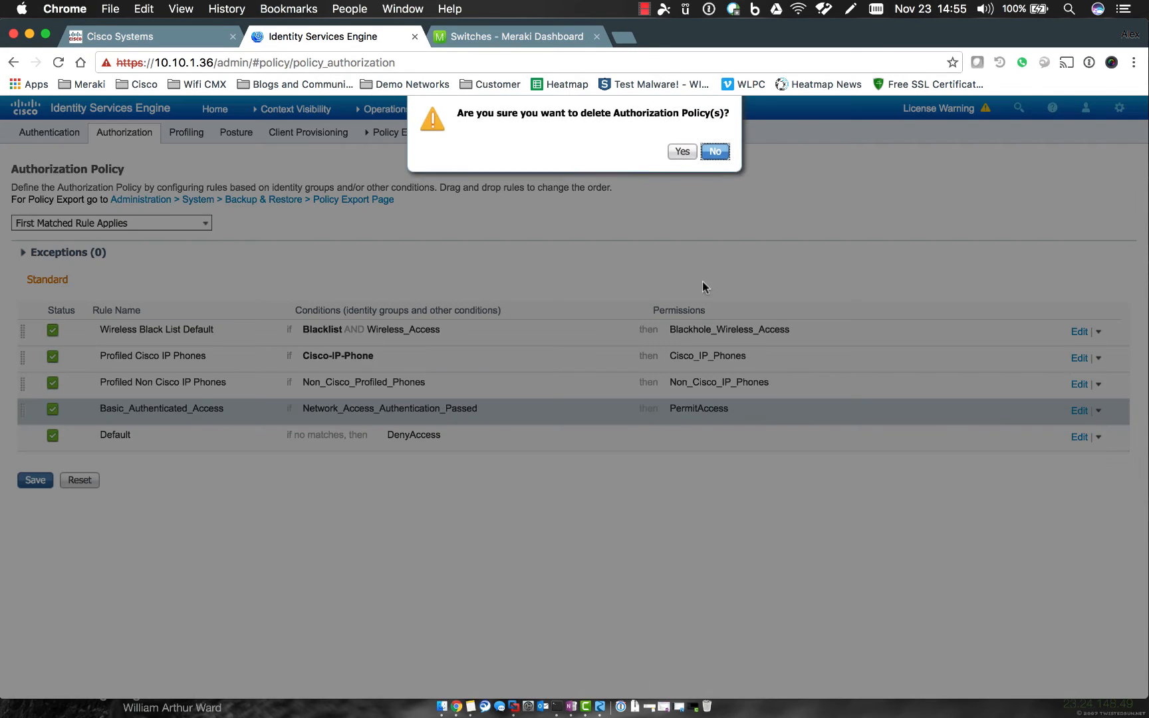
Step: Delete Basic_Authenticated_Access, Profiled Non Cisco IP Phones and Profiled Cisco IP Phones rules
{"action": "left_click", "coordinate": [681, 151]}
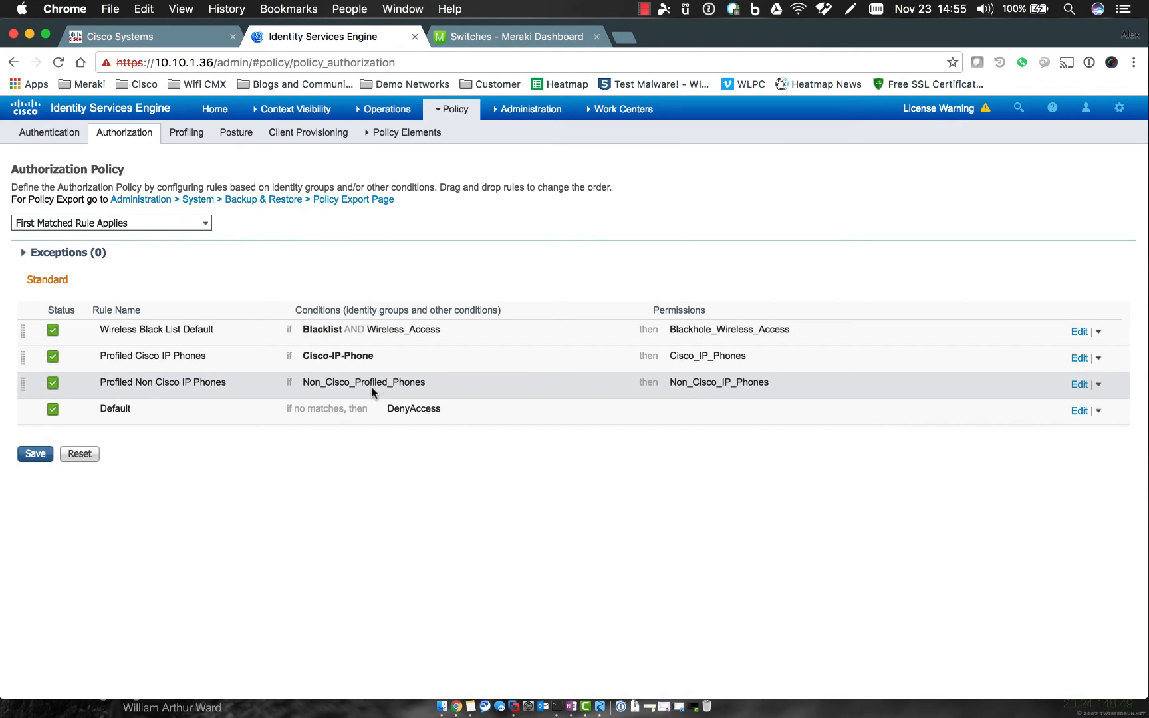
{"action": "mouse_move", "coordinate": [1070, 396]}
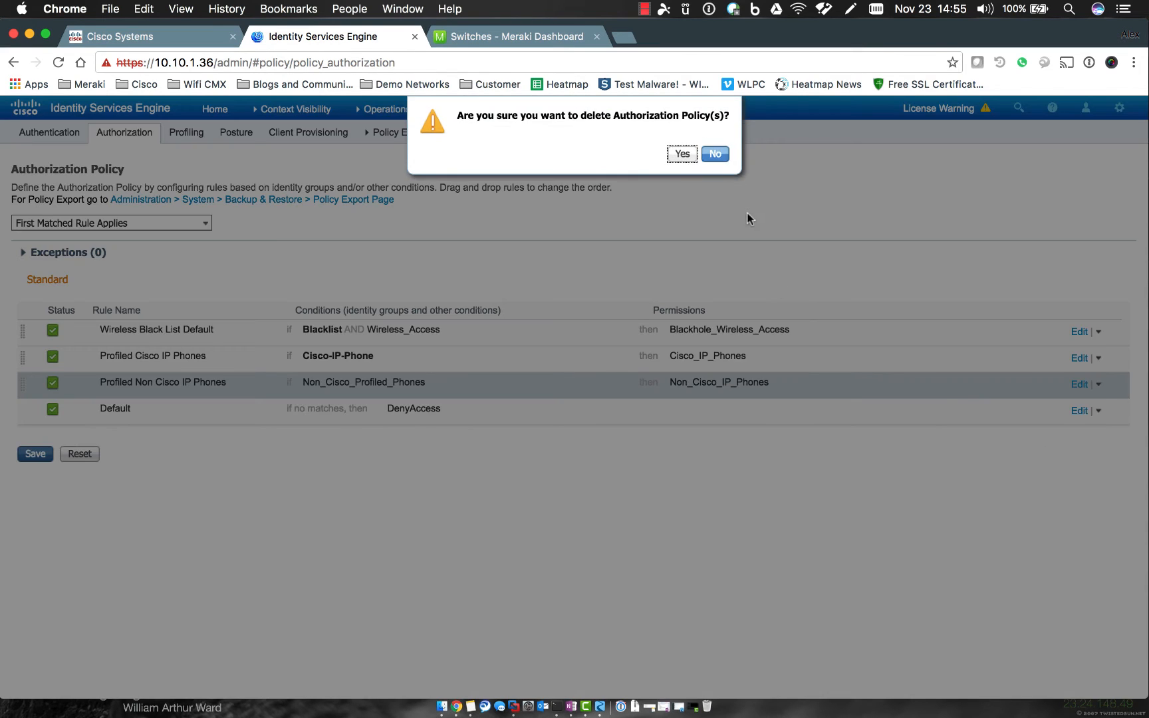
{"action": "left_click", "coordinate": [681, 154]}
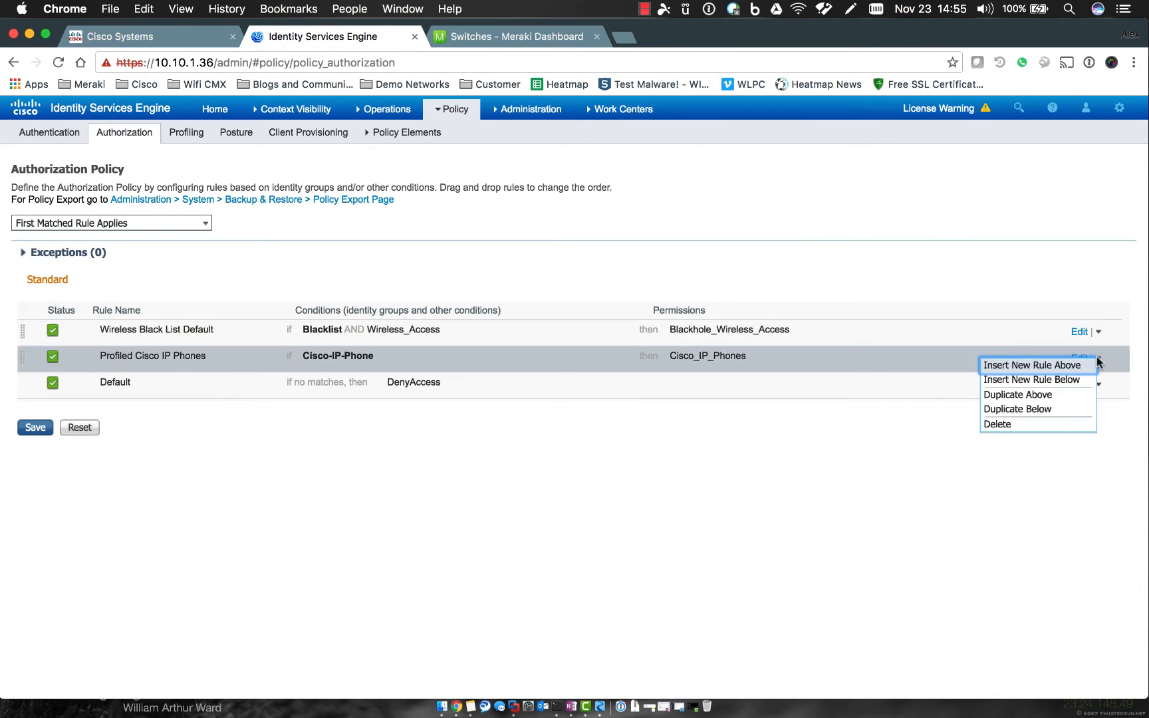
{"action": "left_click", "coordinate": [998, 423]}
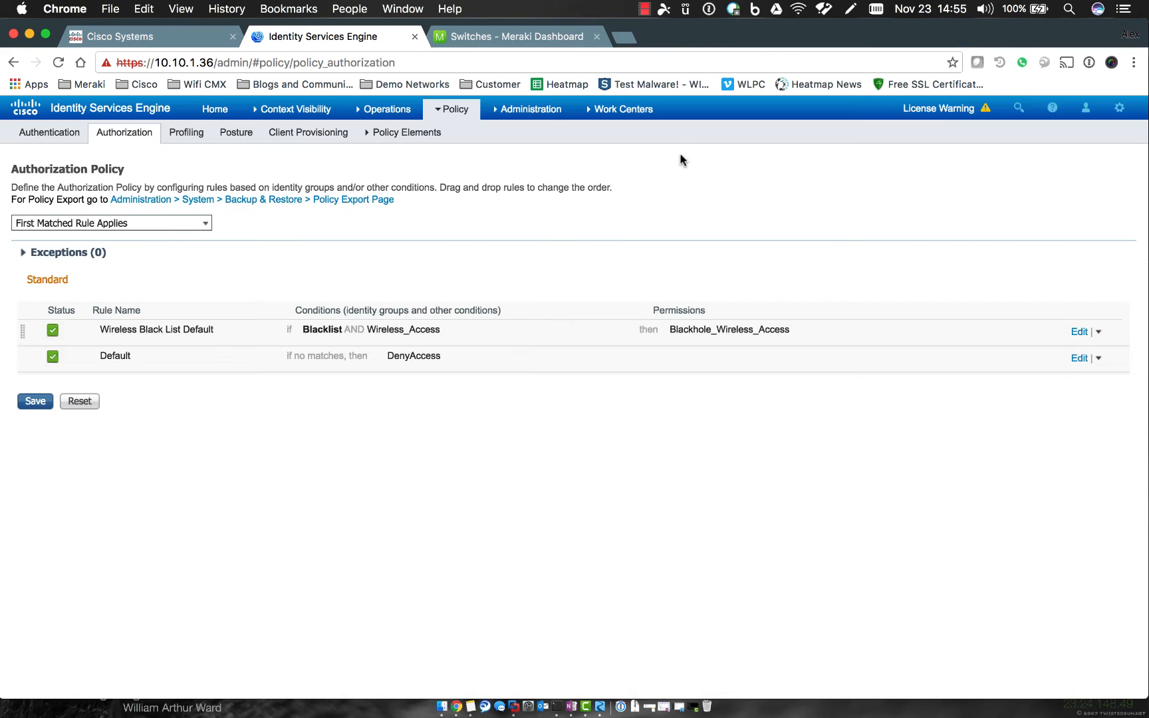
{"action": "mouse_move", "coordinate": [455, 331]}
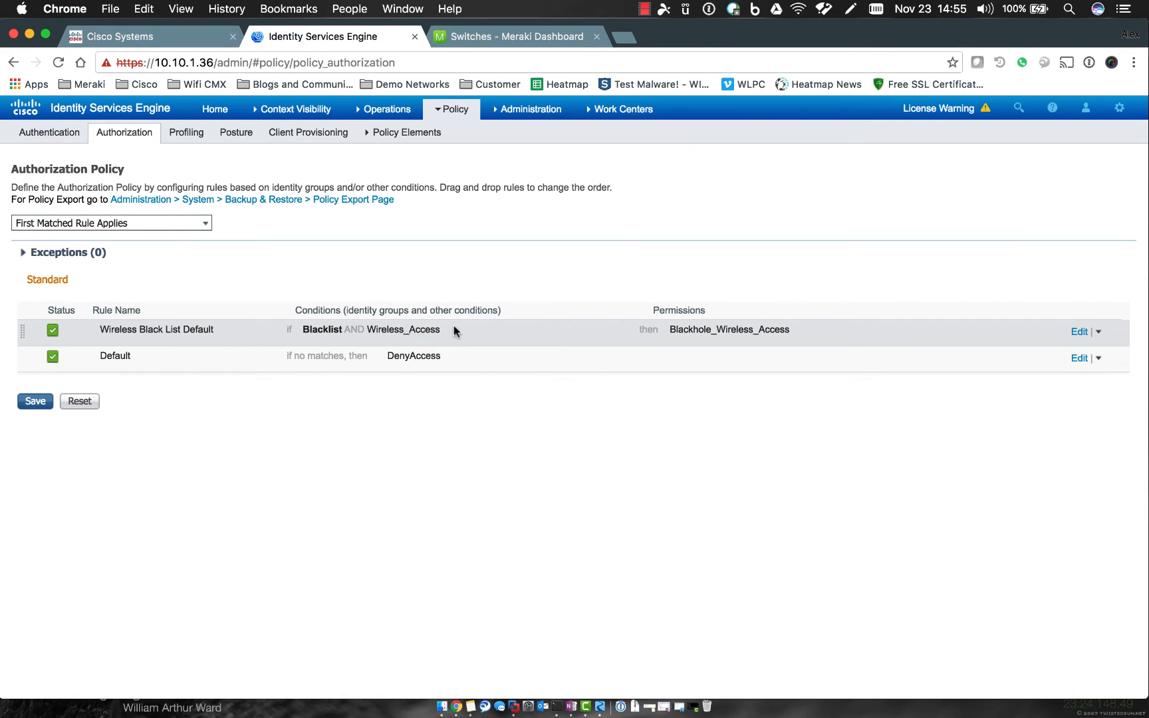
{"action": "mouse_move", "coordinate": [493, 339]}
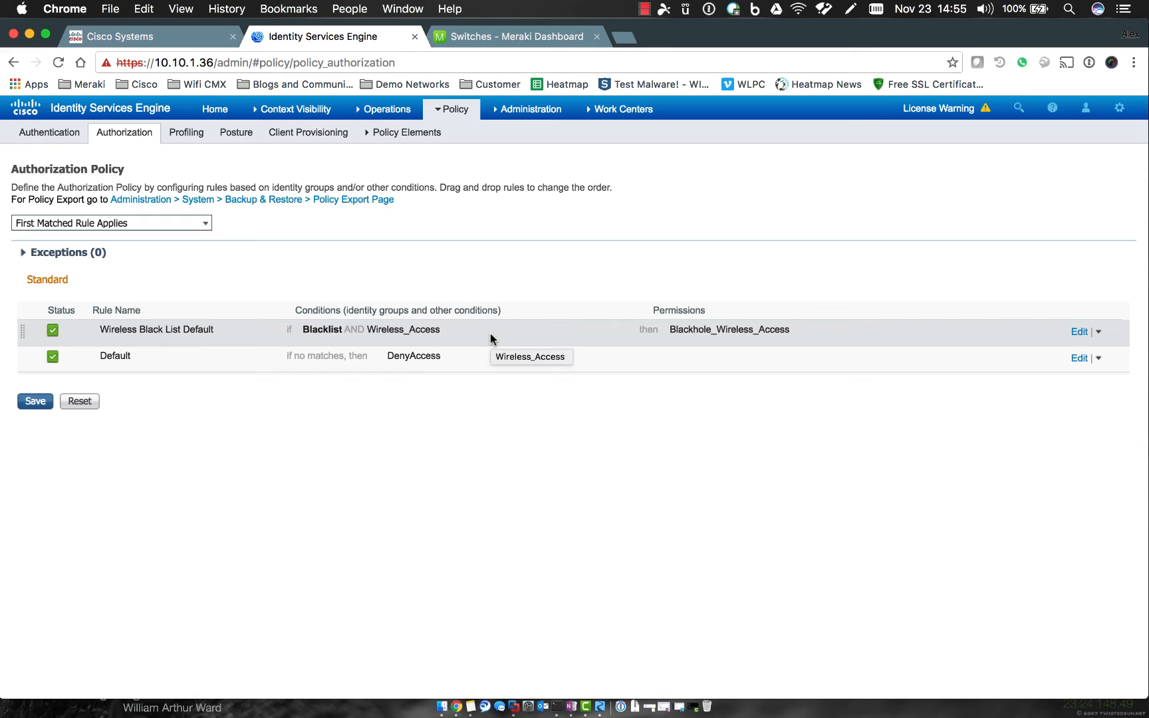
{"action": "mouse_move", "coordinate": [419, 331]}
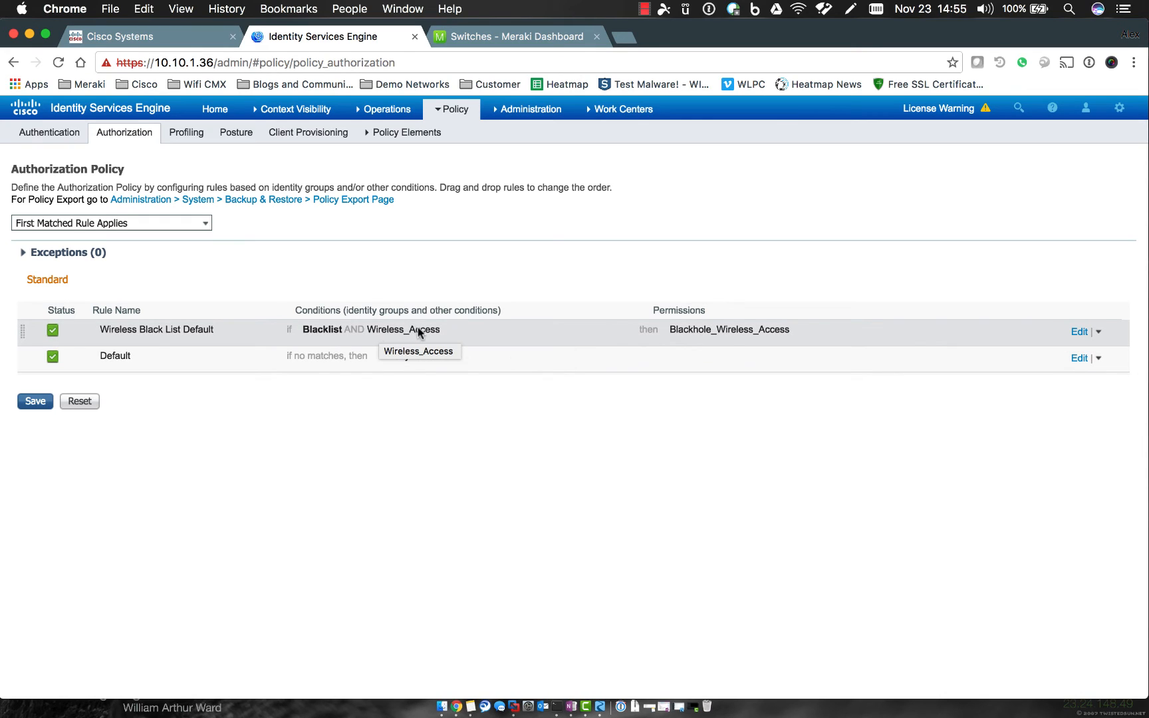
{"action": "mouse_move", "coordinate": [428, 334]}
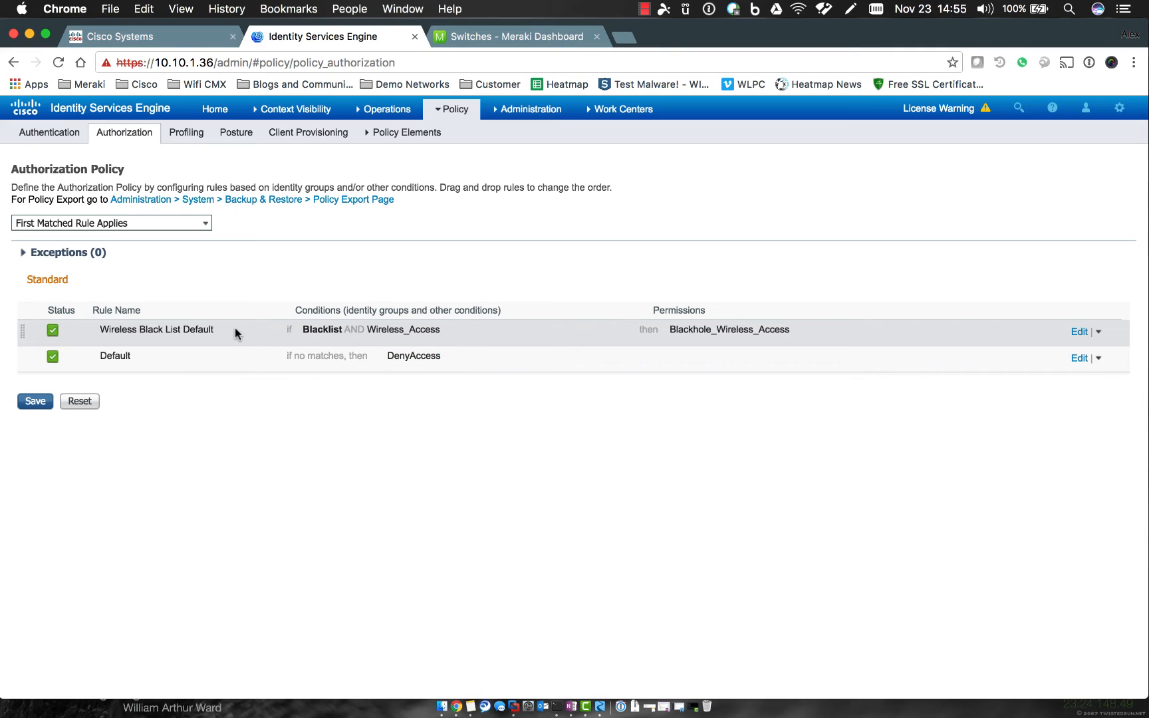
{"action": "mouse_move", "coordinate": [235, 334]}
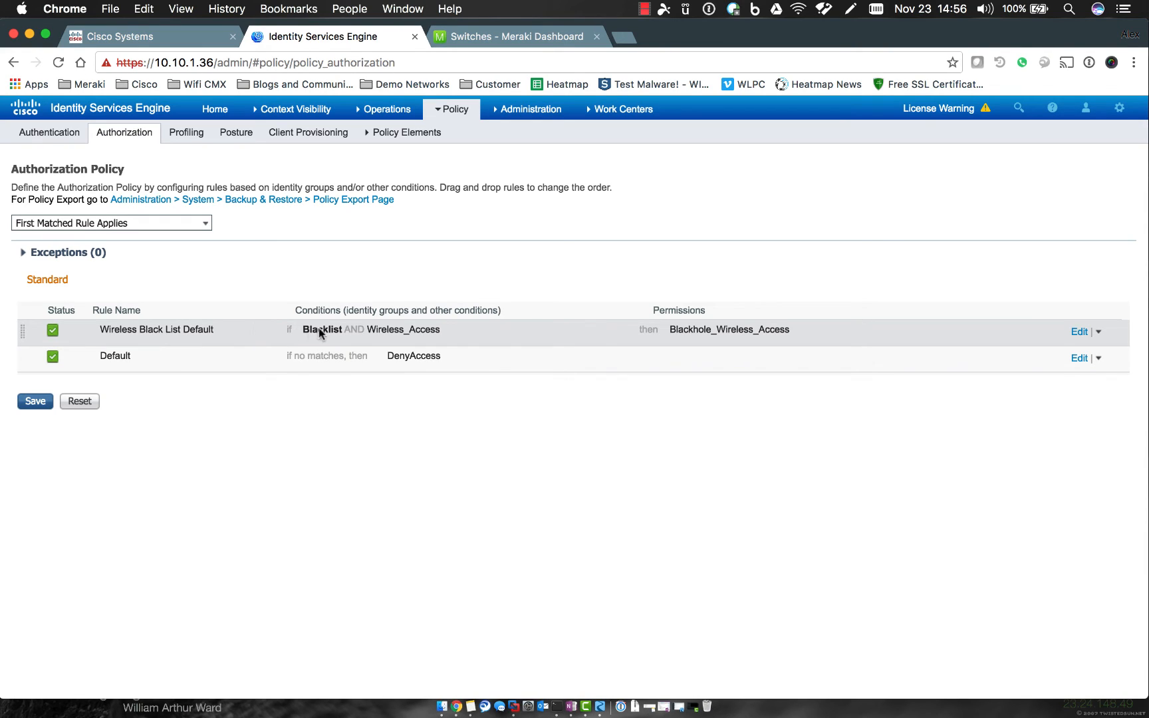
{"action": "mouse_move", "coordinate": [737, 336]}
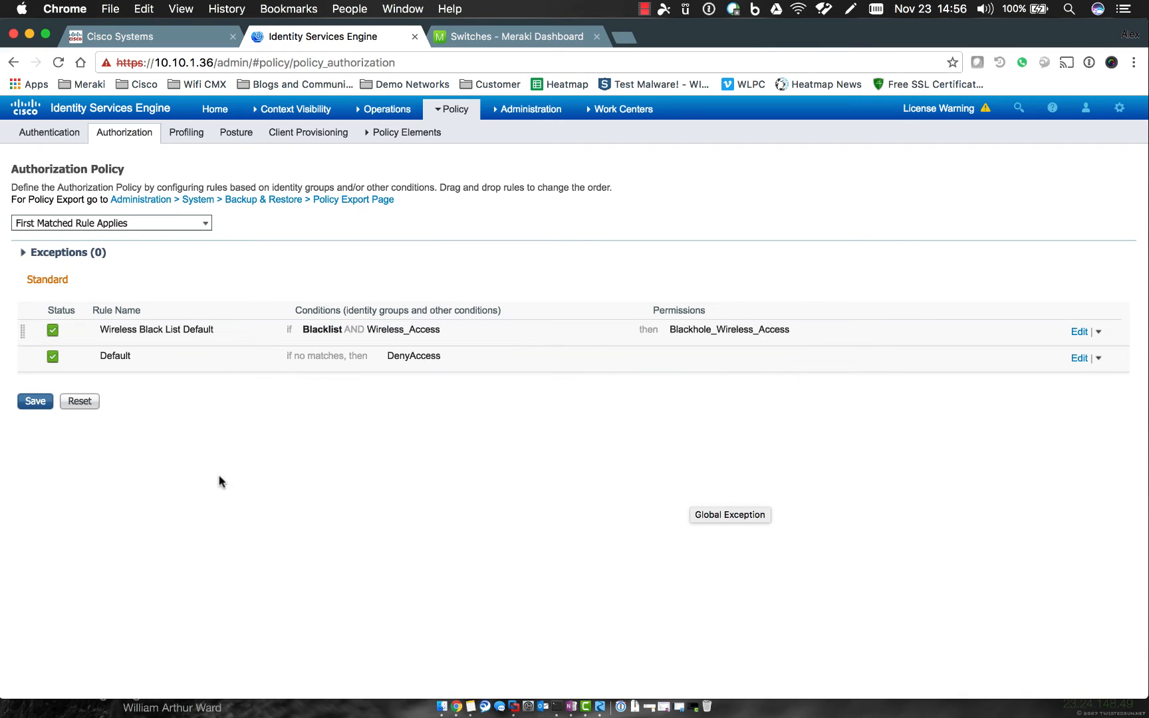
Step: Save the policy now holding only Wireless Black List Default and Default
{"action": "left_click", "coordinate": [35, 401]}
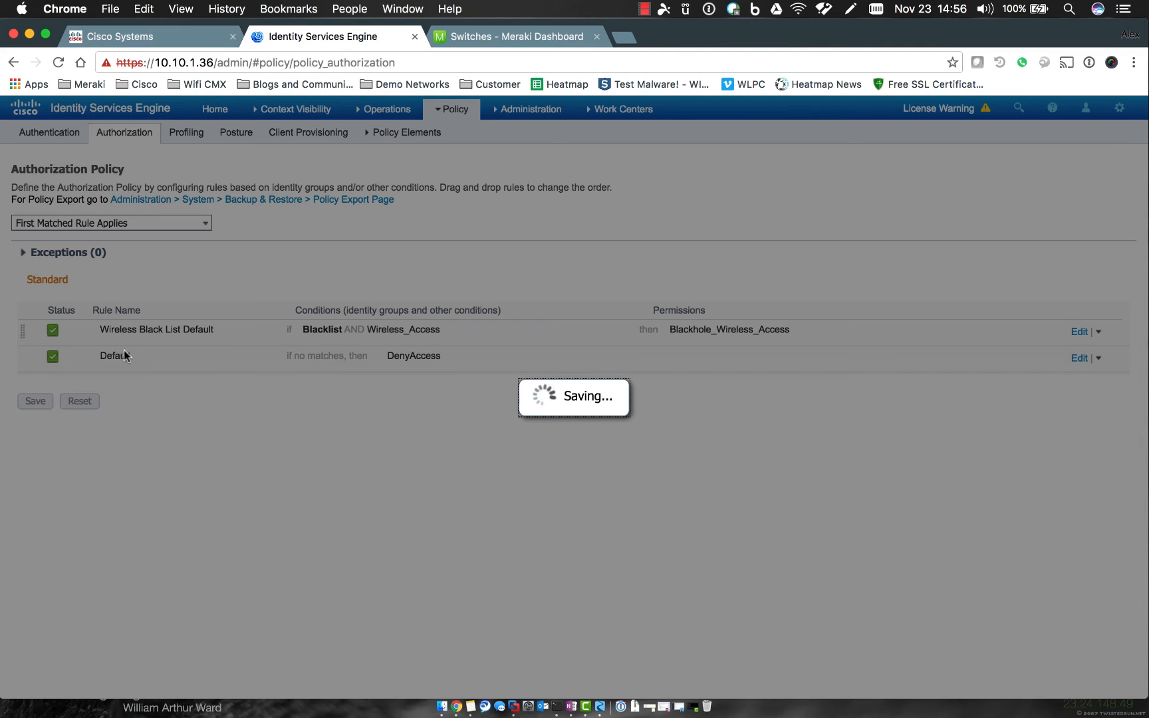
{"action": "mouse_move", "coordinate": [141, 358]}
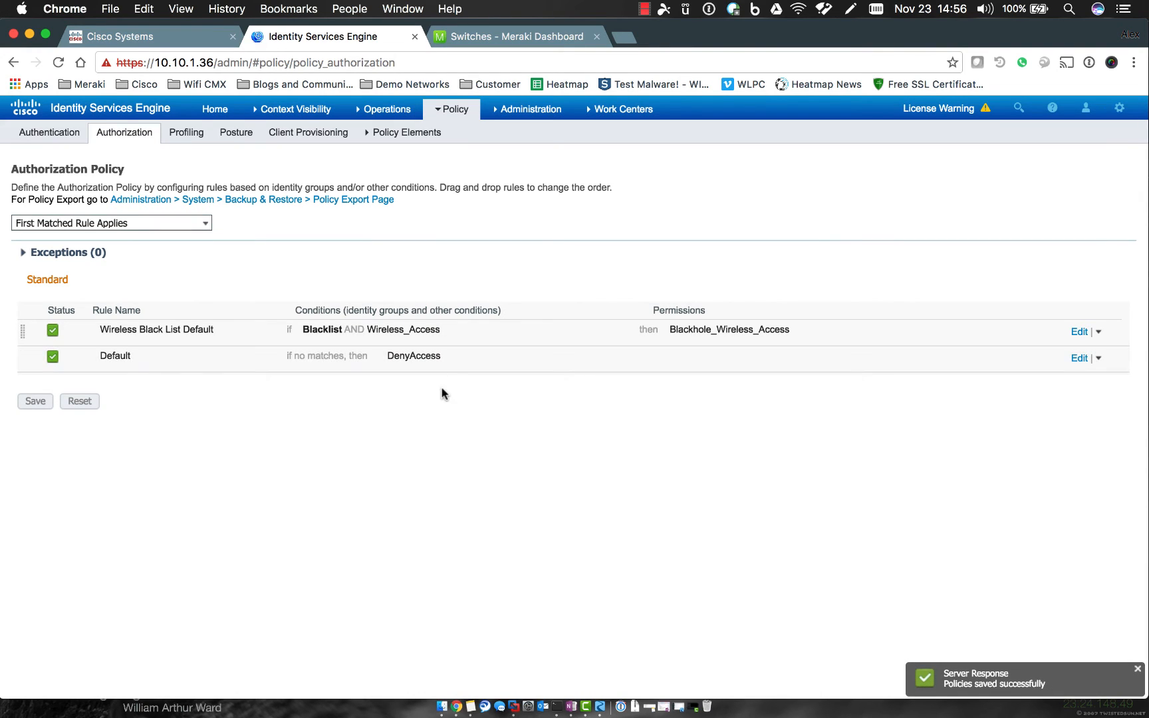
{"action": "mouse_move", "coordinate": [390, 360]}
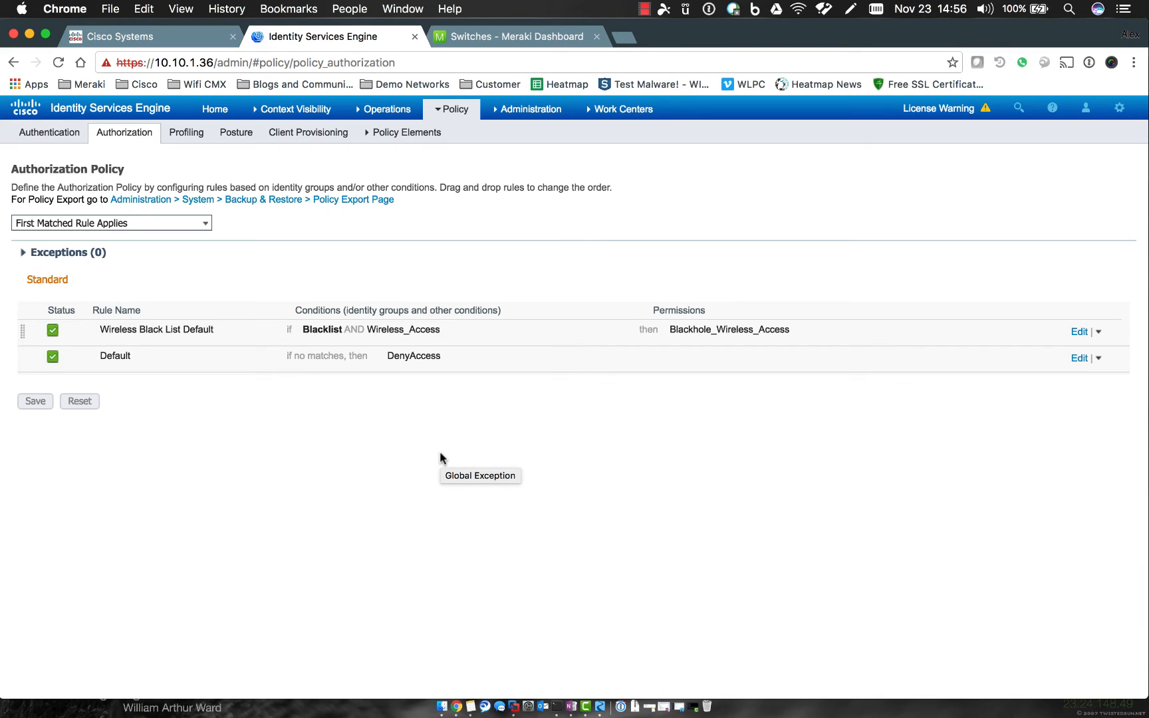
{"action": "mouse_move", "coordinate": [443, 334]}
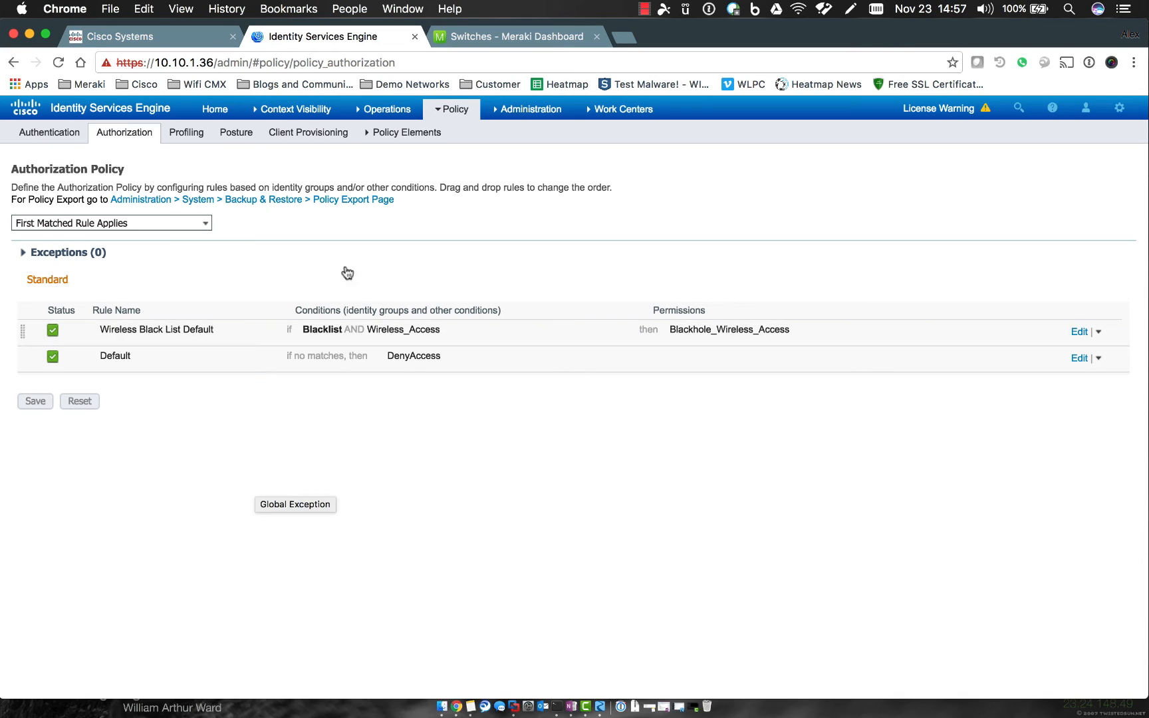
Step: Review the rule-matching choices and collapse the Exceptions section
{"action": "left_click", "coordinate": [110, 223]}
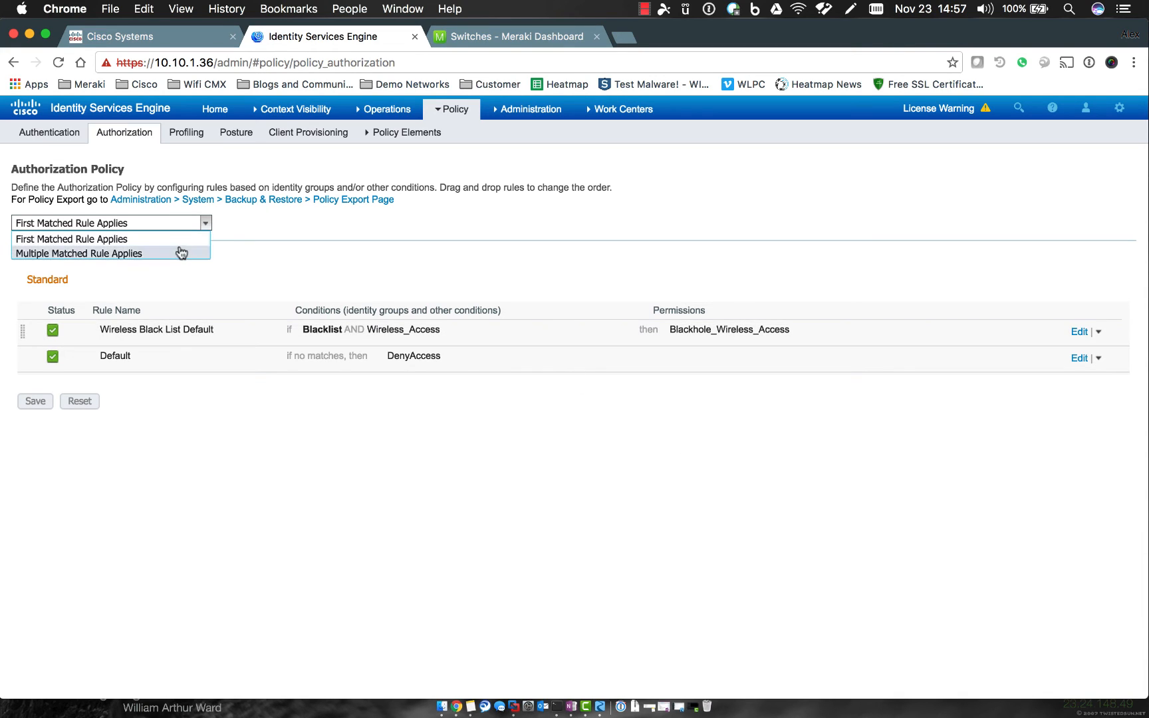
{"action": "mouse_move", "coordinate": [189, 254]}
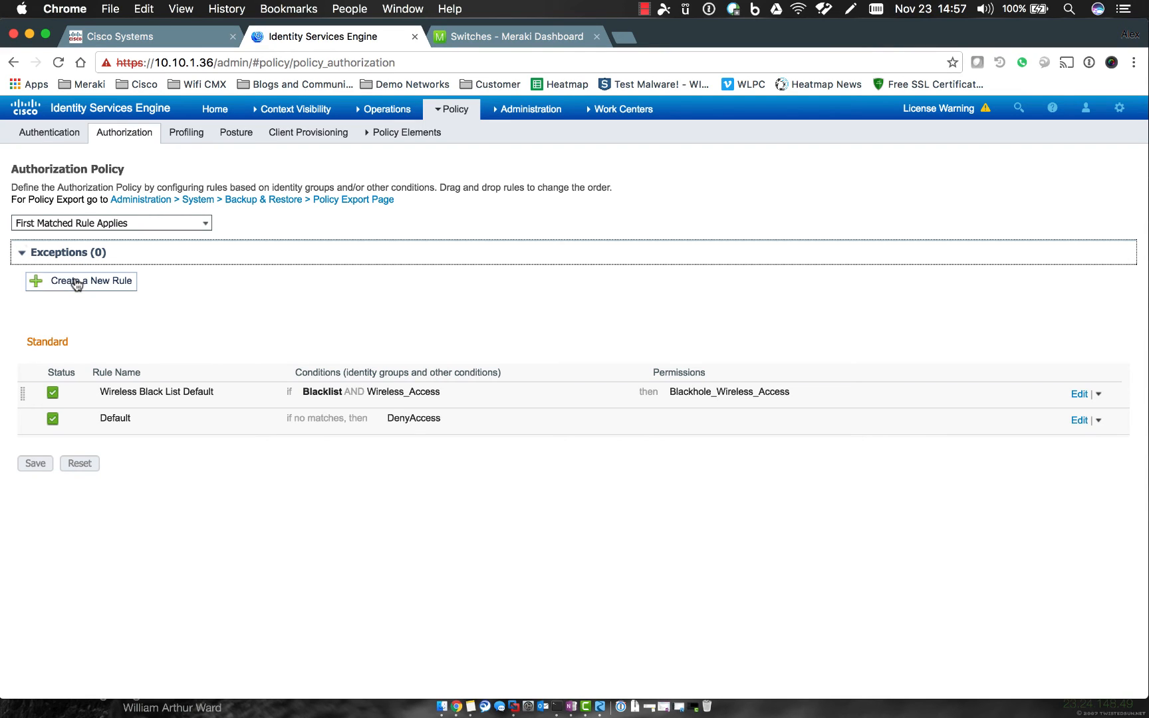
{"action": "mouse_move", "coordinate": [182, 283]}
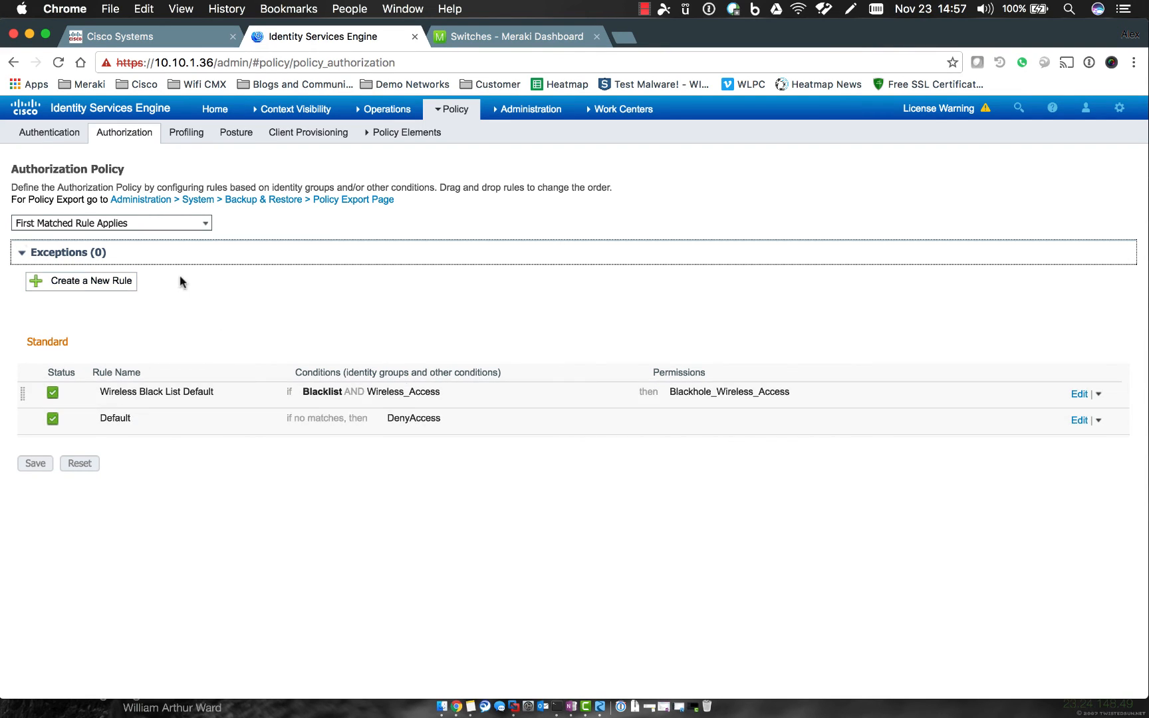
{"action": "mouse_move", "coordinate": [83, 286]}
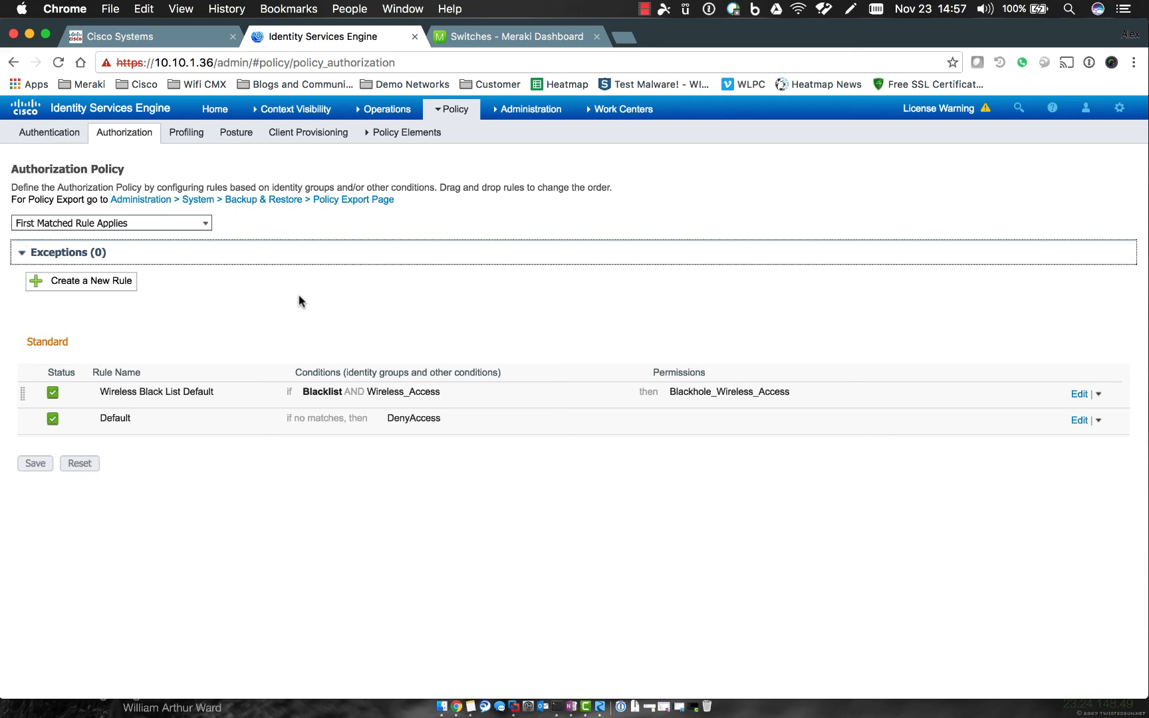
{"action": "mouse_move", "coordinate": [275, 308]}
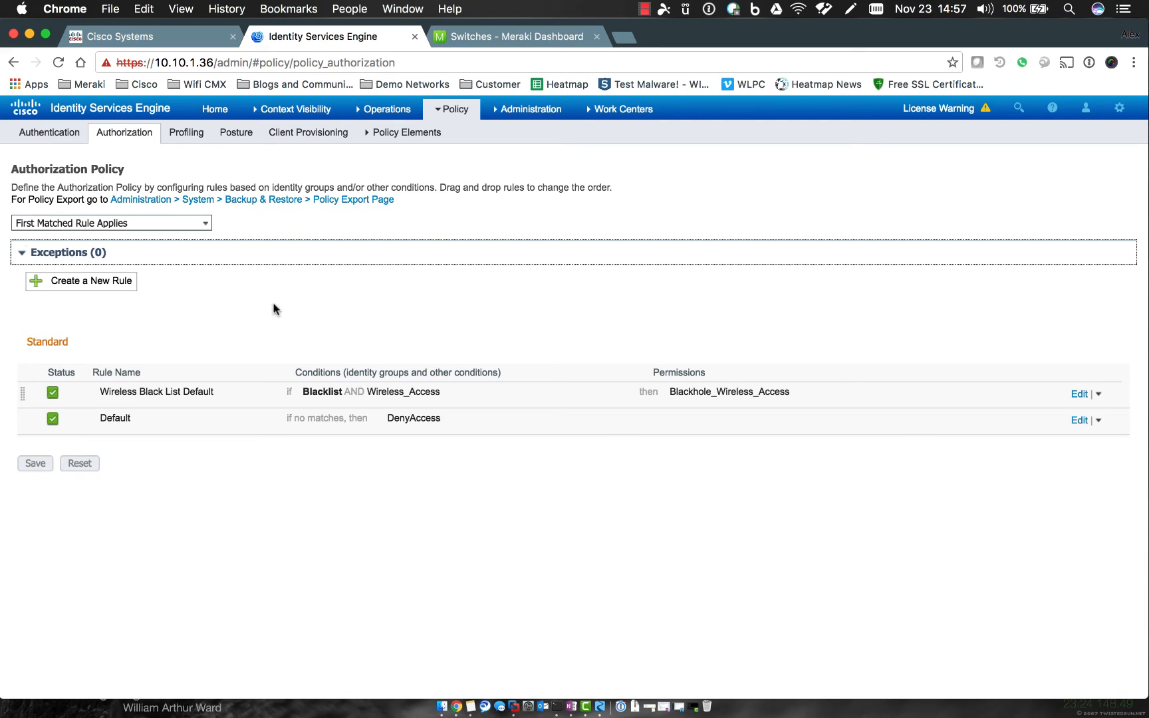
{"action": "left_click", "coordinate": [23, 253]}
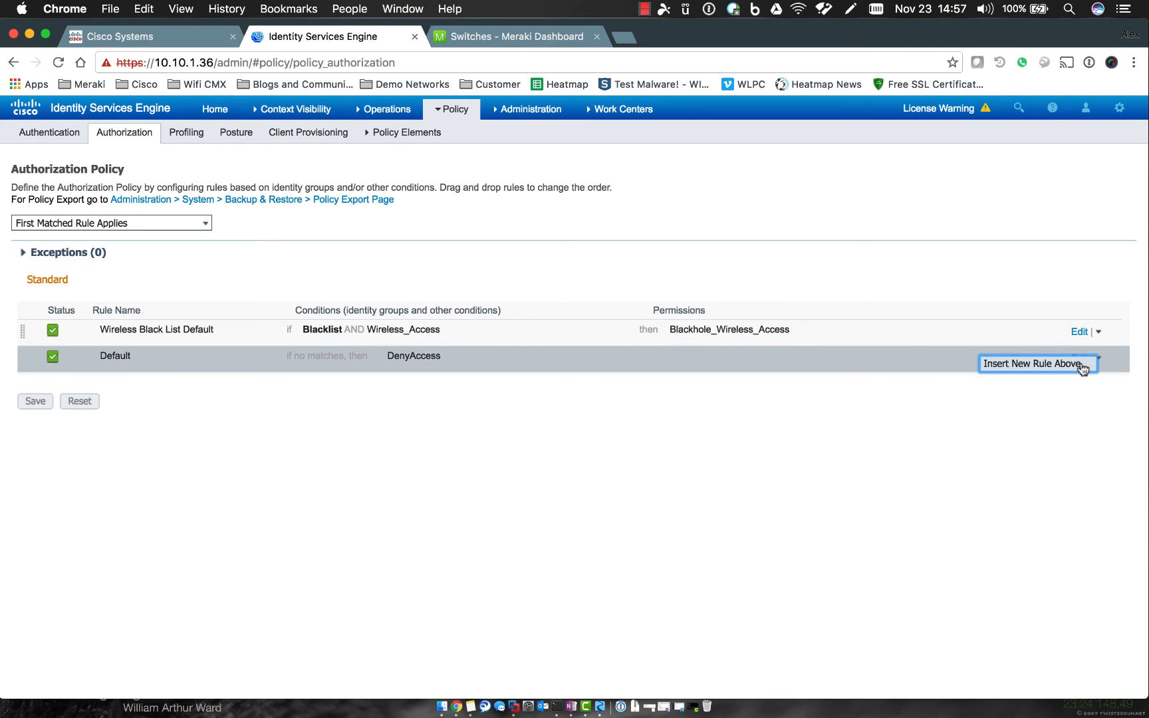
Step: Insert a rule above Default named Permit Access, keeping identity group Any
{"action": "left_click", "coordinate": [1032, 363]}
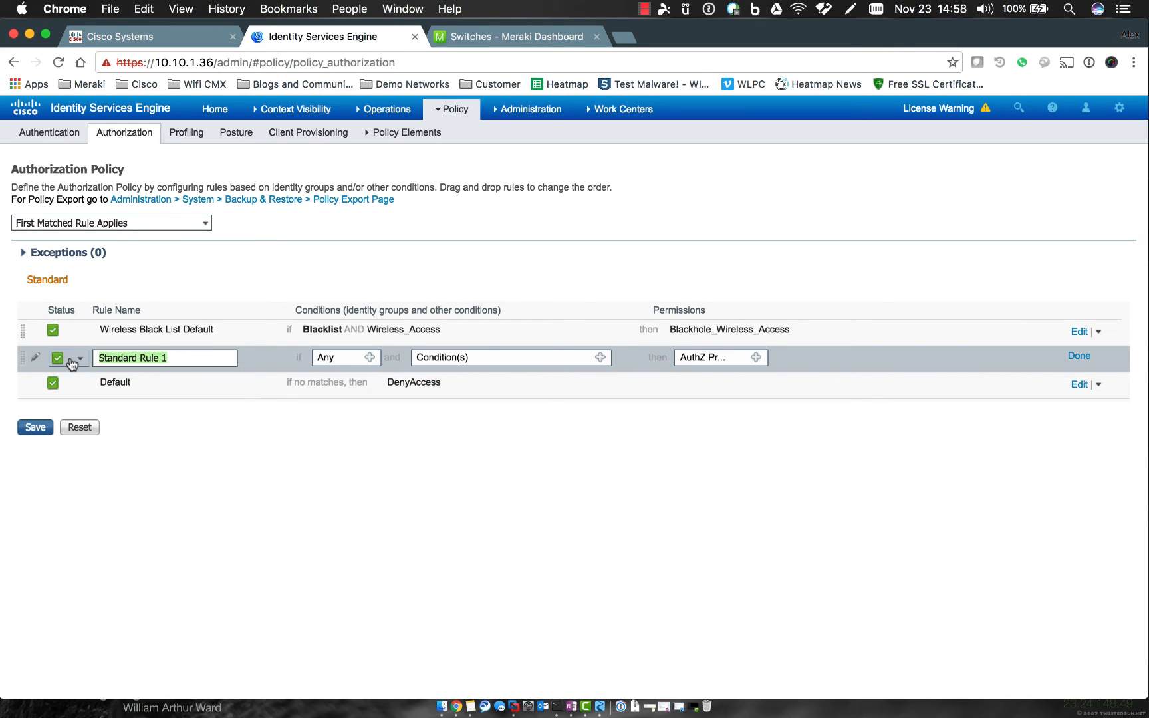
{"action": "type", "text": "Permit"}
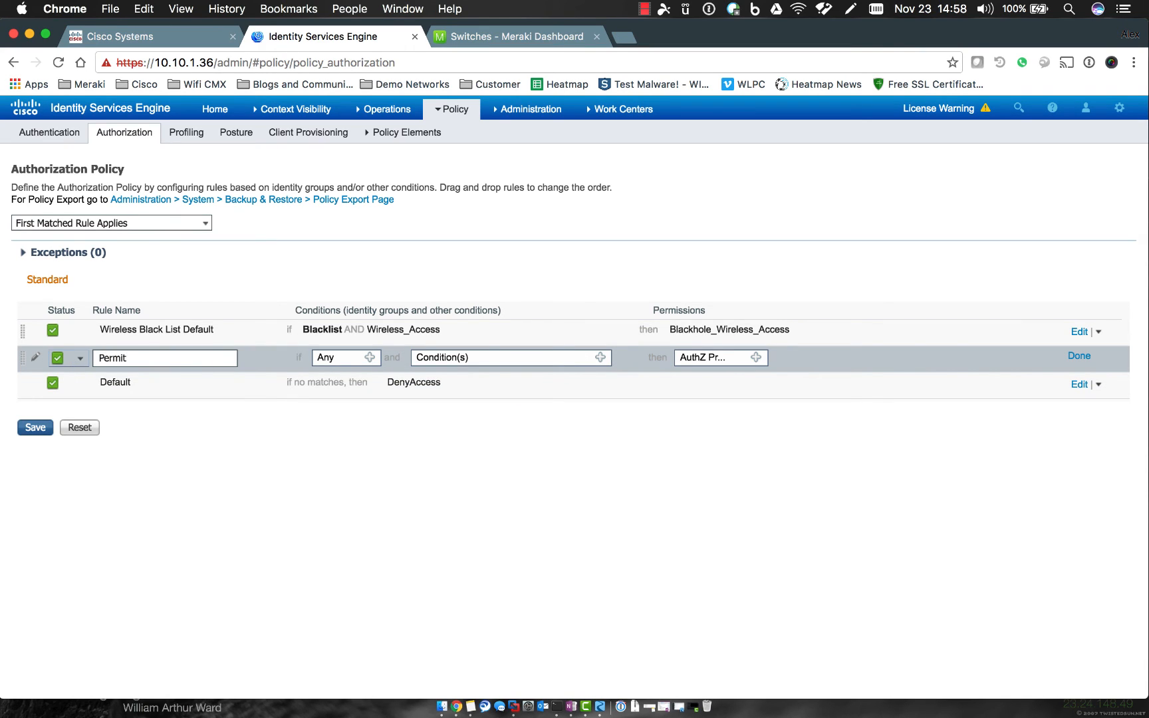
{"action": "type", "text": "Access"}
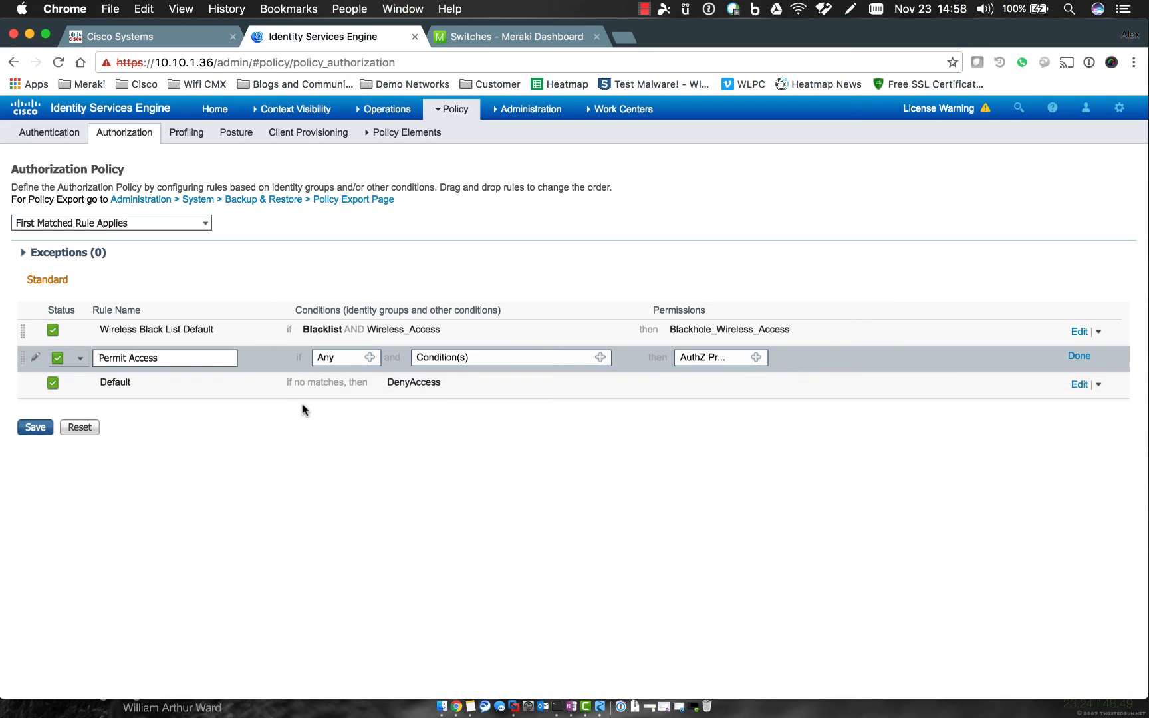
{"action": "mouse_move", "coordinate": [401, 367]}
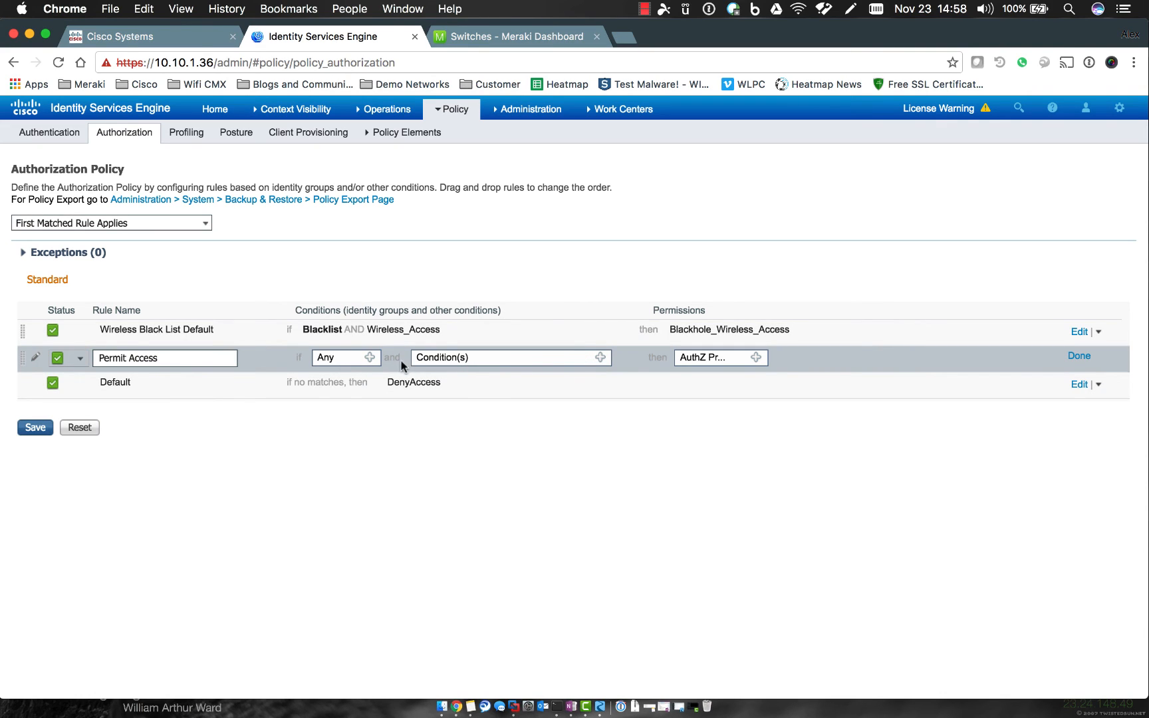
{"action": "left_click", "coordinate": [371, 358]}
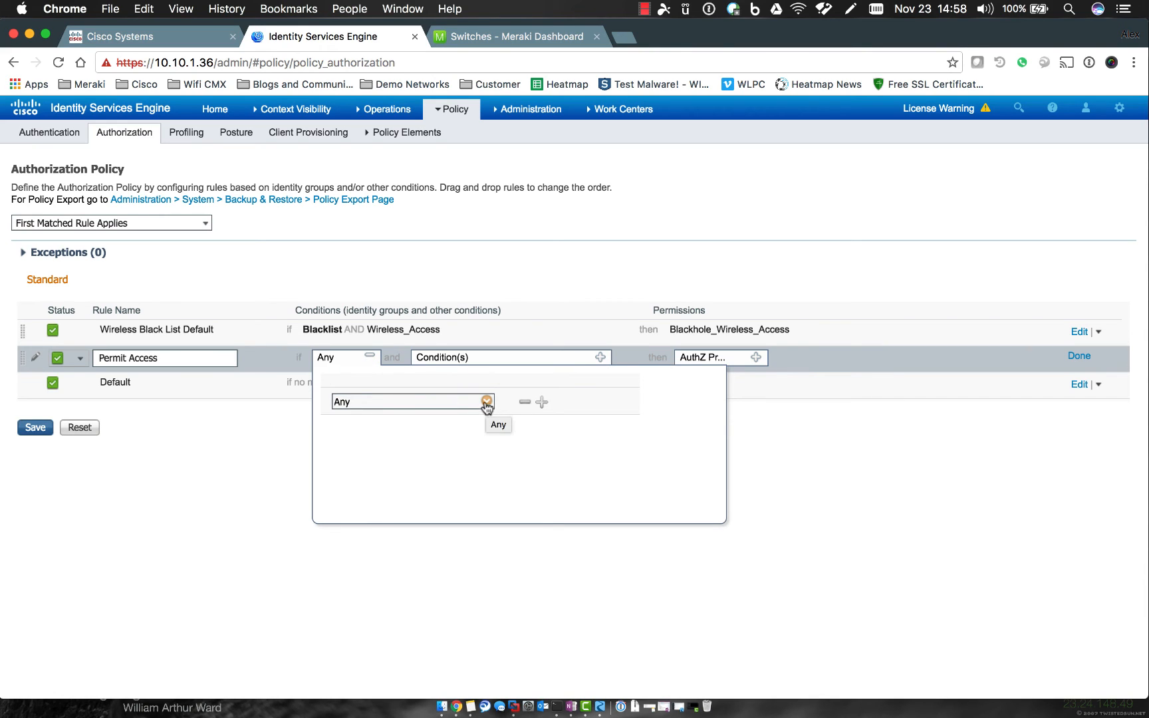
{"action": "left_click", "coordinate": [487, 402]}
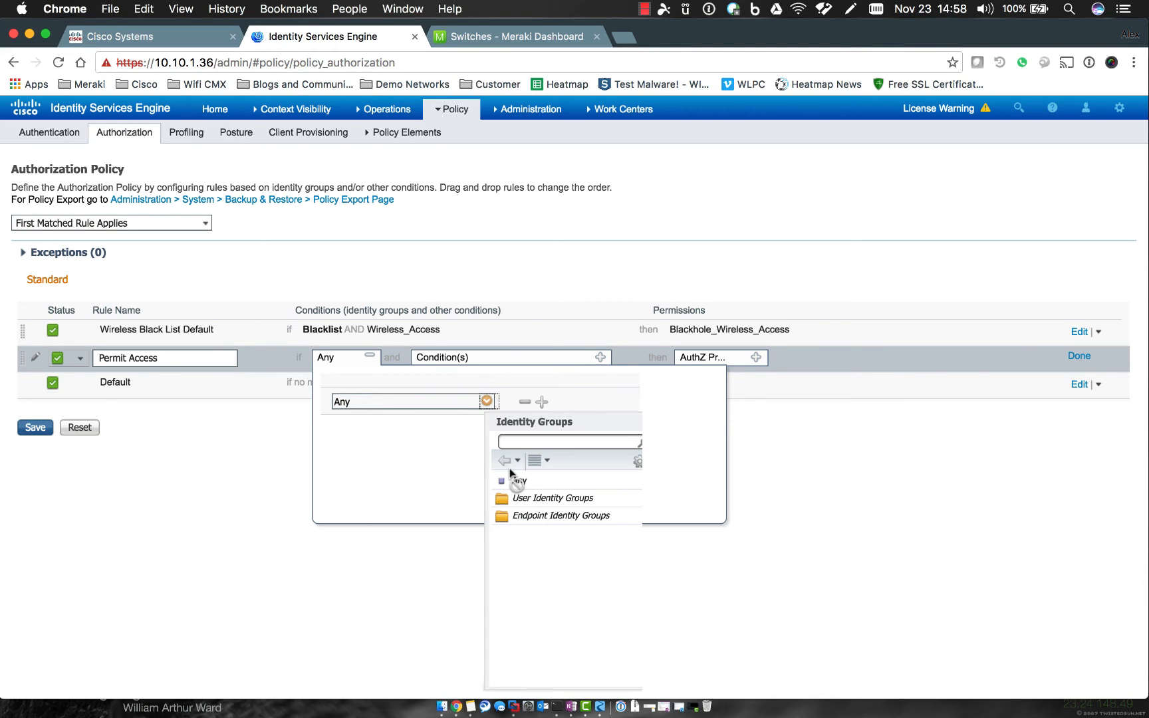
{"action": "mouse_move", "coordinate": [524, 504]}
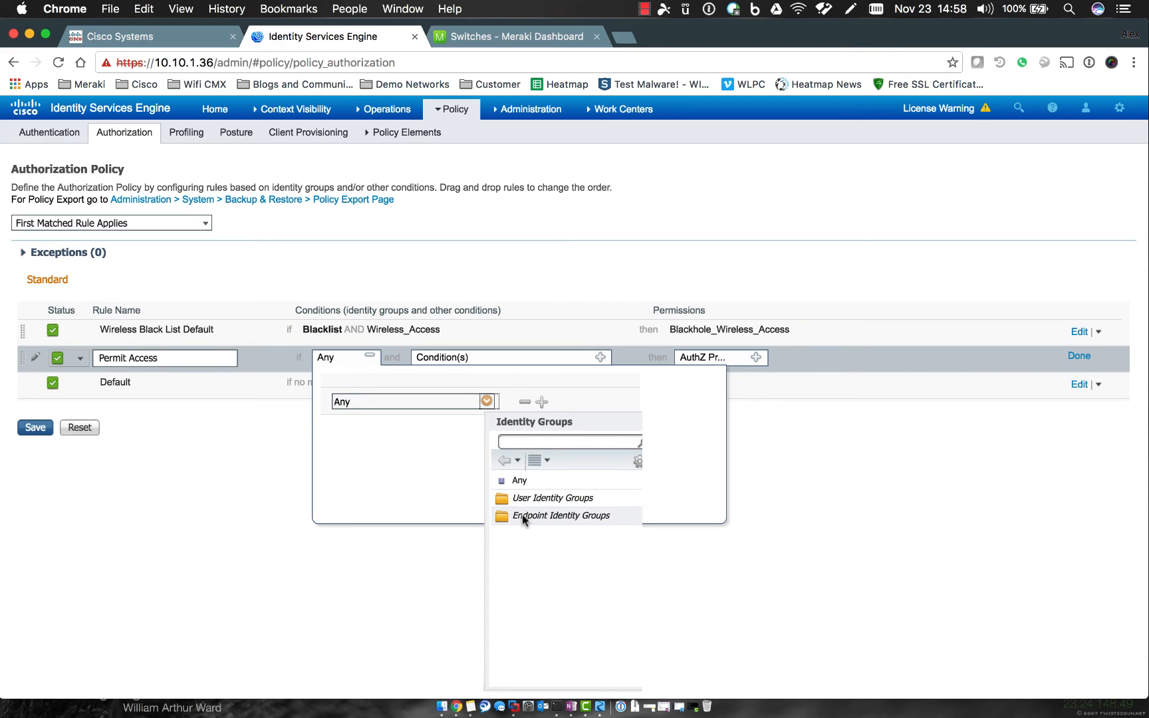
{"action": "mouse_move", "coordinate": [529, 522]}
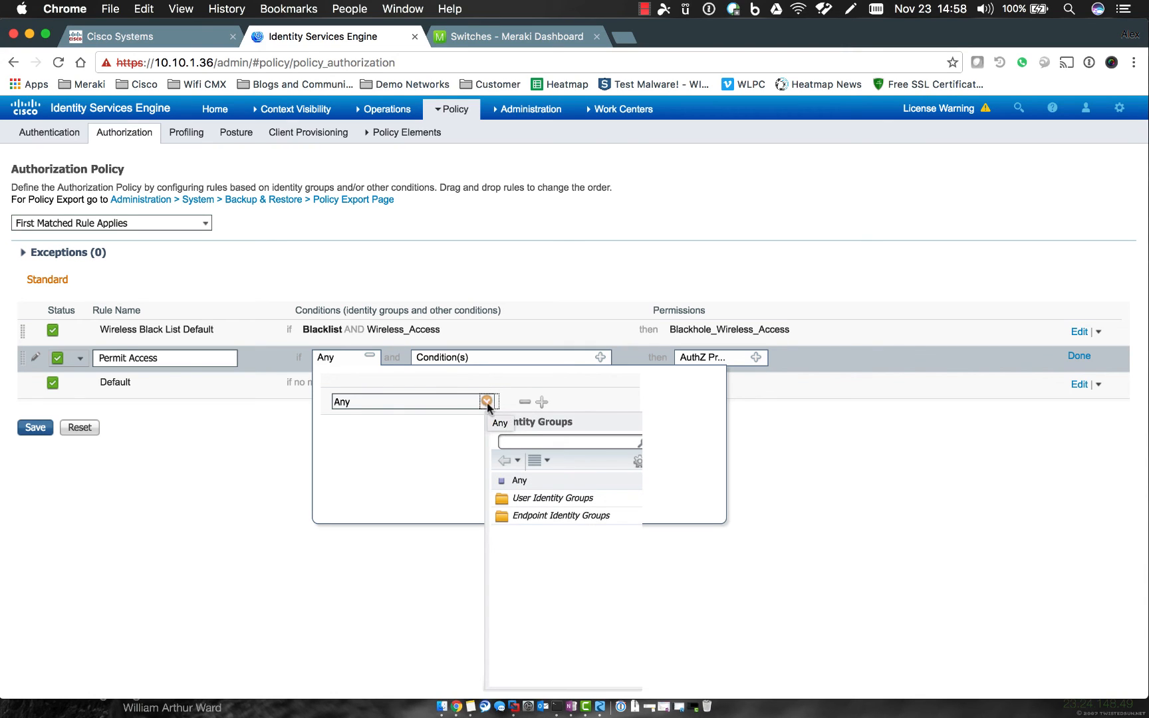
{"action": "left_click", "coordinate": [487, 402]}
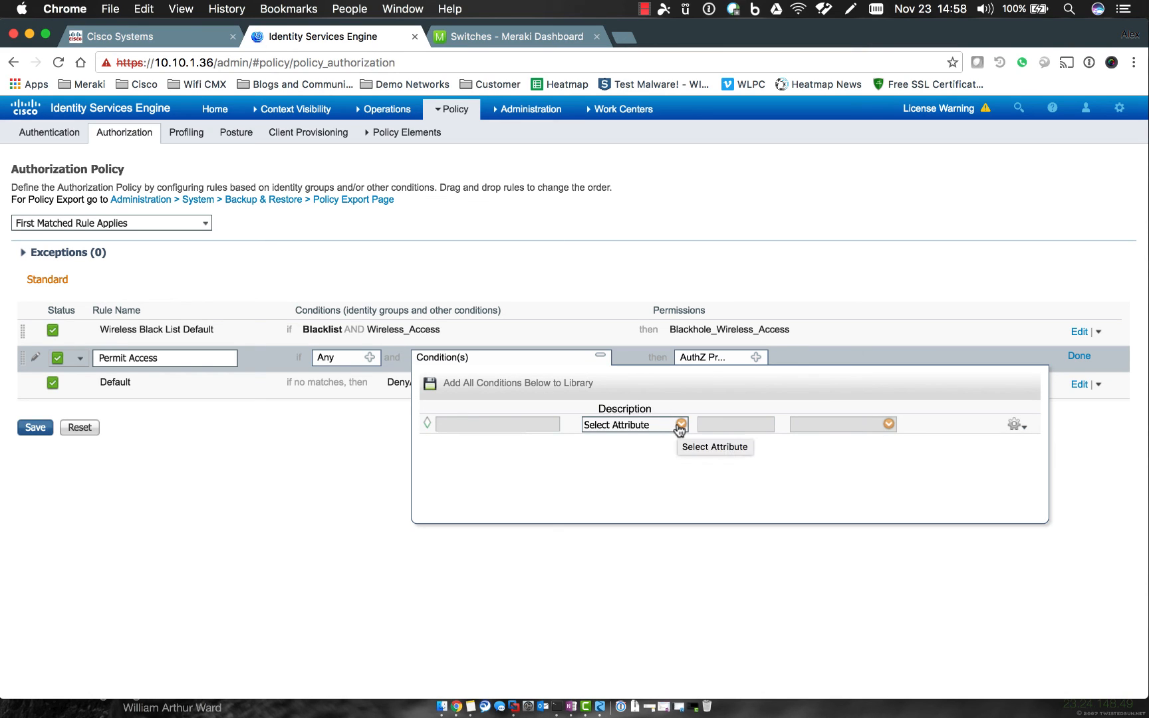
Step: Set the condition Radius:NAS-Port-Type EQUALS Wireless - IEEE 802.11
{"action": "left_click", "coordinate": [680, 424]}
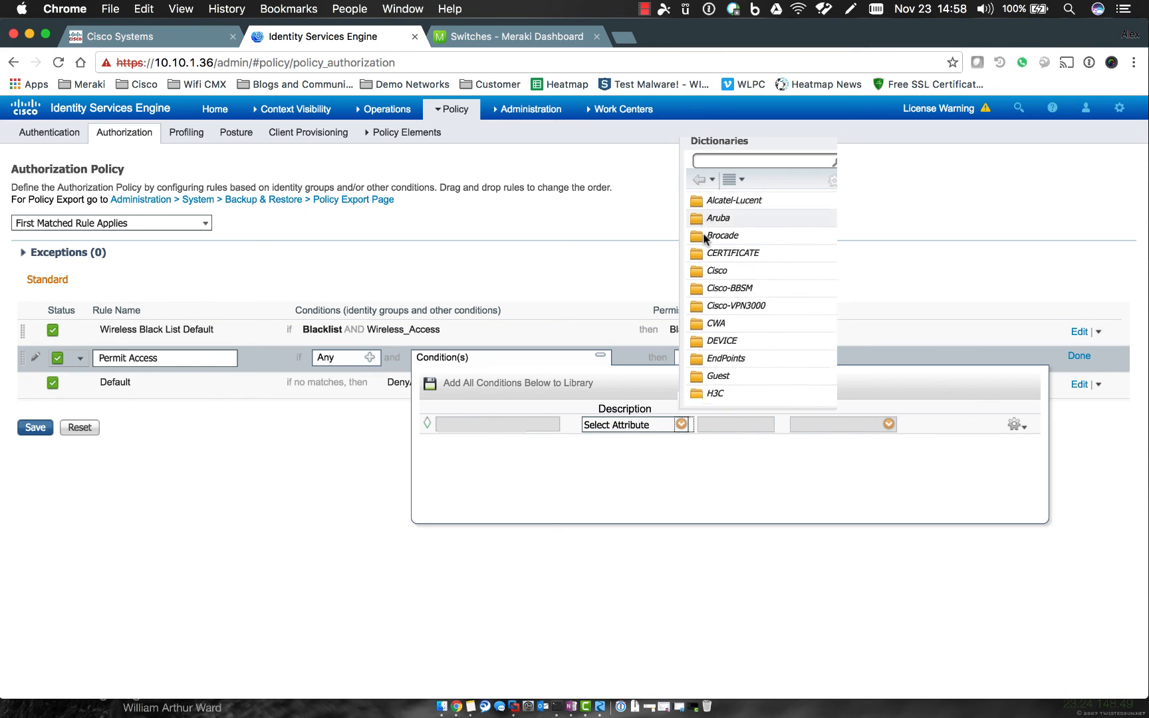
{"action": "scroll", "scroll_direction": "down", "scroll_amount": 3}
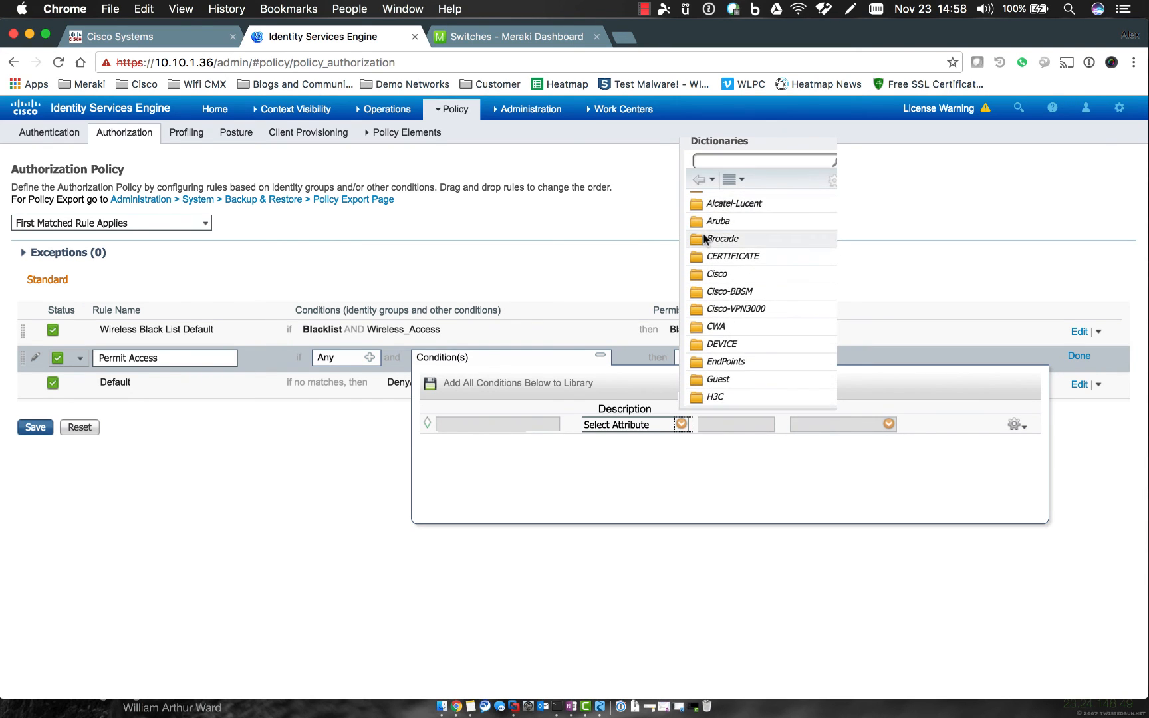
{"action": "scroll", "scroll_direction": "down", "scroll_amount": 3}
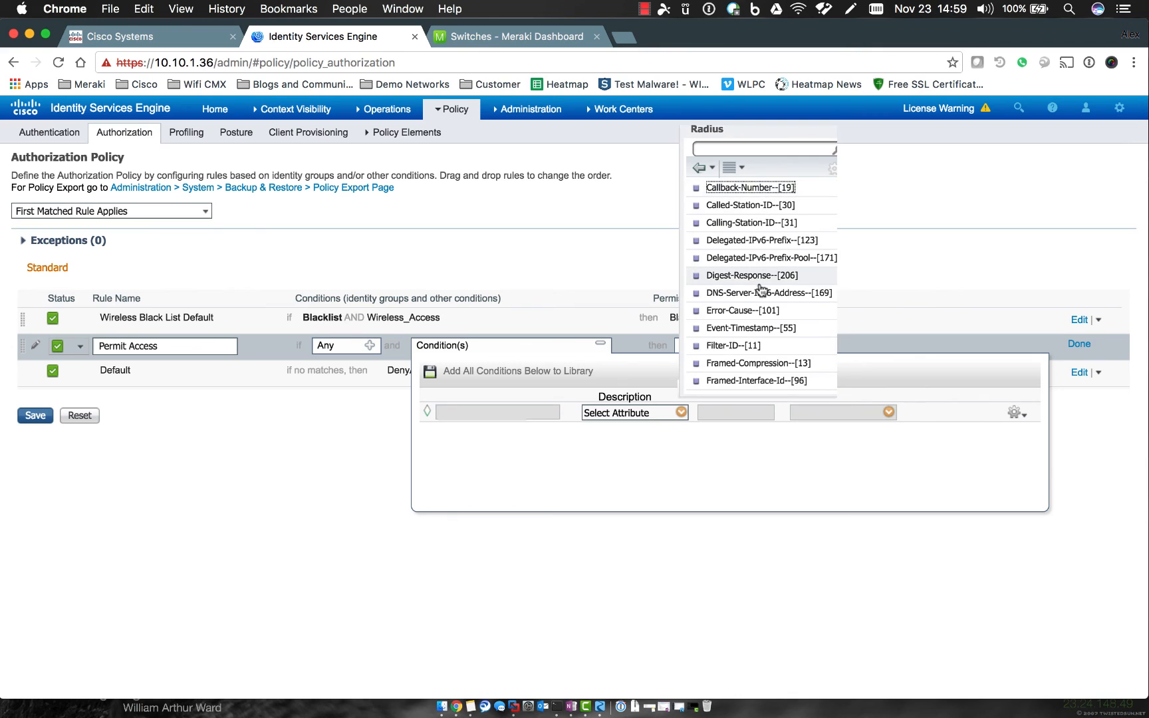
{"action": "scroll", "scroll_direction": "down", "scroll_amount": 3}
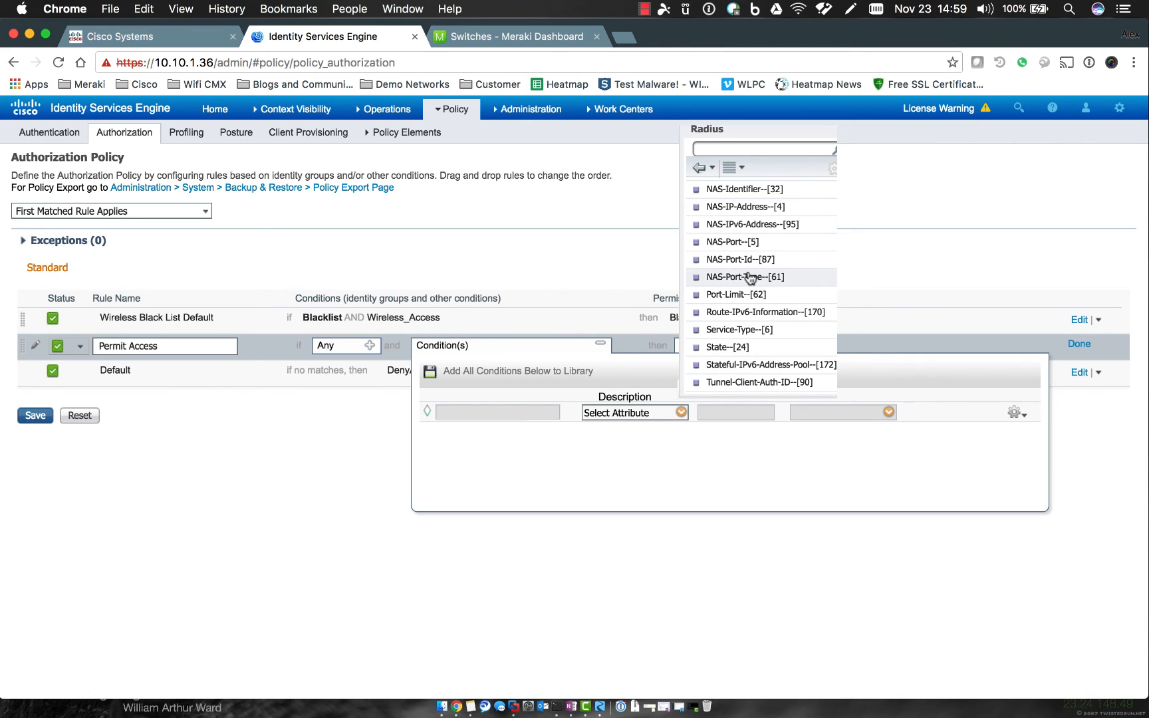
{"action": "left_click", "coordinate": [745, 276]}
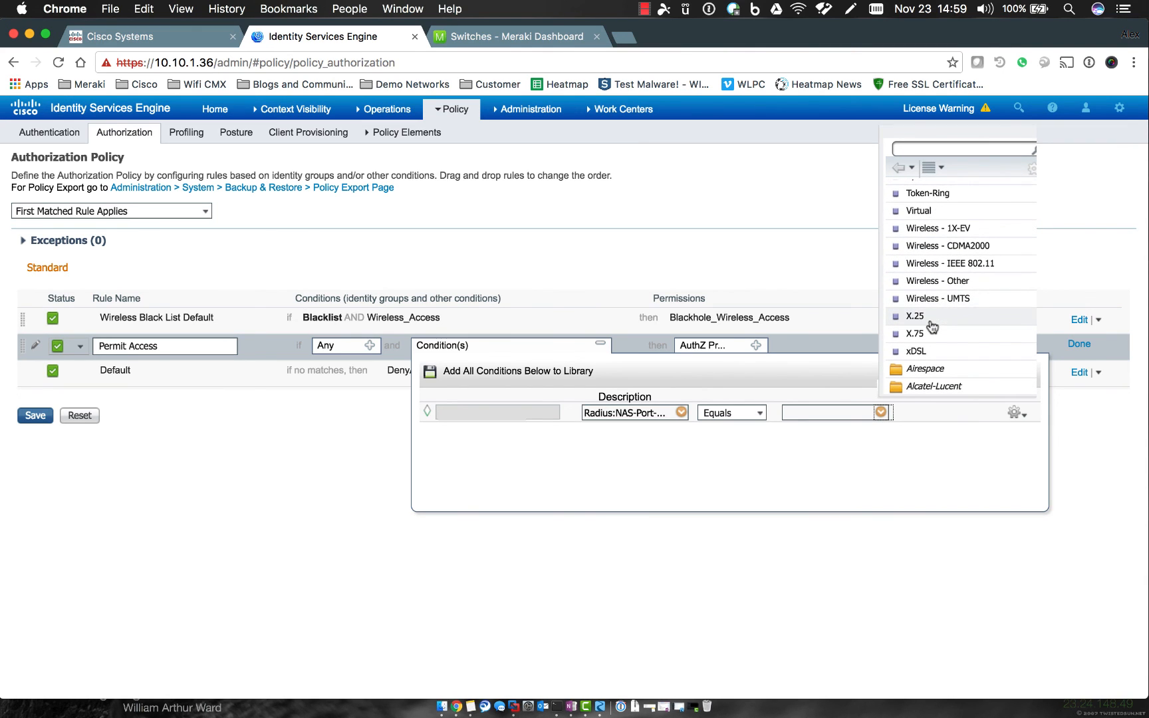
{"action": "left_click", "coordinate": [952, 263]}
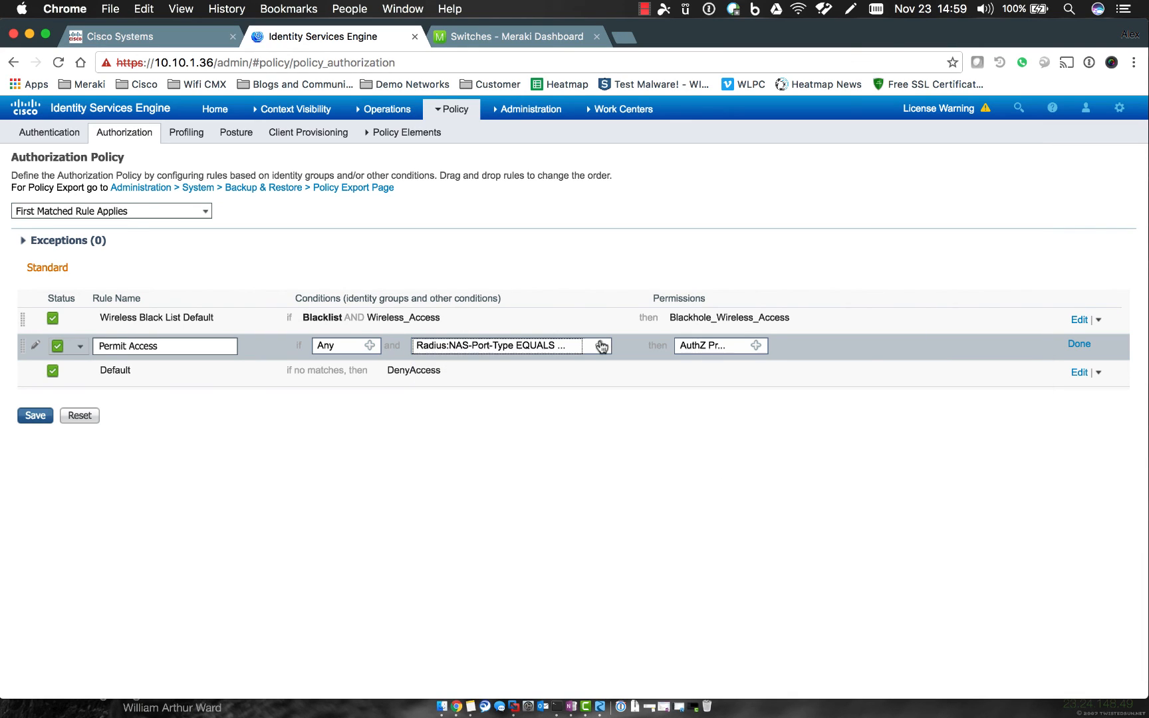
{"action": "mouse_move", "coordinate": [483, 346]}
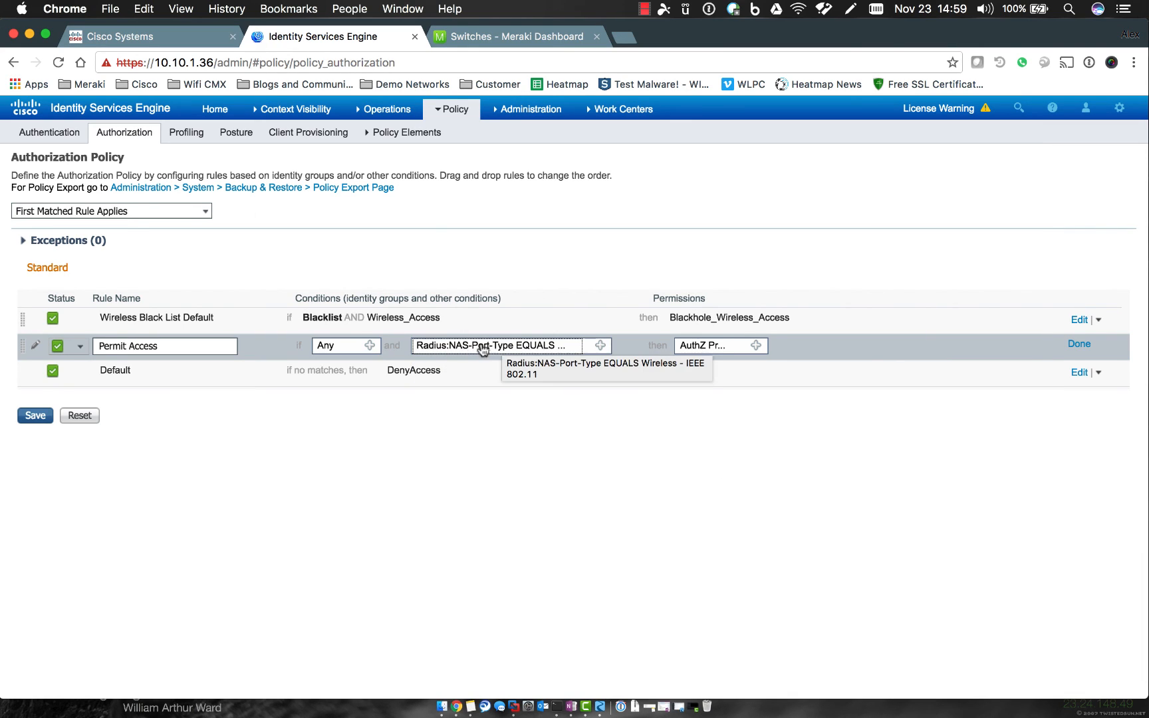
{"action": "mouse_move", "coordinate": [516, 350]}
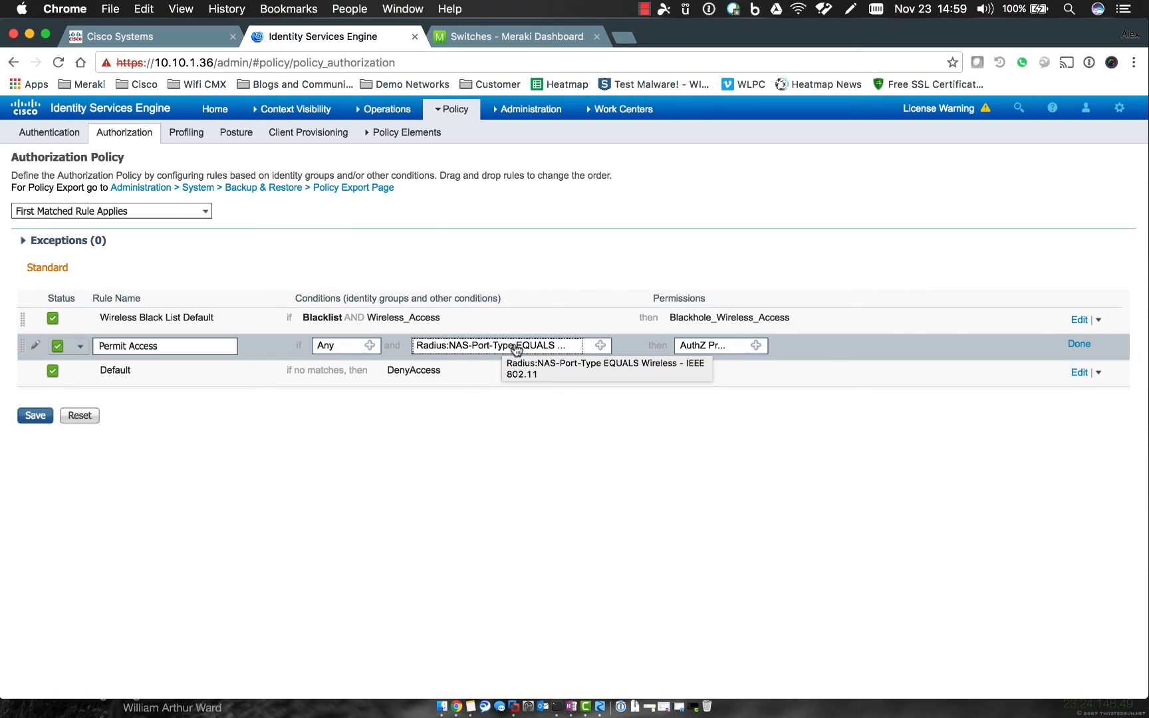
{"action": "mouse_move", "coordinate": [699, 365]}
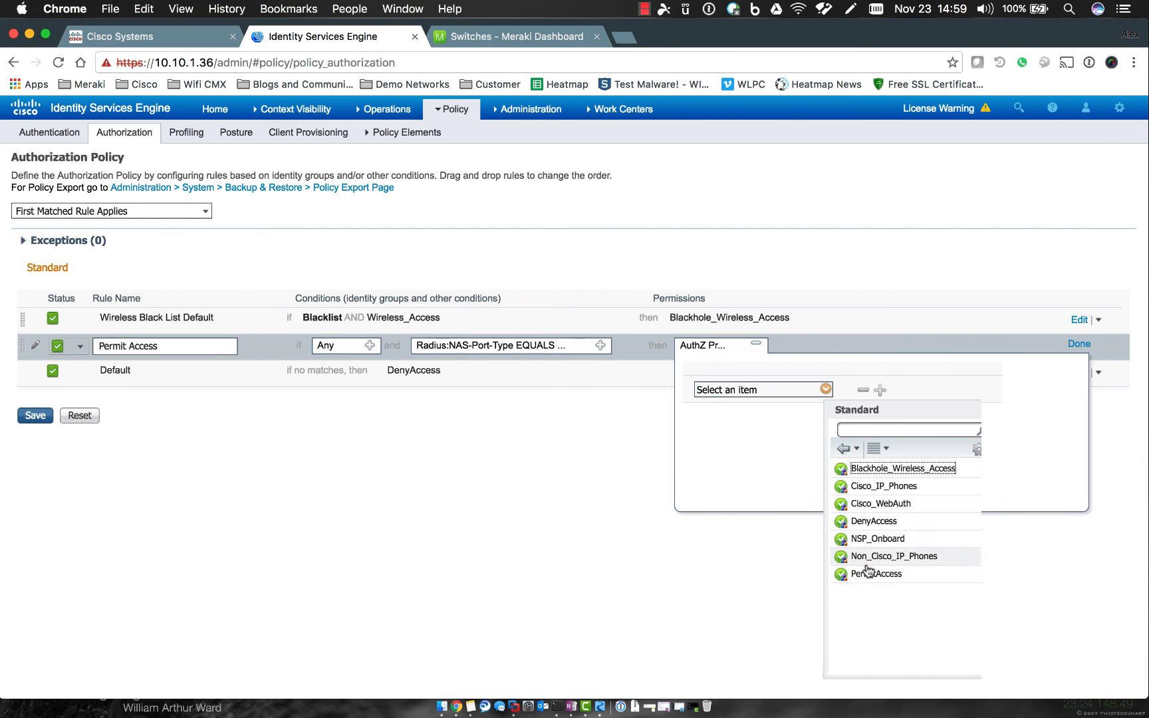
Step: Grant PermitAccess, rename the rule Permit Wireless Access and save the policy
{"action": "left_click", "coordinate": [875, 573]}
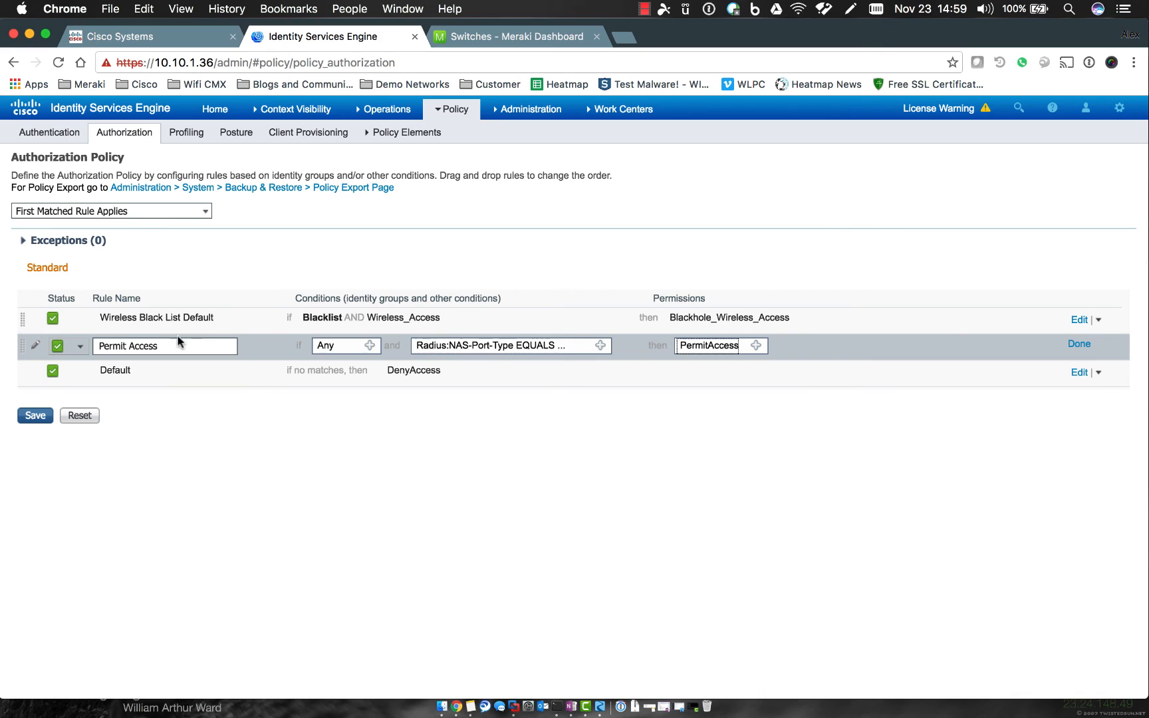
{"action": "type", "text": "Wireles"}
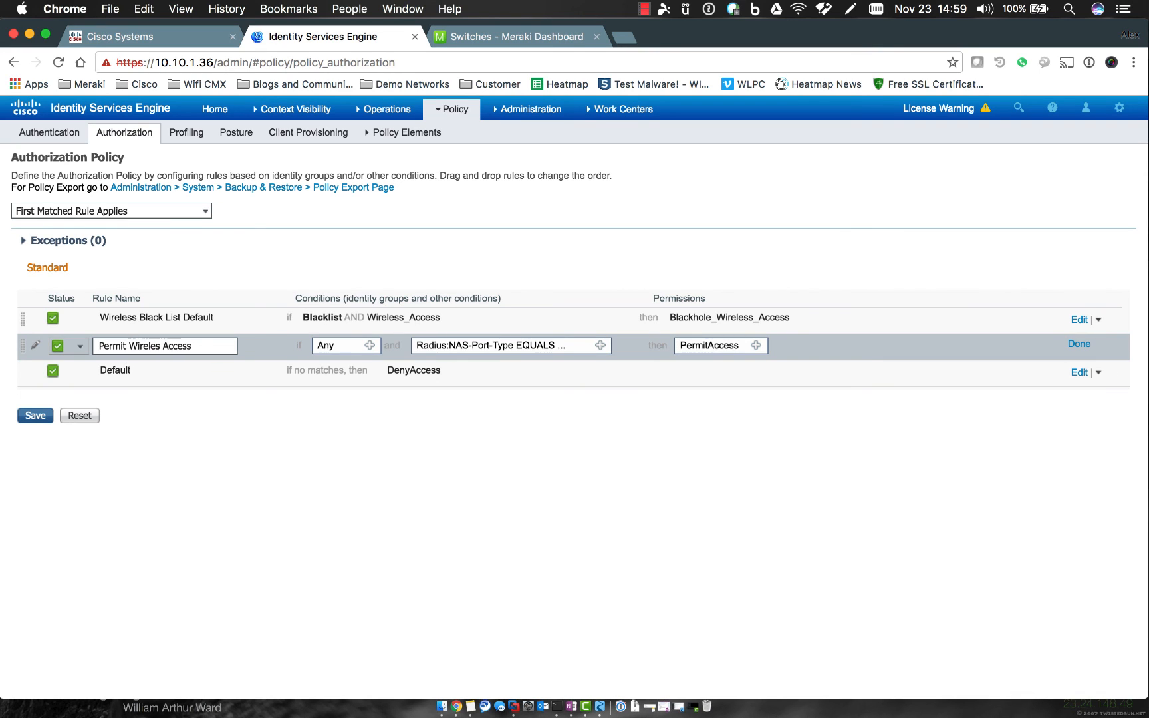
{"action": "left_click", "coordinate": [35, 415]}
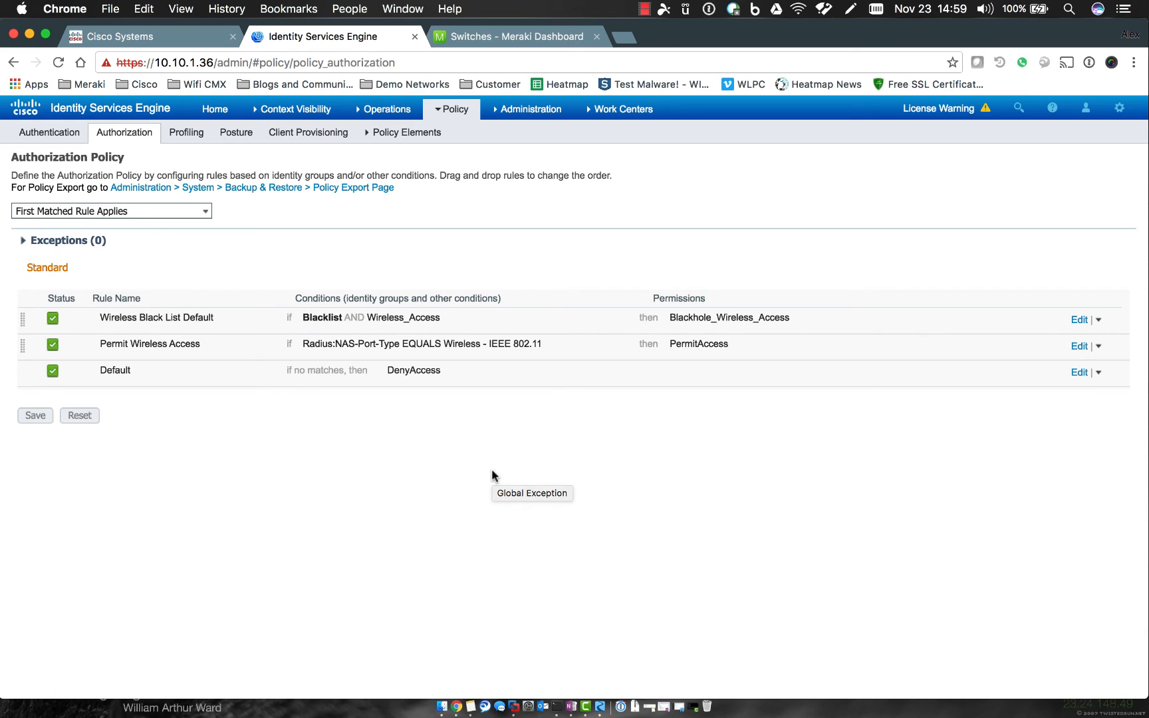
{"action": "mouse_move", "coordinate": [492, 477]}
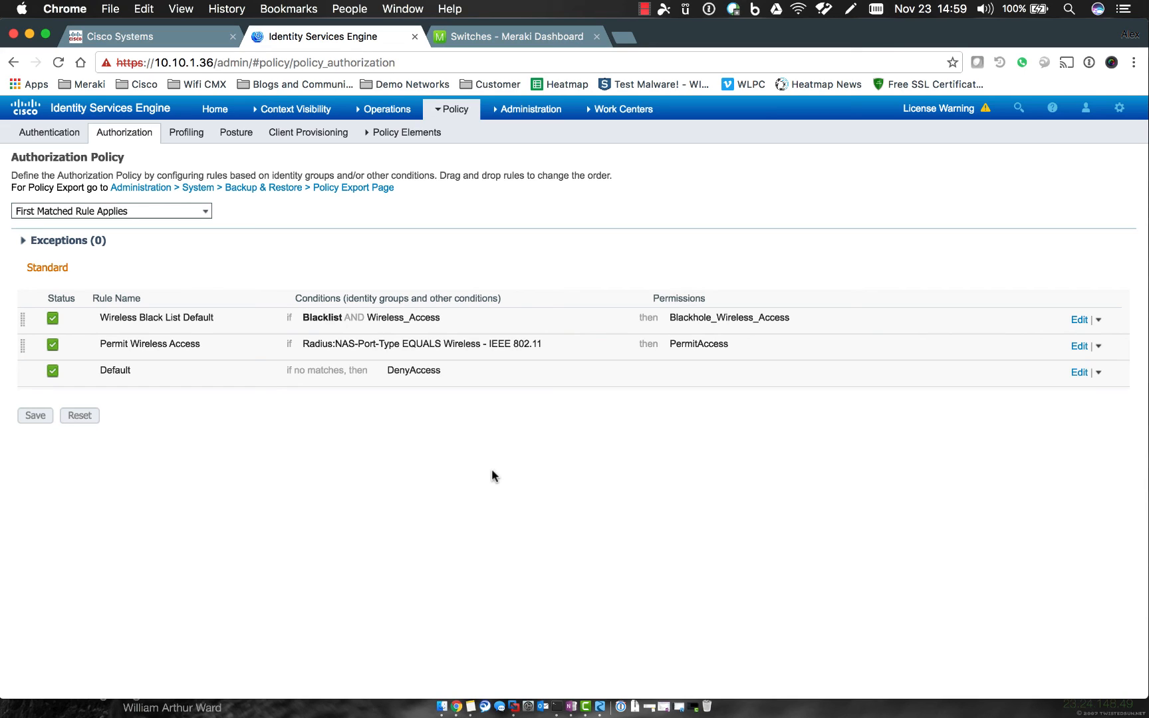
{"action": "mouse_move", "coordinate": [559, 490]}
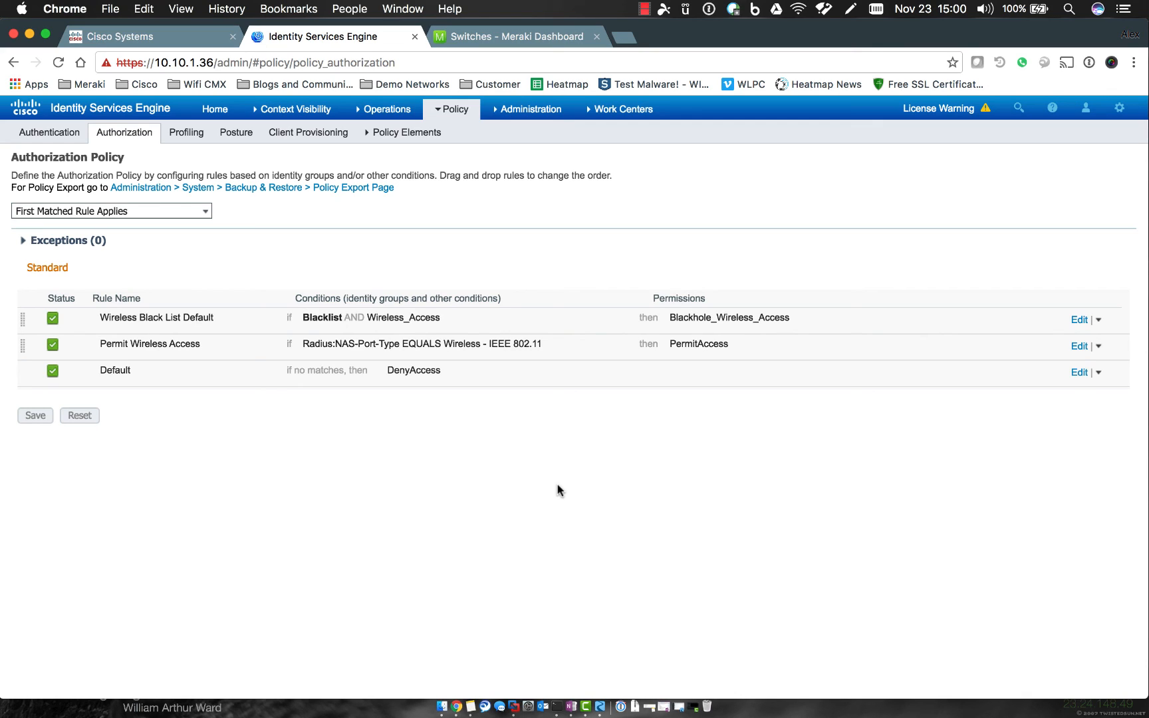
{"action": "mouse_move", "coordinate": [728, 468]}
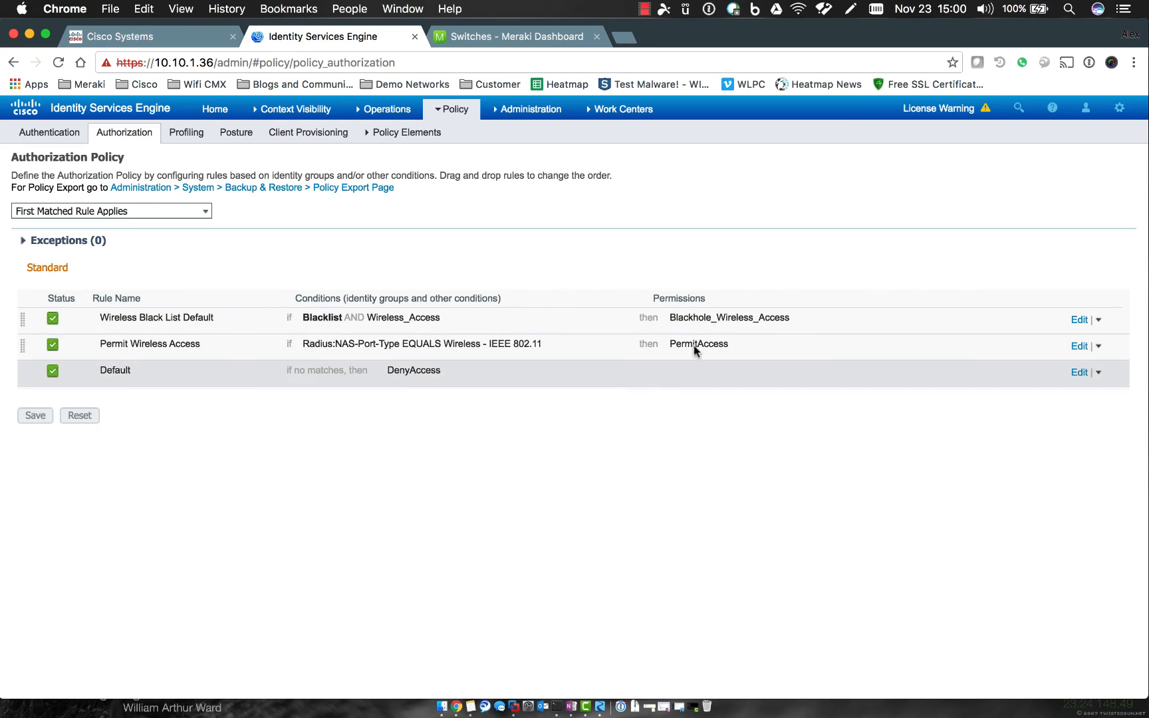
Step: Show the Work Centers menu listing Network Access, TrustSec and Profiler
{"action": "left_click", "coordinate": [623, 109]}
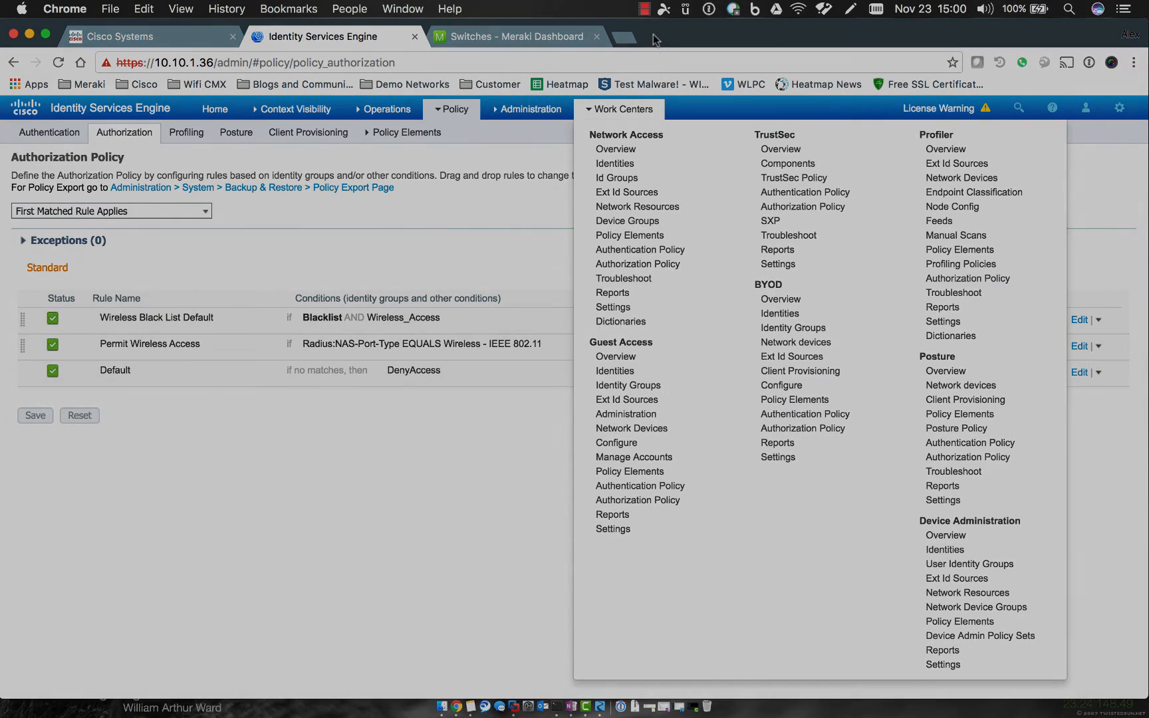